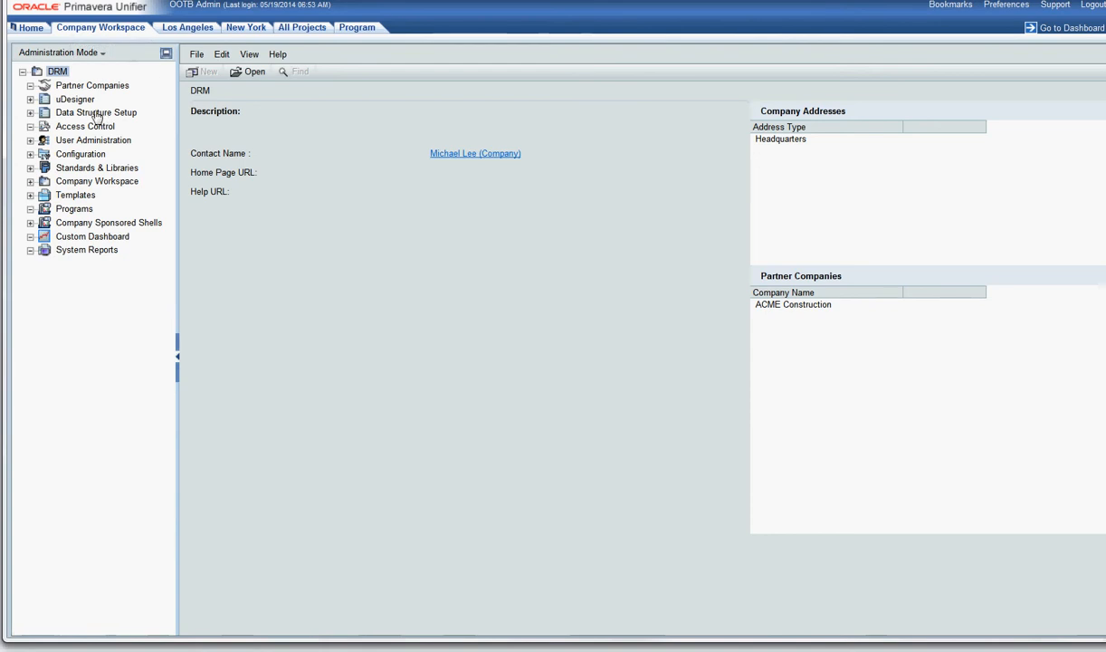
Under Data Structure Setup > Data Definitions > Basic, open the Cost Code Separator definition
left_click(31, 112)
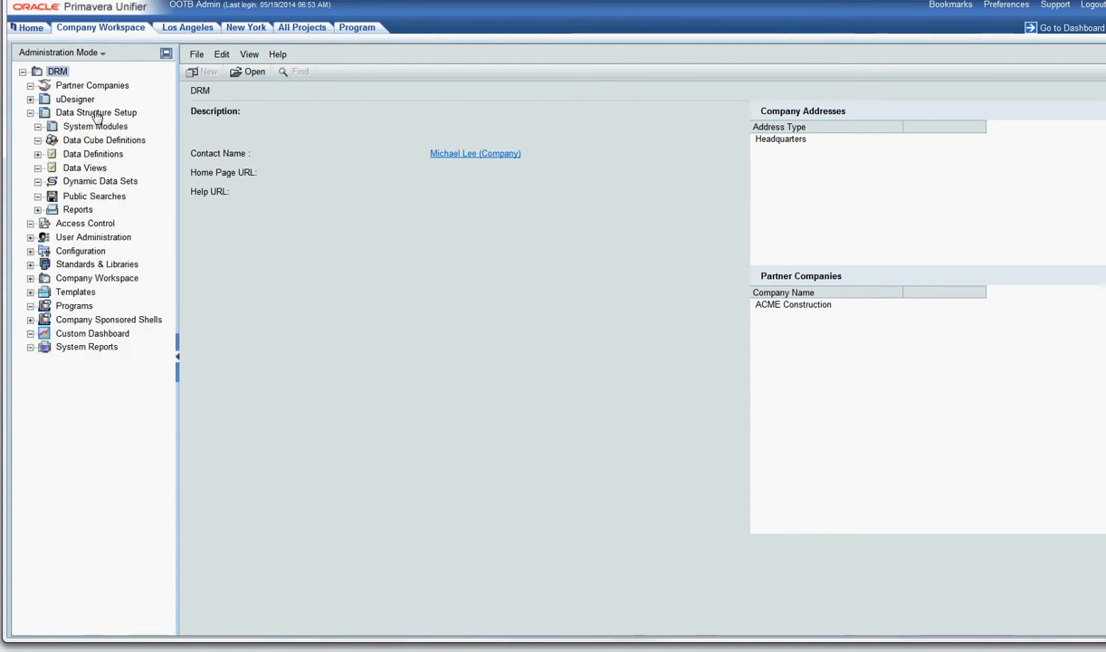
mouse_move(96, 158)
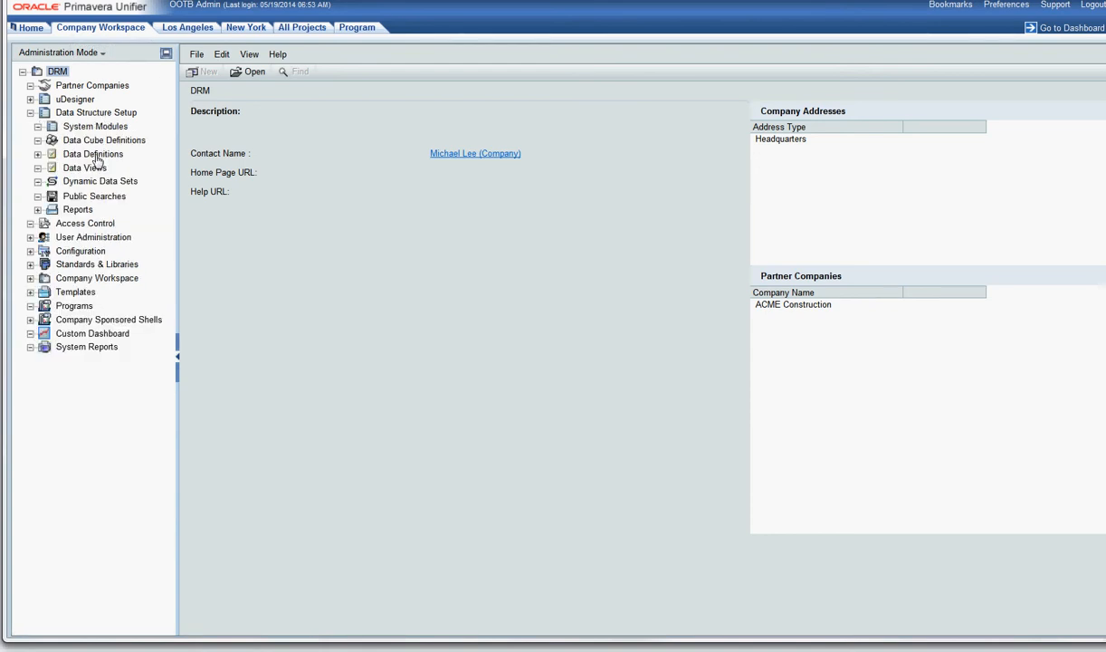
left_click(40, 153)
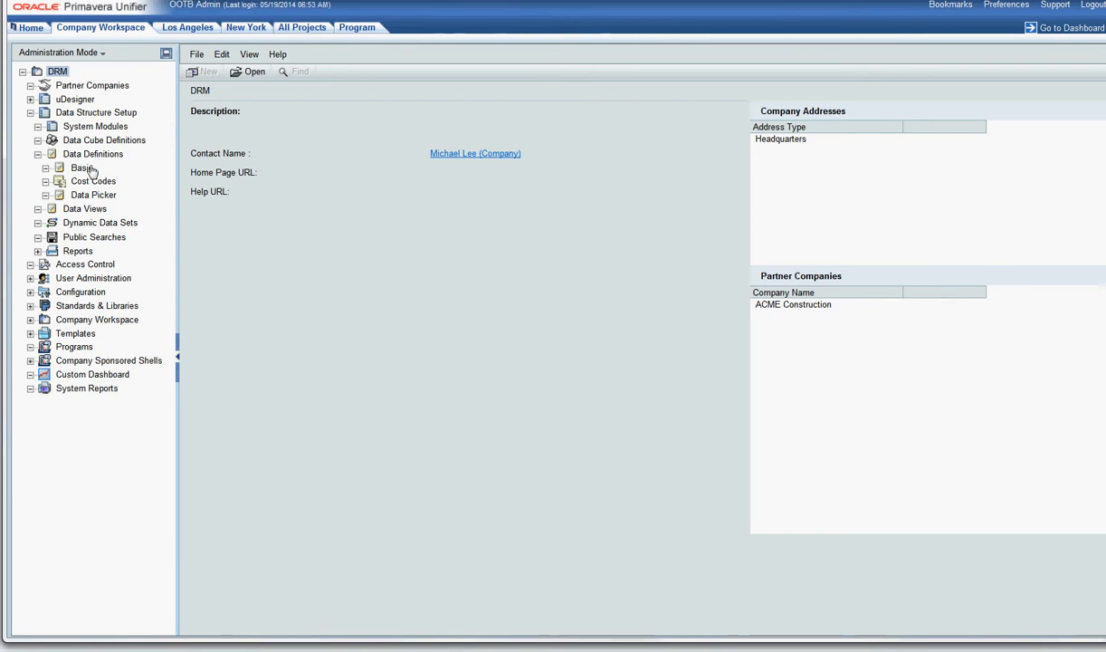
left_click(82, 168)
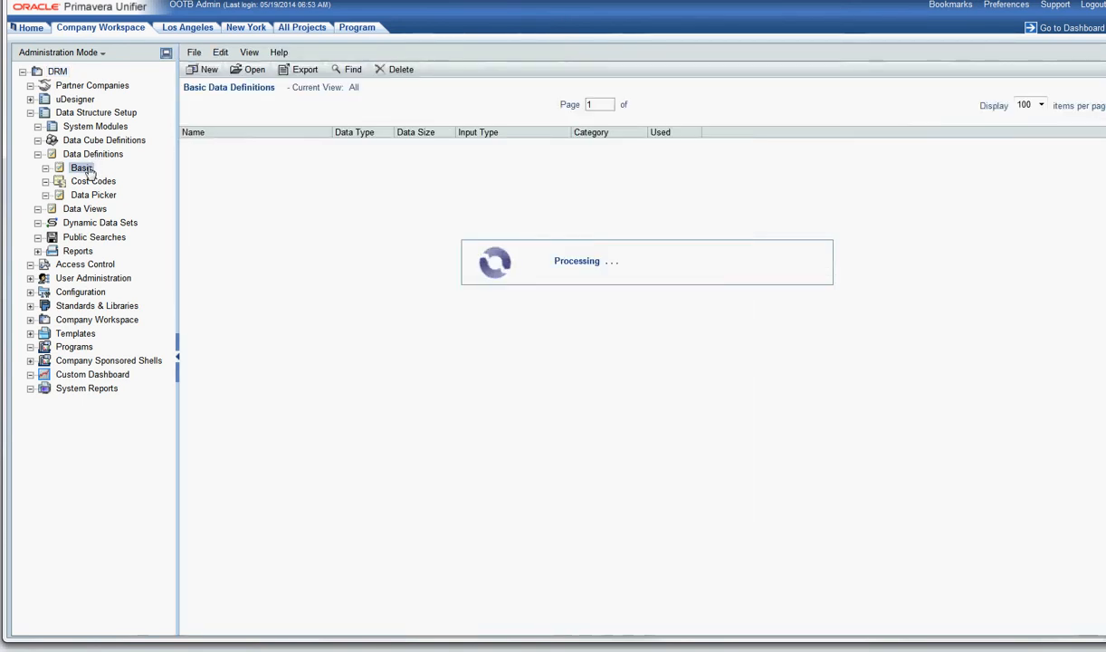
left_click(81, 169)
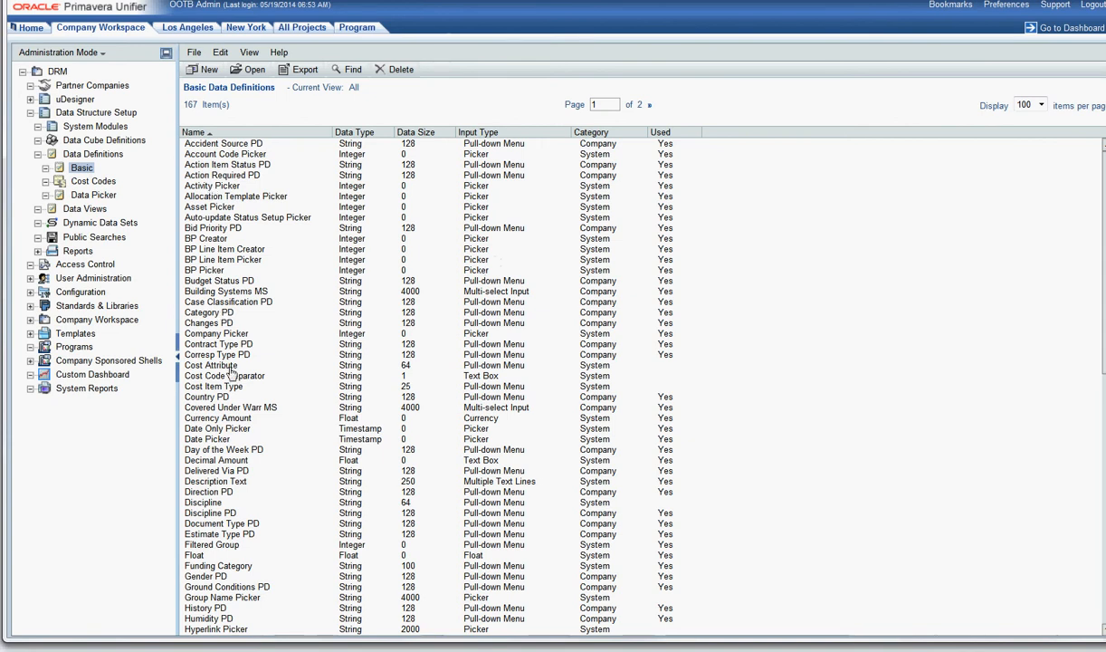
double_click(223, 375)
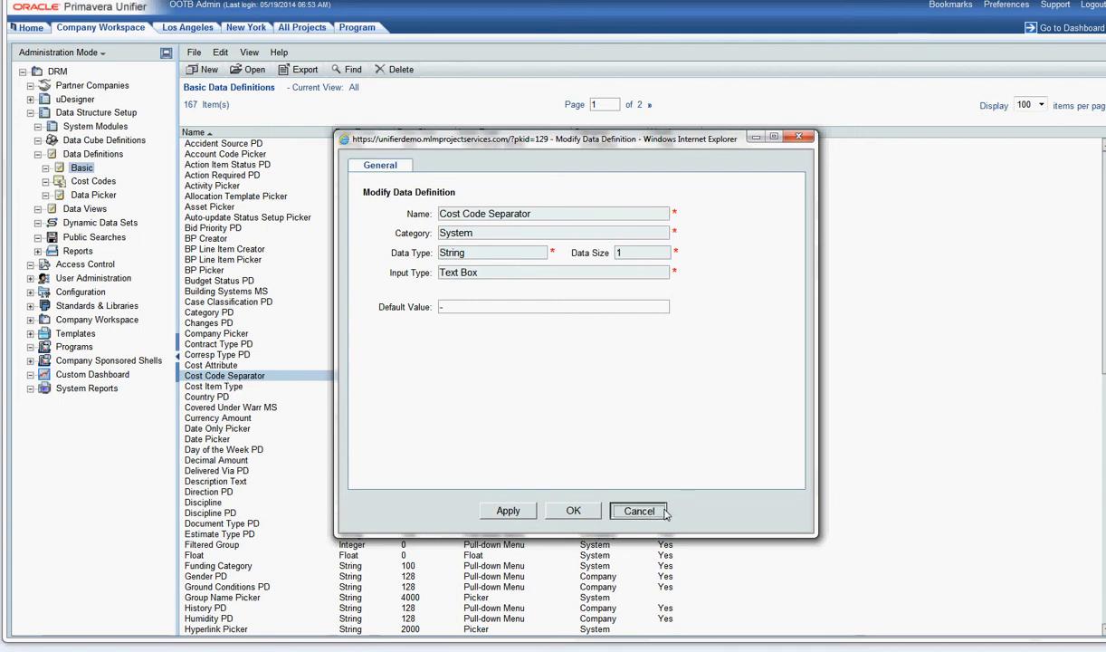
Cancel the separator definition and list the Cost Code data definitions (Segments 1–3, A, B)
left_click(638, 511)
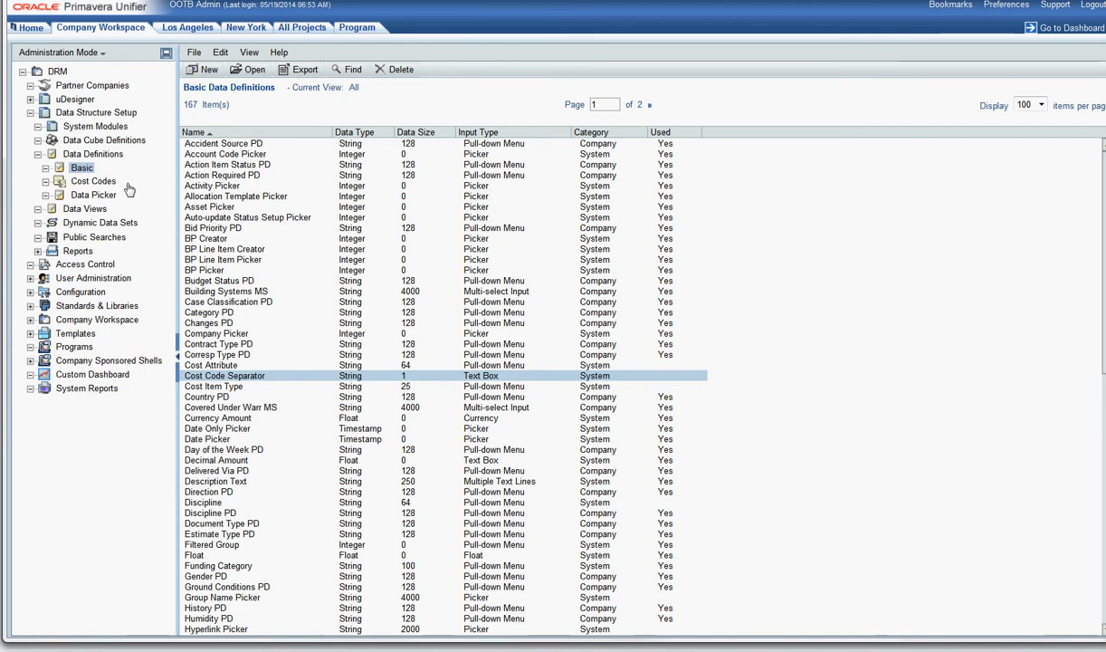
mouse_move(100, 188)
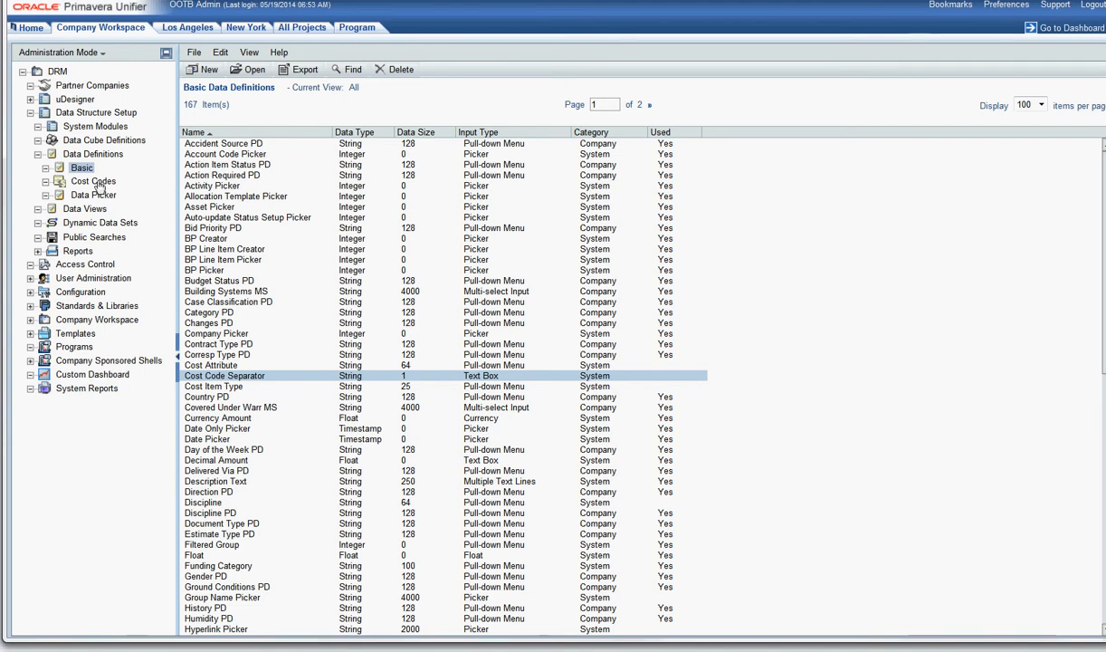
left_click(92, 181)
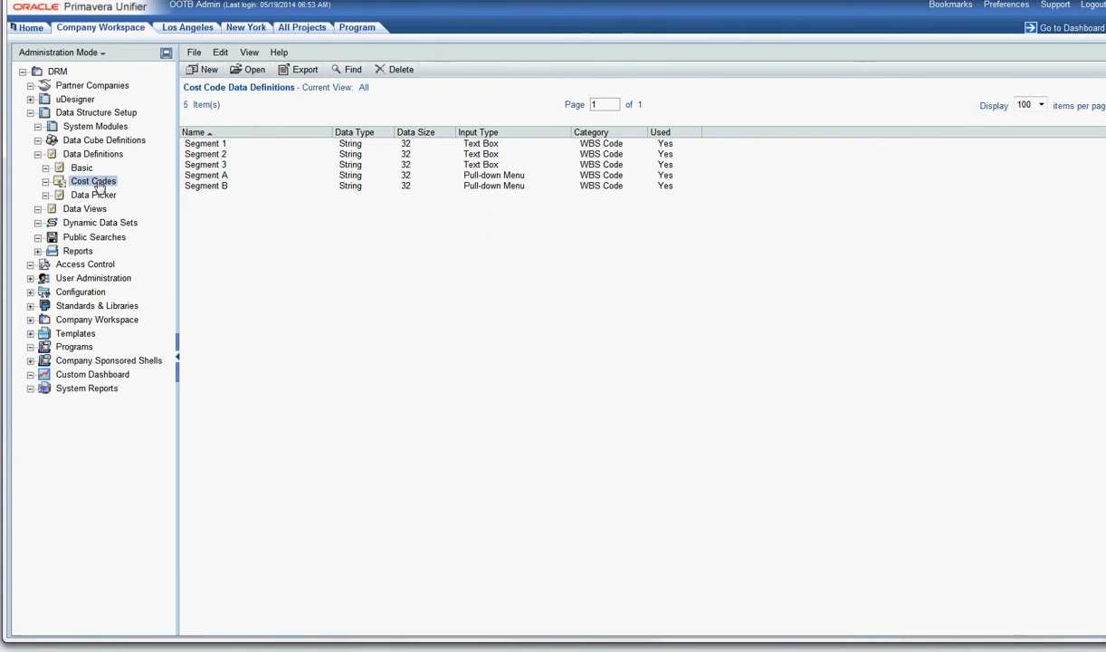
mouse_move(206, 84)
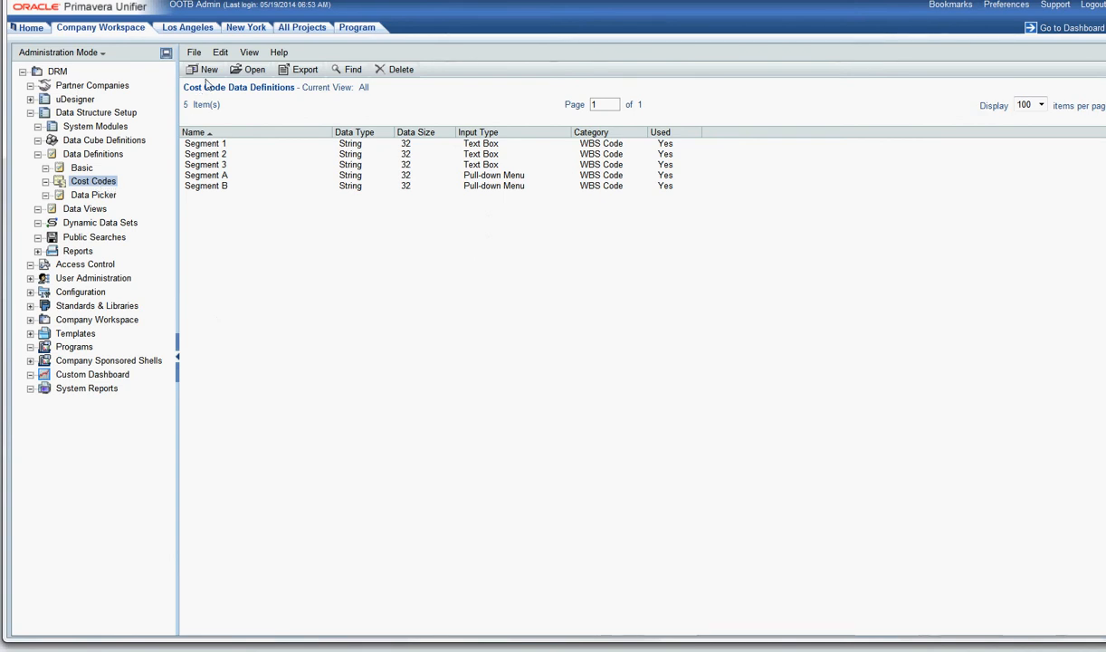
Create a new cost code definition named and labelled 'S A' with Pull-down Menu input
left_click(208, 68)
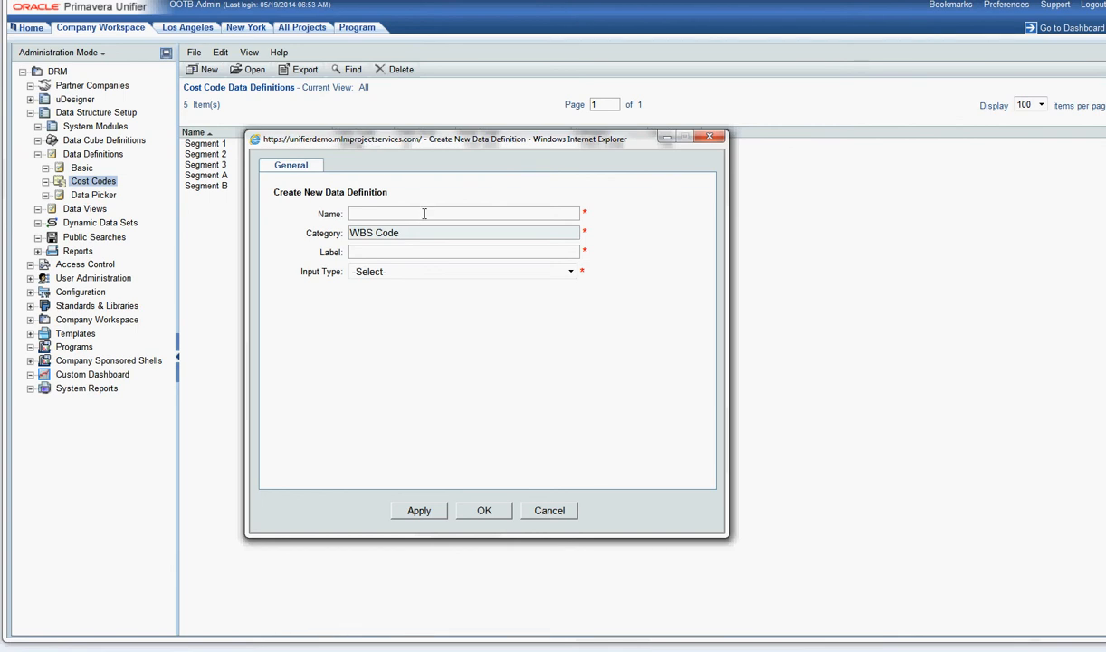
type("S A")
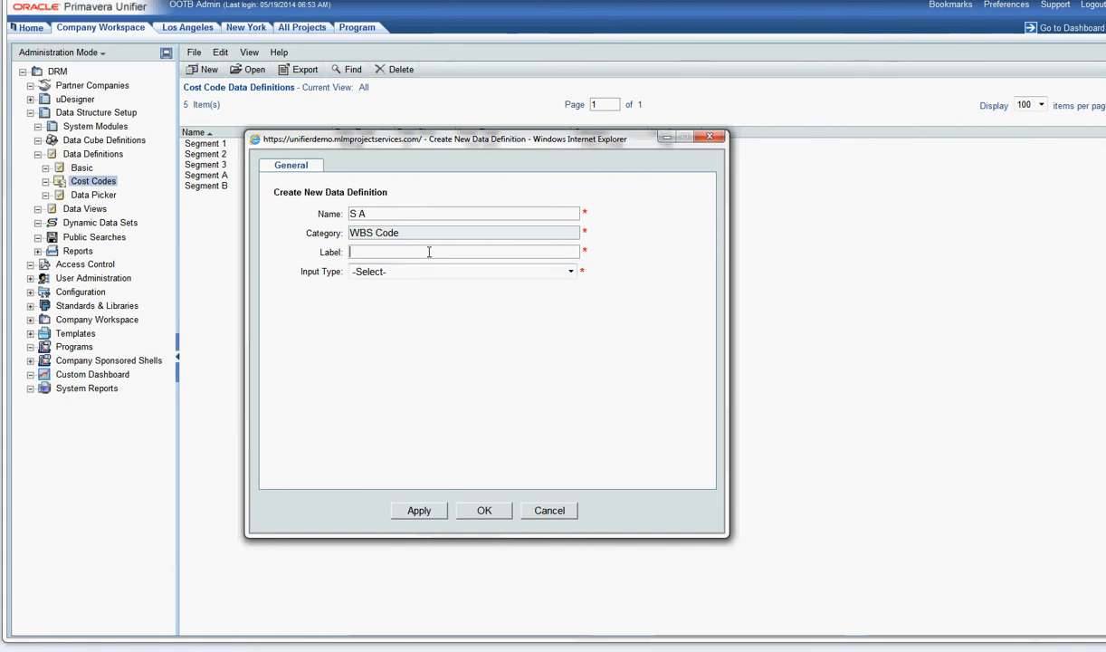
type("S A")
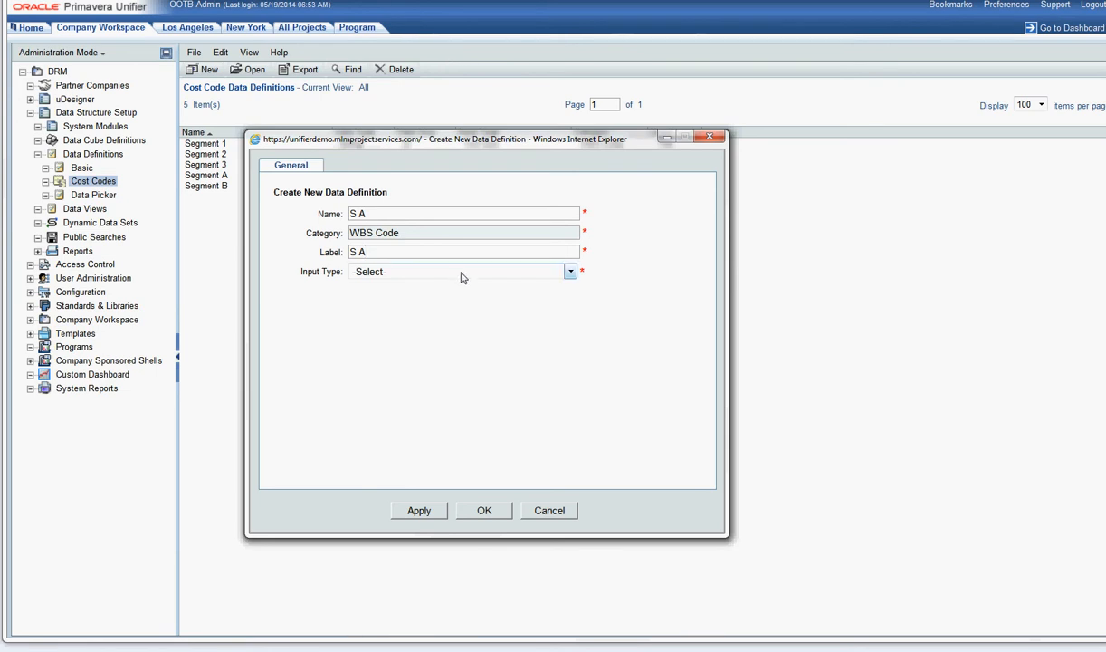
left_click(569, 271)
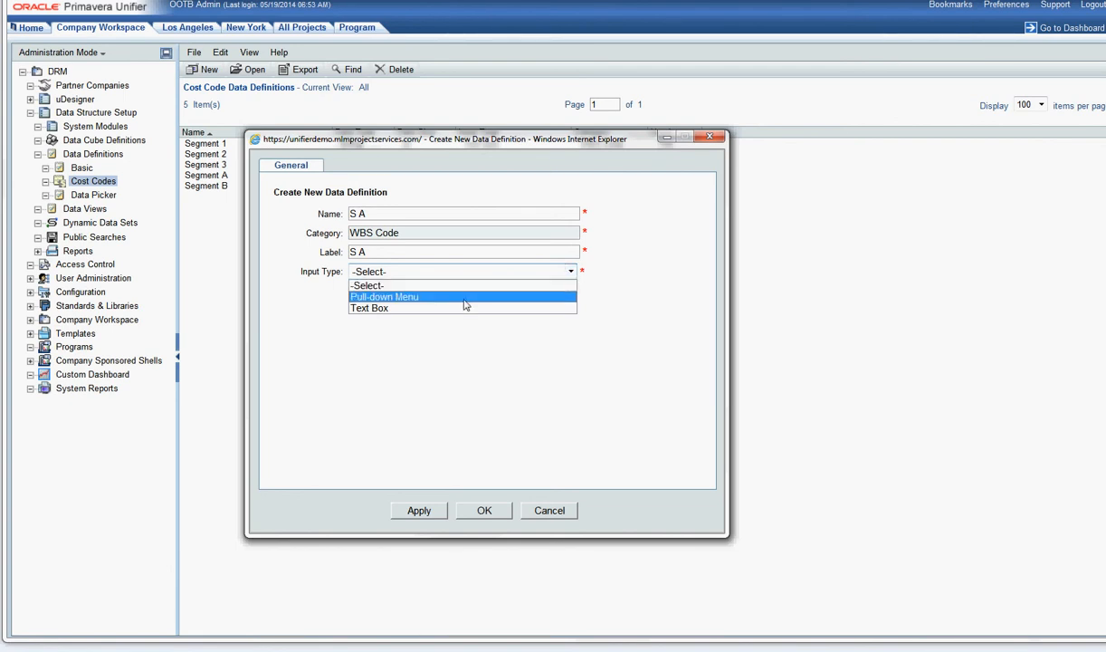
left_click(384, 296)
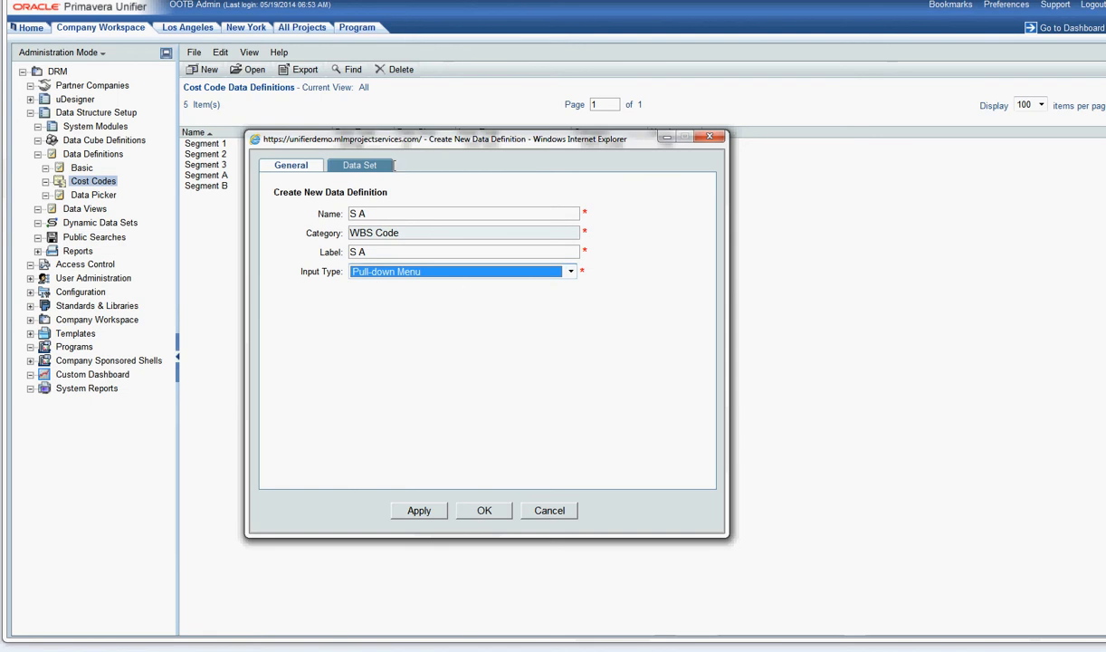
On the Data Set tab, add a trial value 01 'Site', then remove that row
left_click(359, 164)
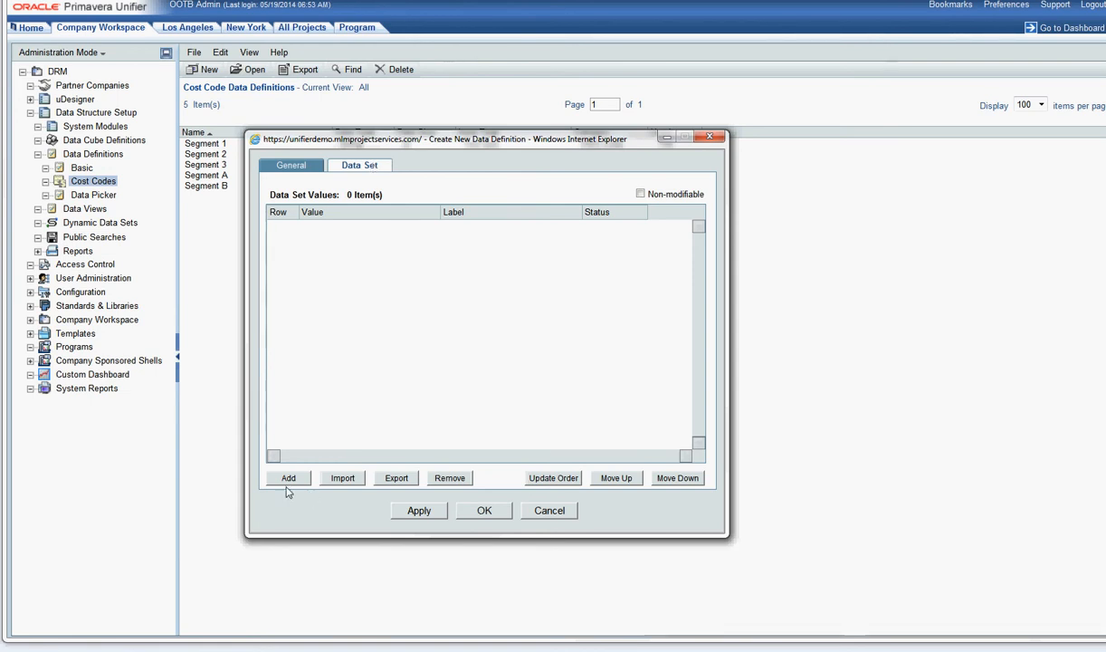
mouse_move(297, 489)
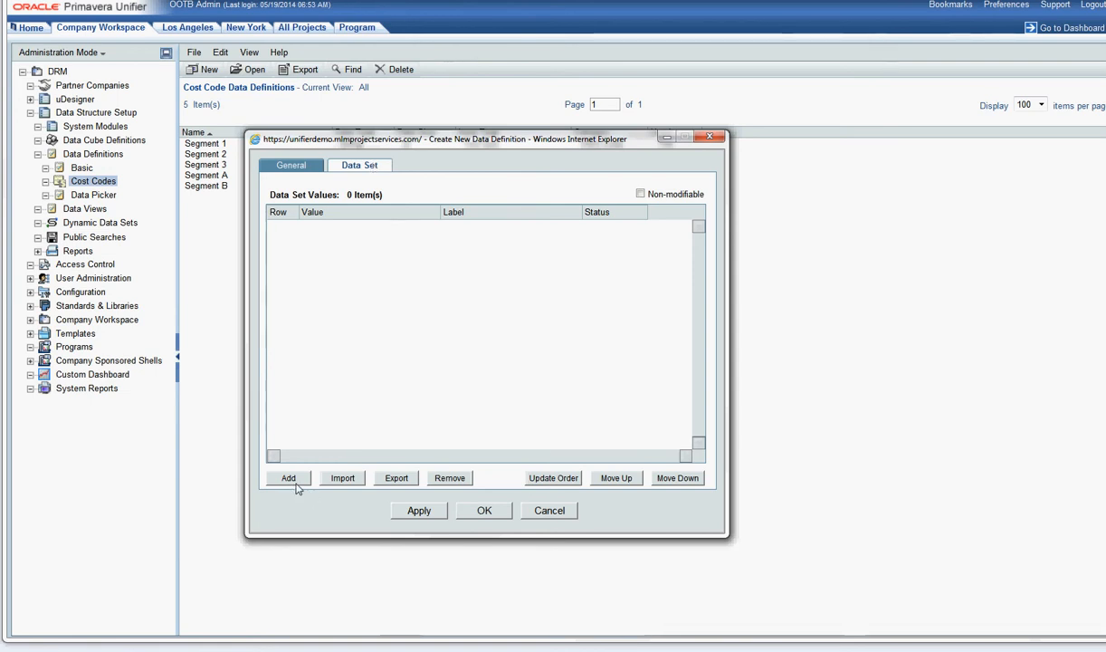
left_click(287, 477)
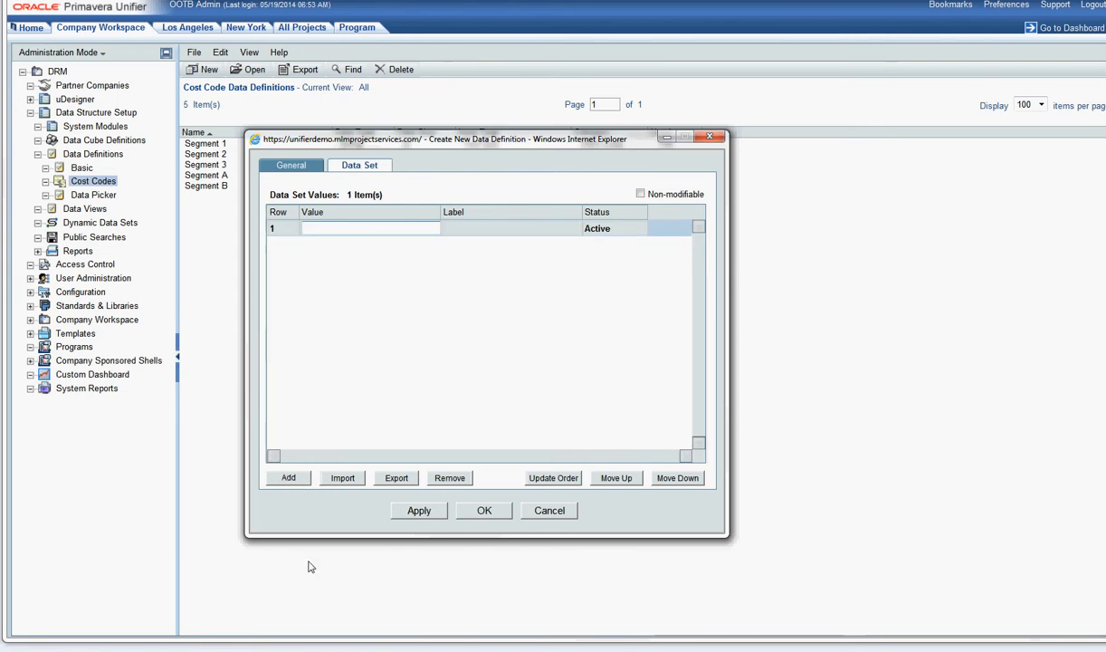
type("01")
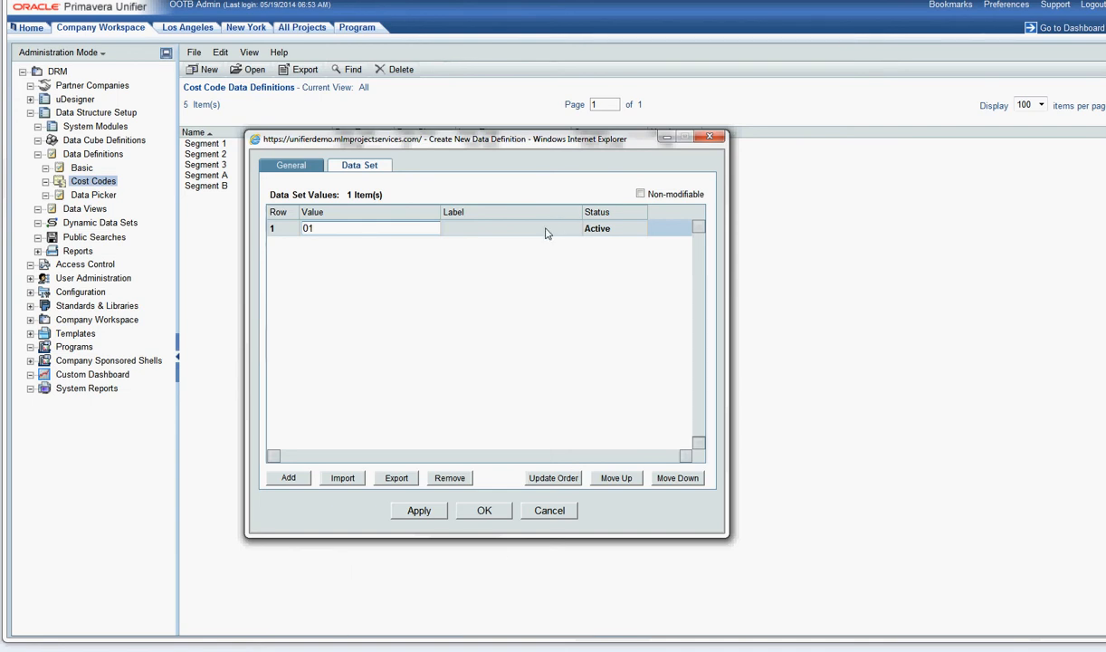
type("Site")
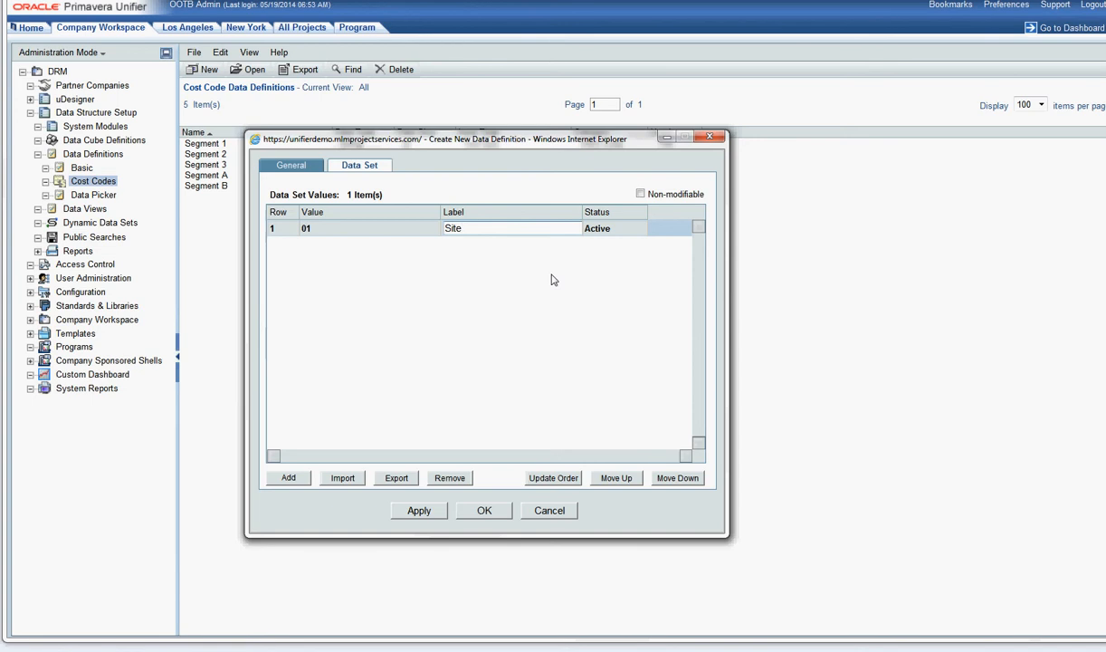
left_click(511, 227)
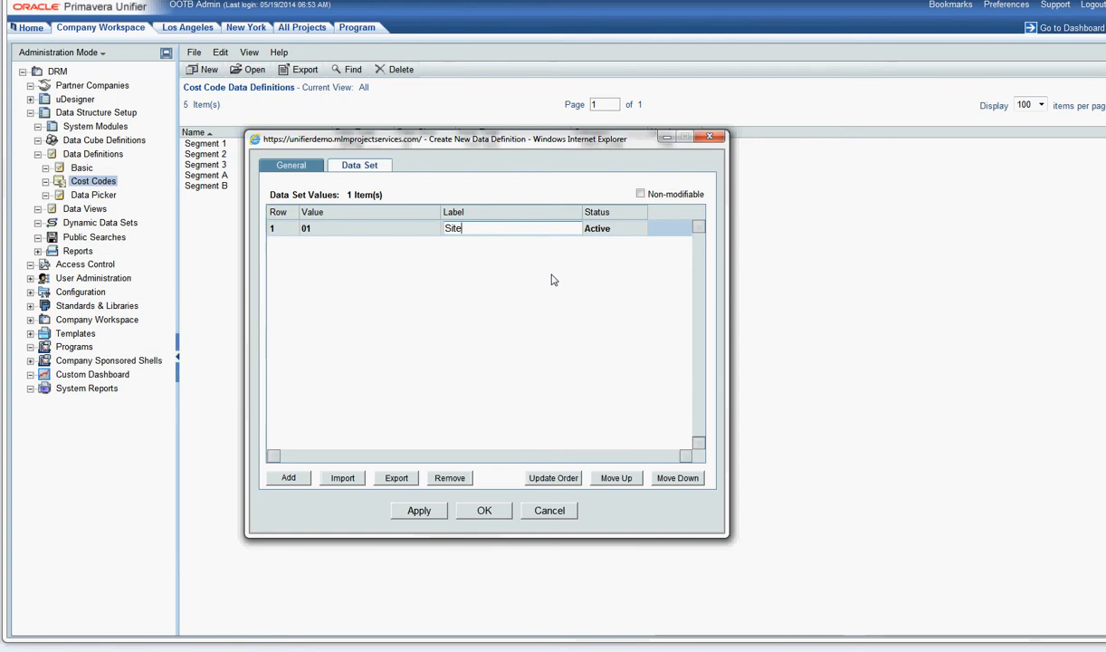
mouse_move(465, 486)
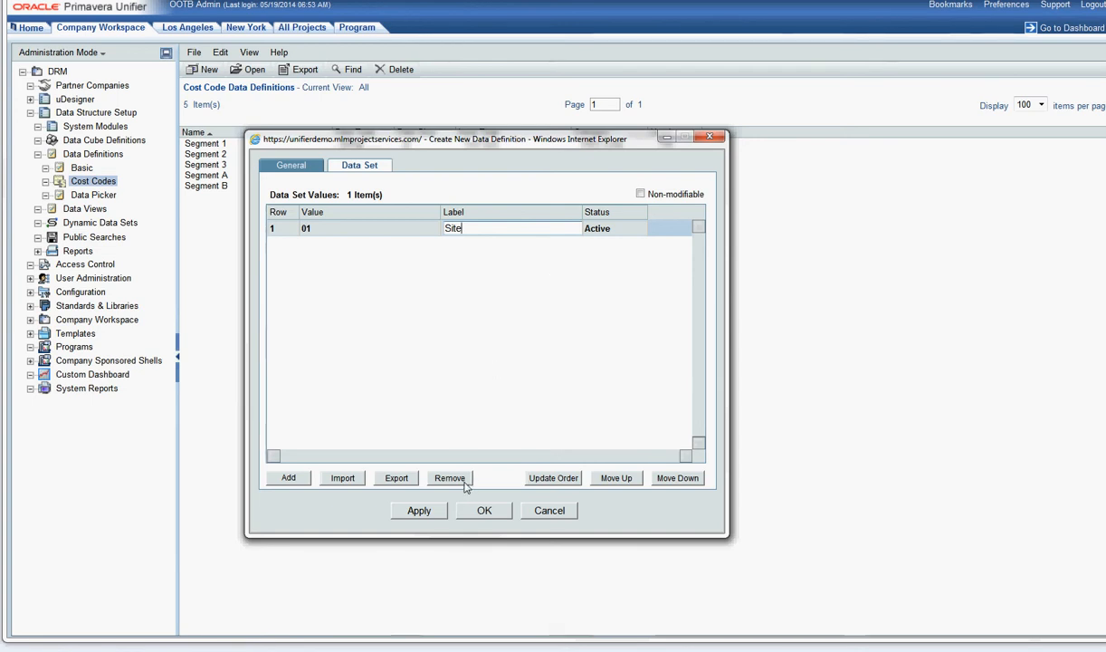
left_click(450, 478)
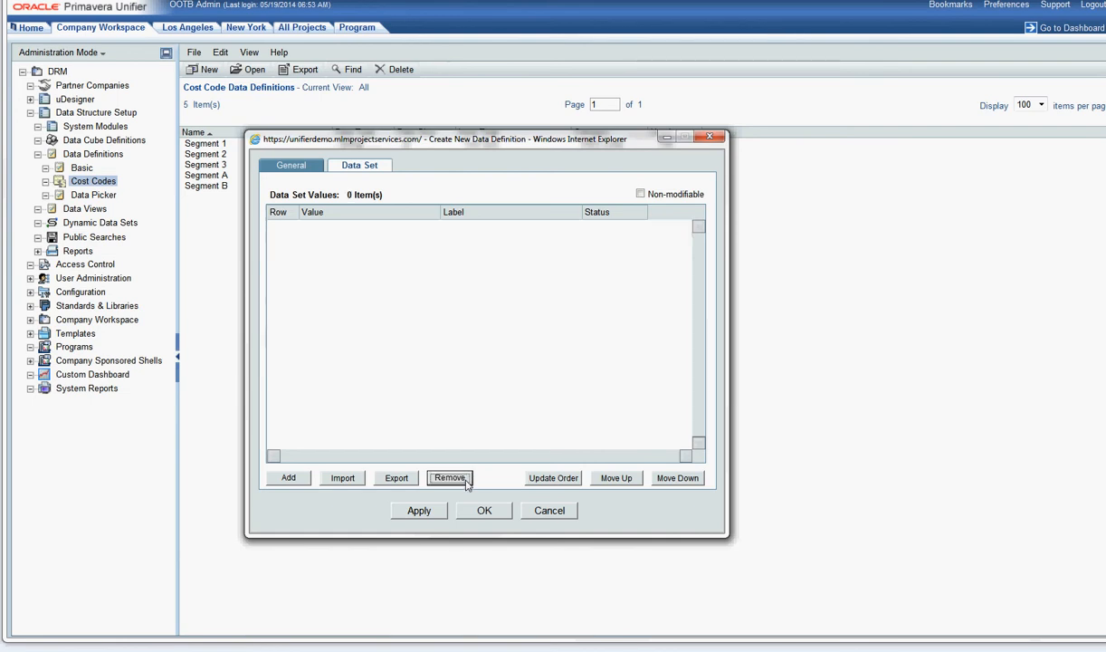
Import values 01 Administration, 02 Site and 03 Concrete from a CSV file
left_click(450, 477)
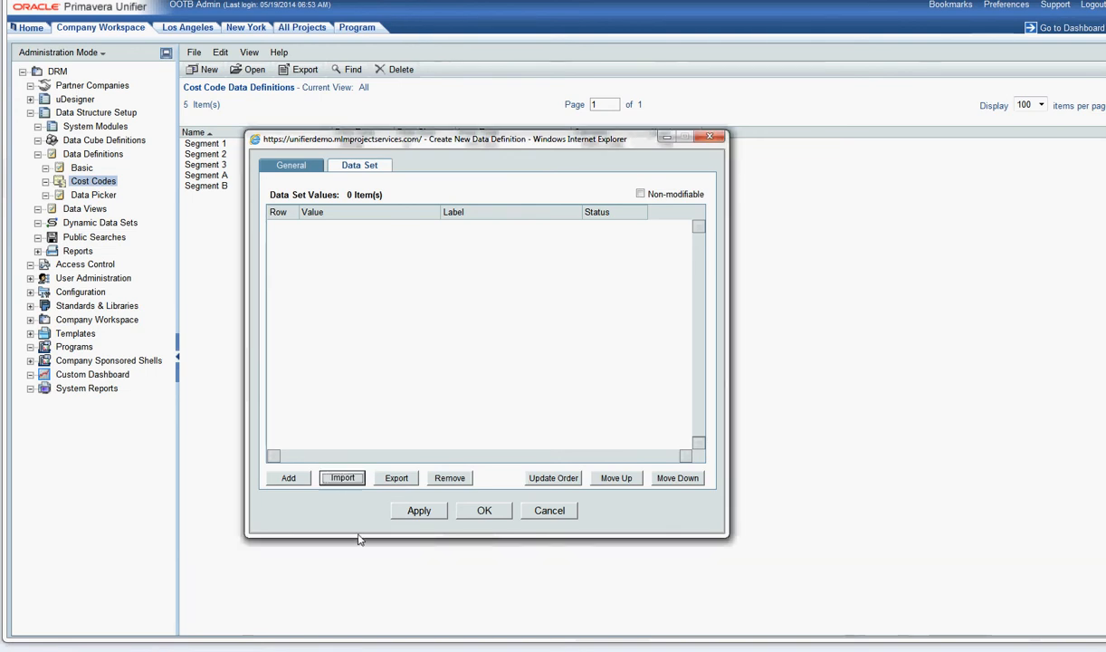
left_click(342, 477)
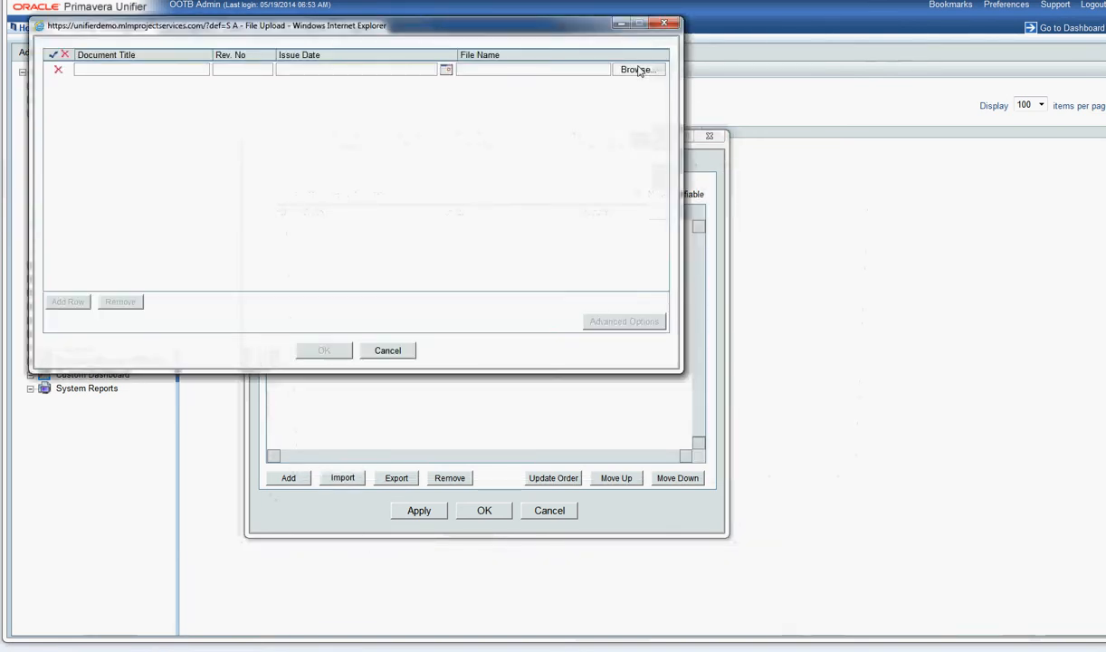
left_click(638, 68)
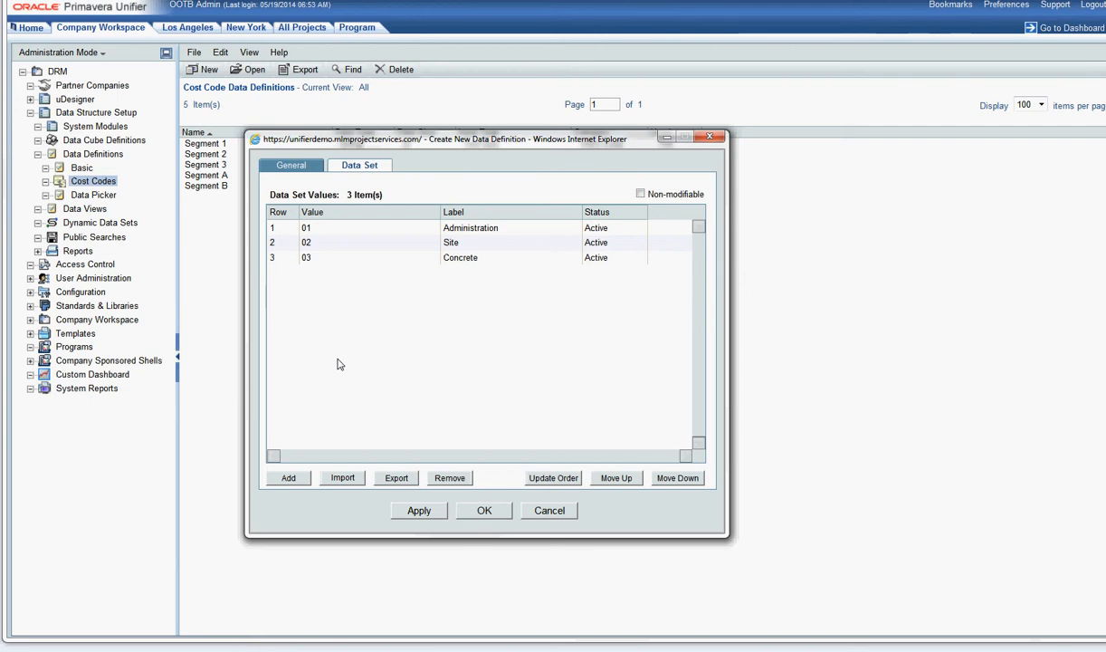
mouse_move(367, 361)
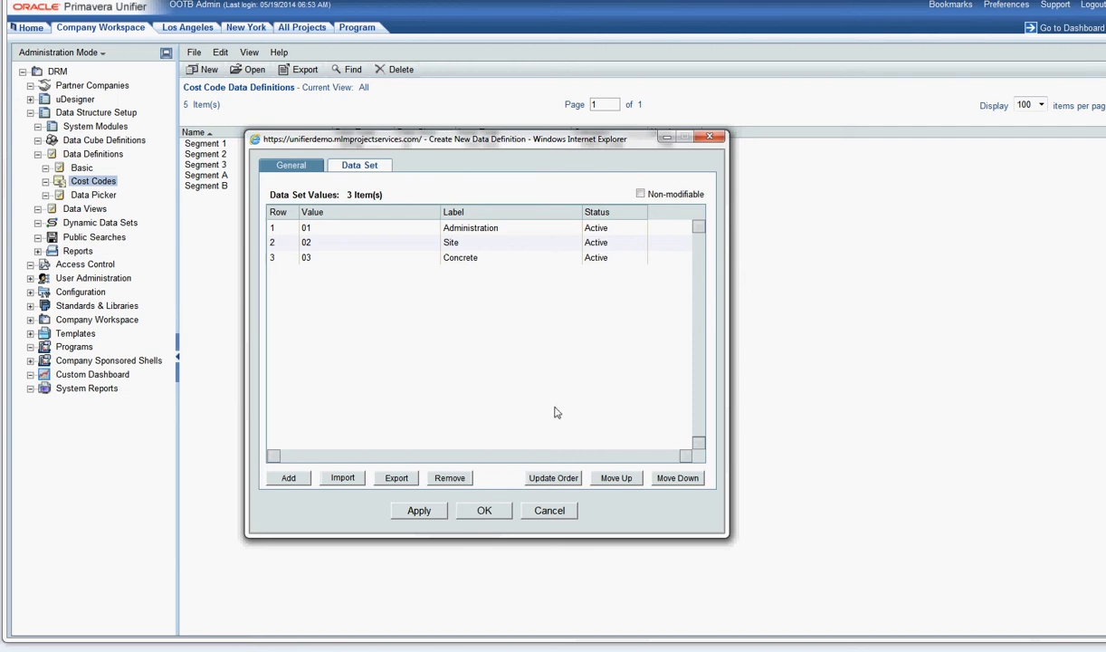
left_click(549, 510)
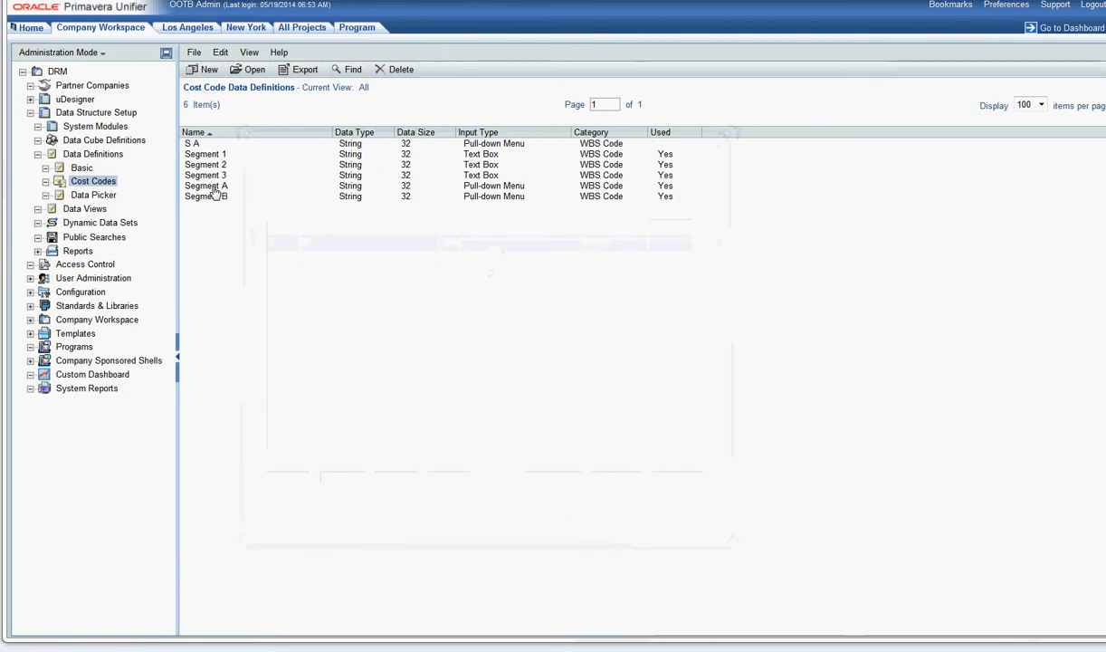
left_click(207, 185)
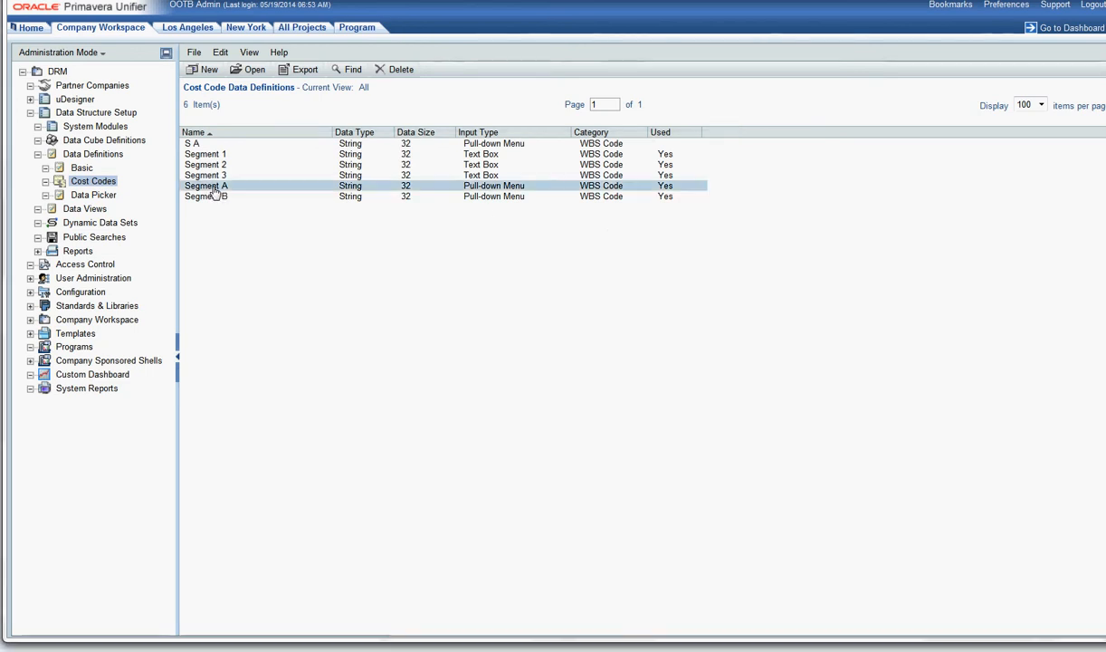
double_click(206, 186)
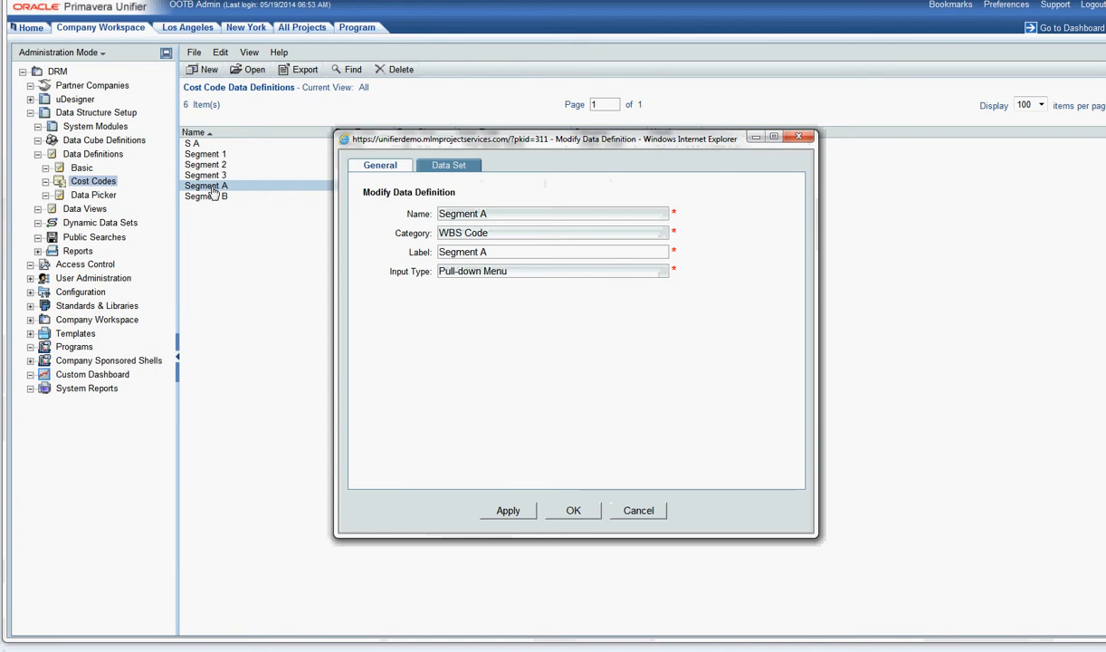
mouse_move(618, 295)
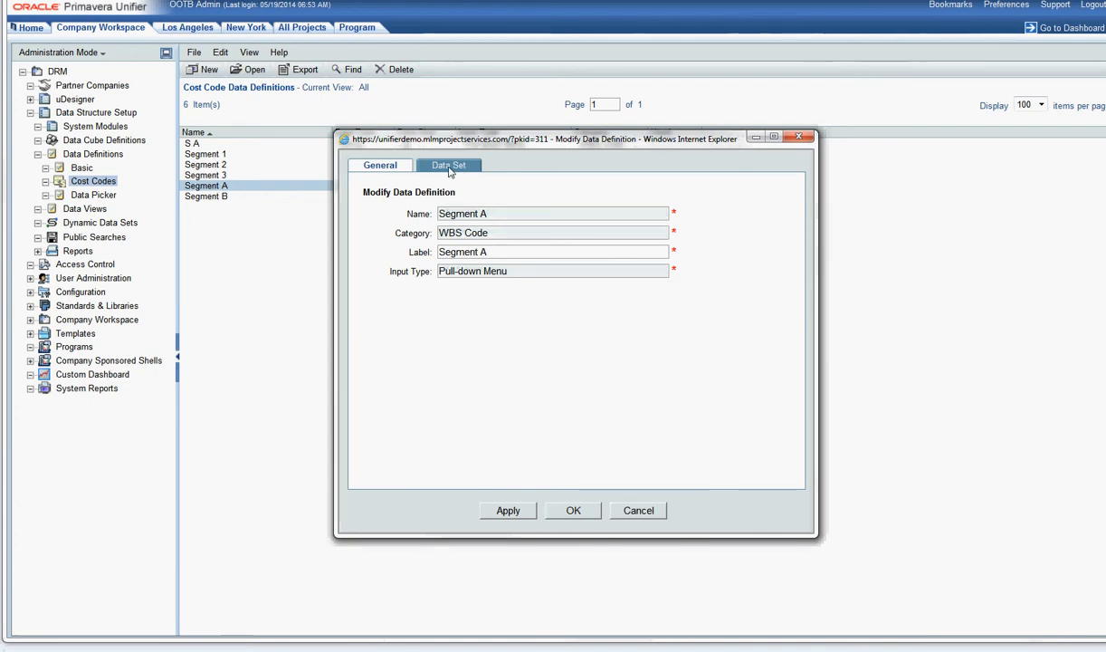
left_click(448, 165)
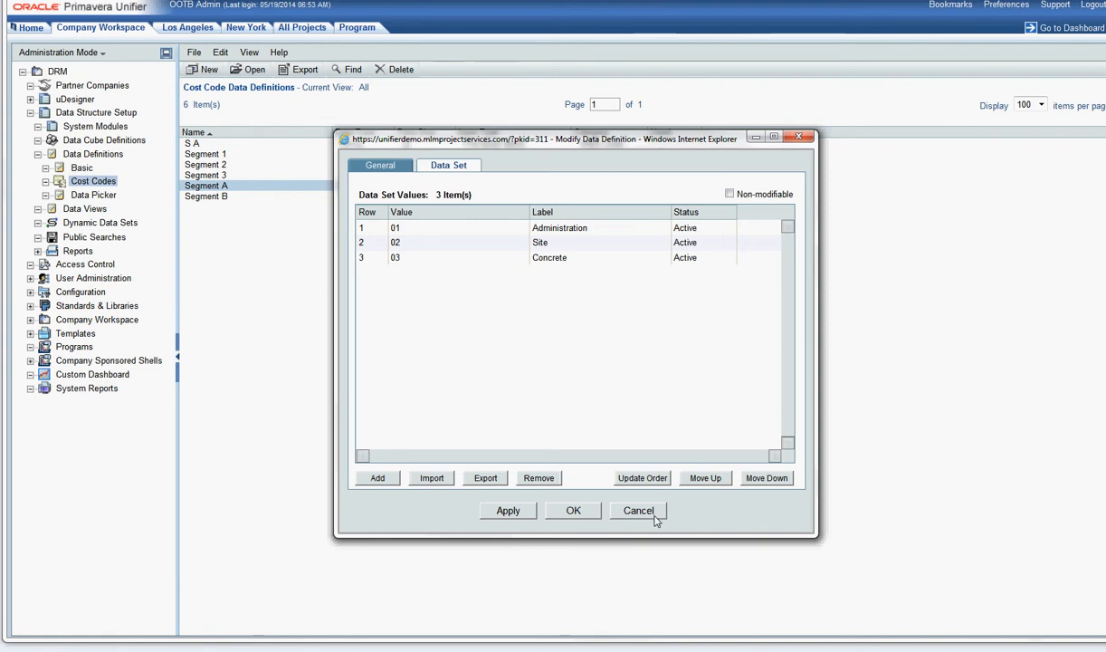
left_click(638, 510)
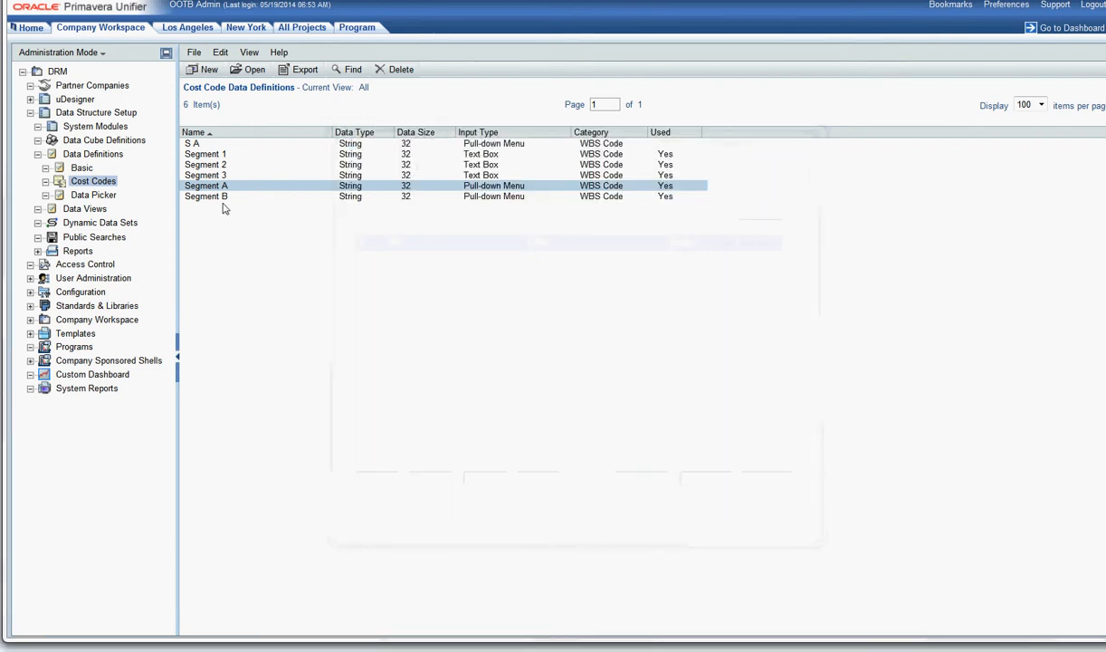
double_click(206, 196)
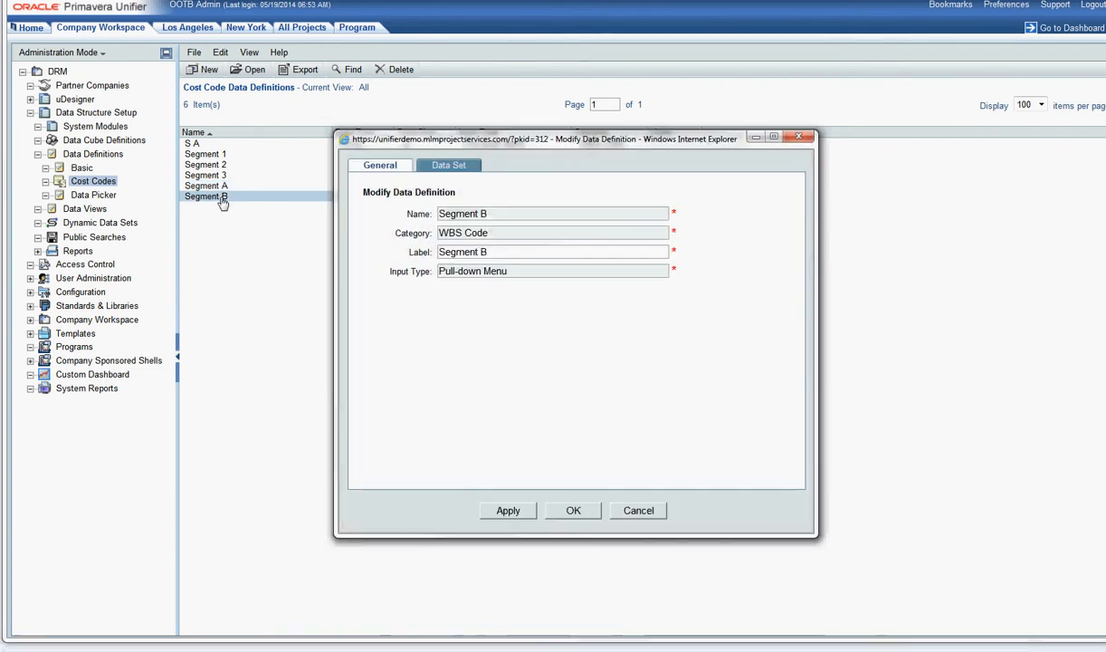
left_click(449, 165)
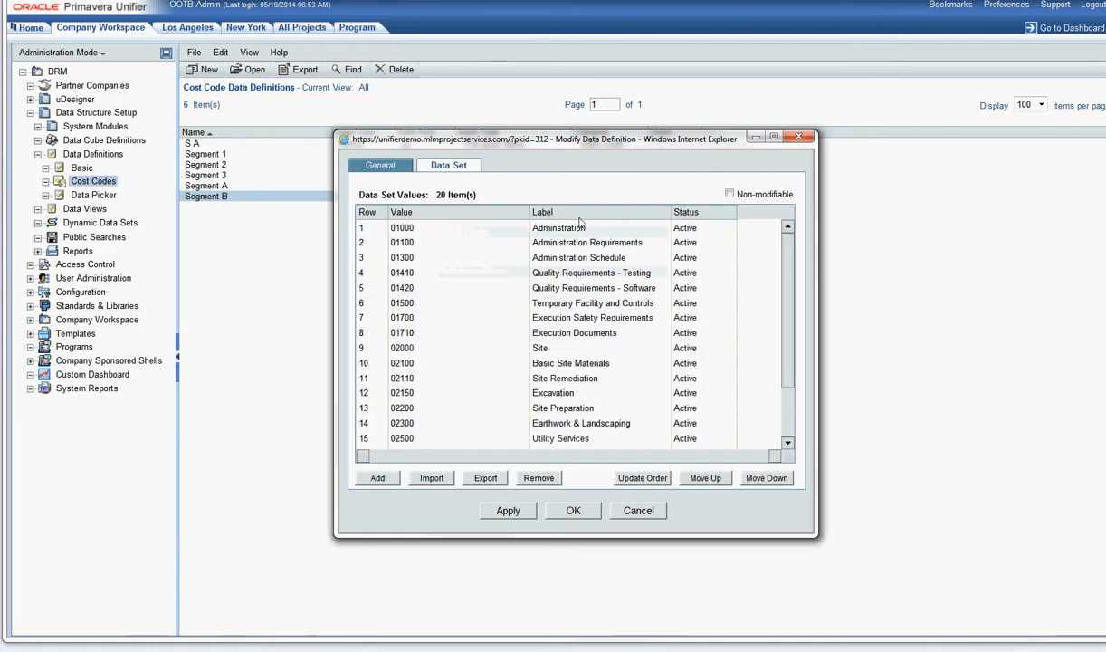
scroll("down", 3)
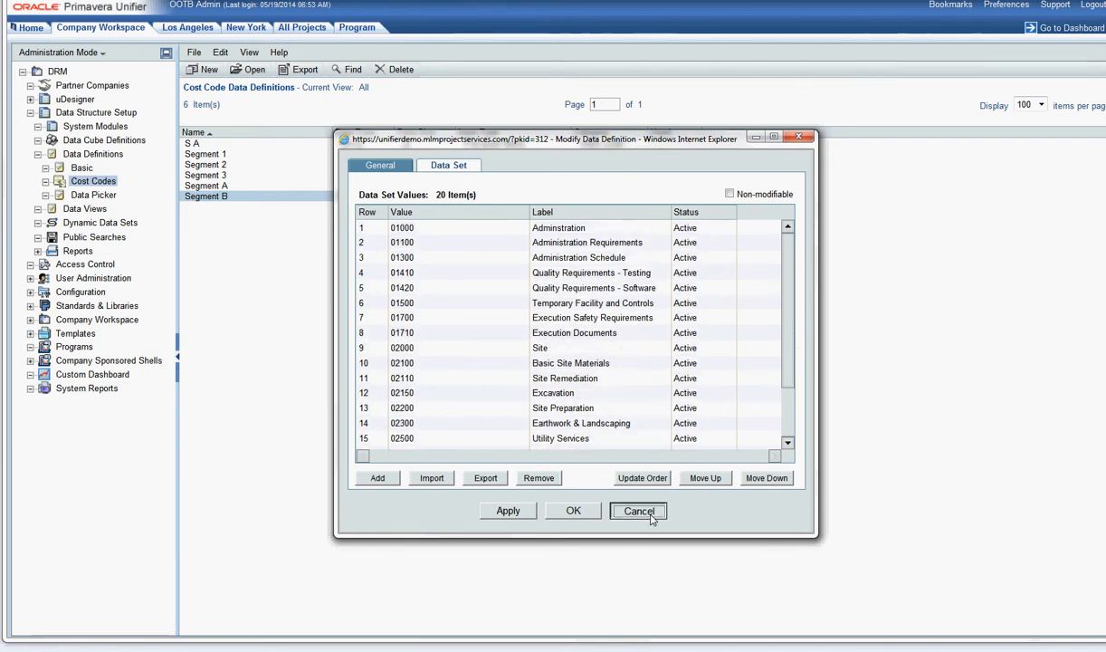
left_click(638, 511)
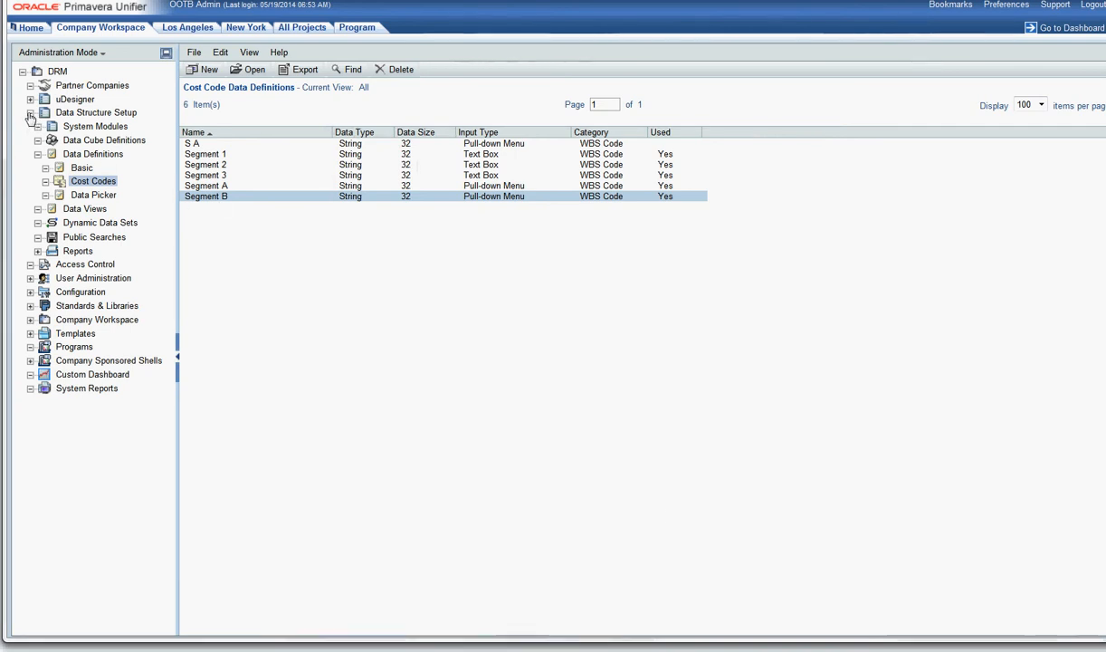
Collapse Data Structure Setup and show Templates > Cost Sheets
left_click(30, 112)
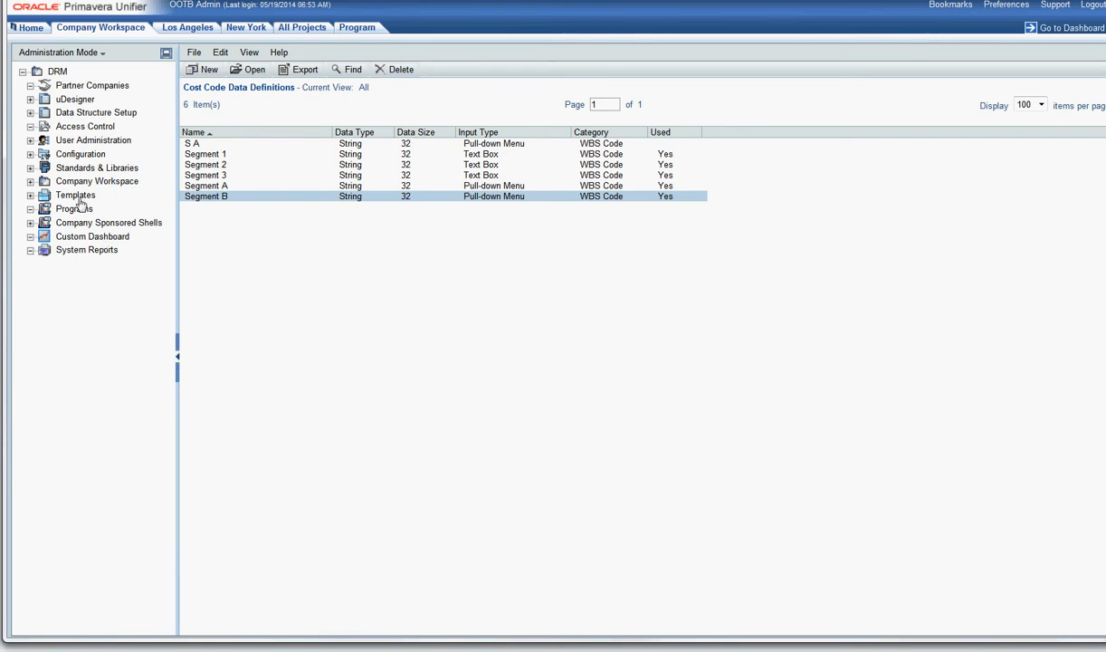
left_click(30, 195)
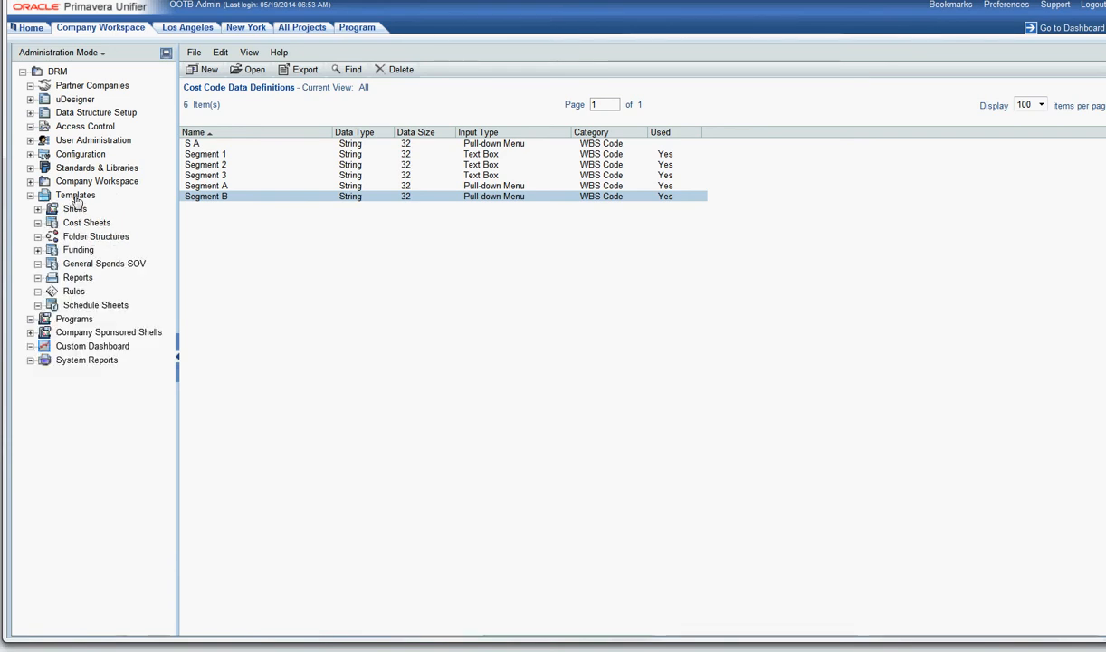
mouse_move(77, 204)
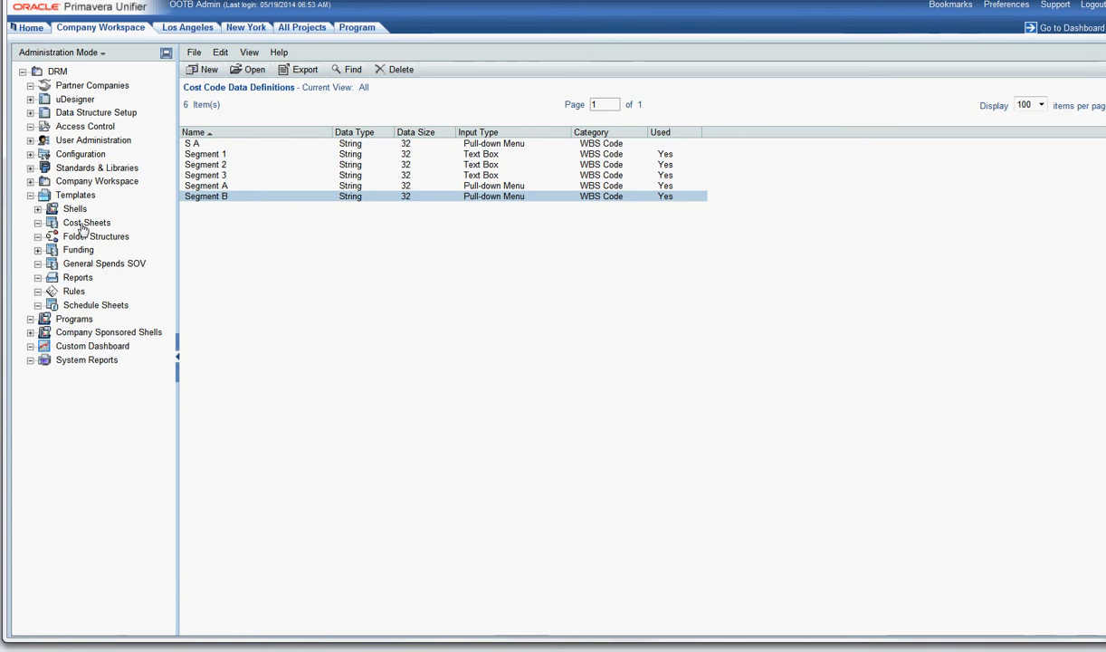
left_click(87, 222)
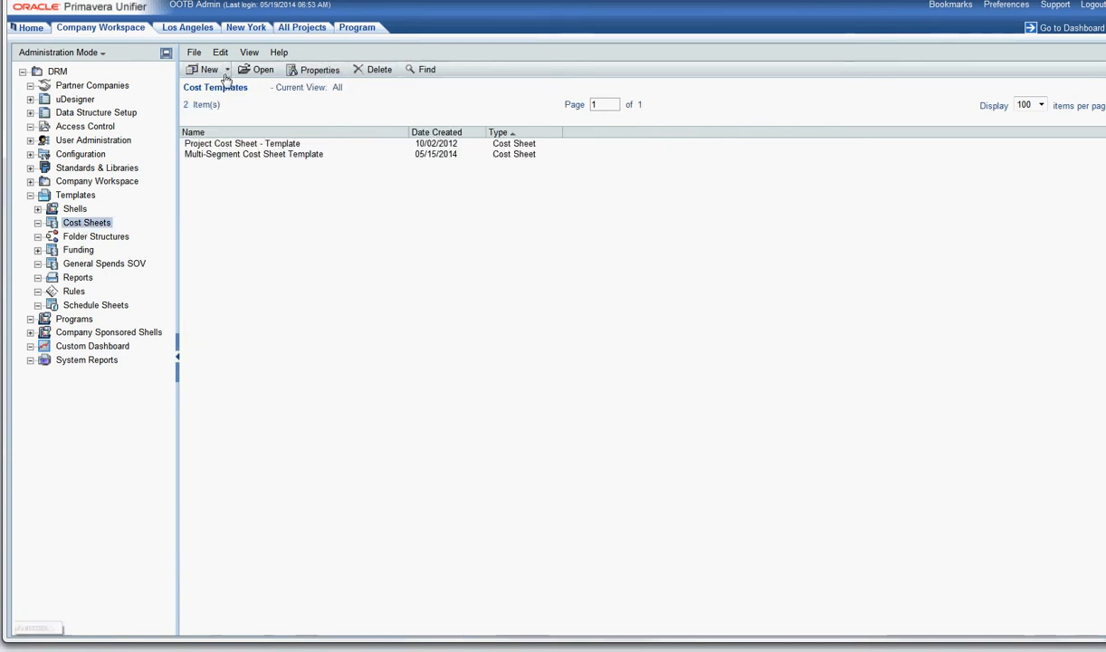
Create a new Cost Sheet template with the title 'MS Template'
left_click(208, 69)
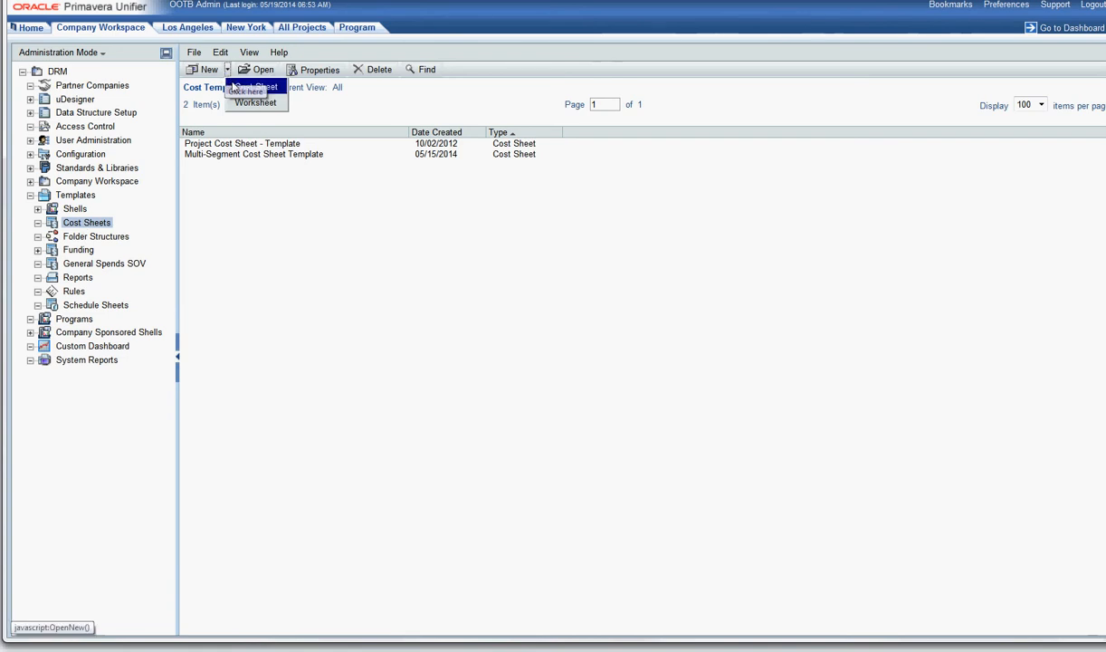
left_click(256, 86)
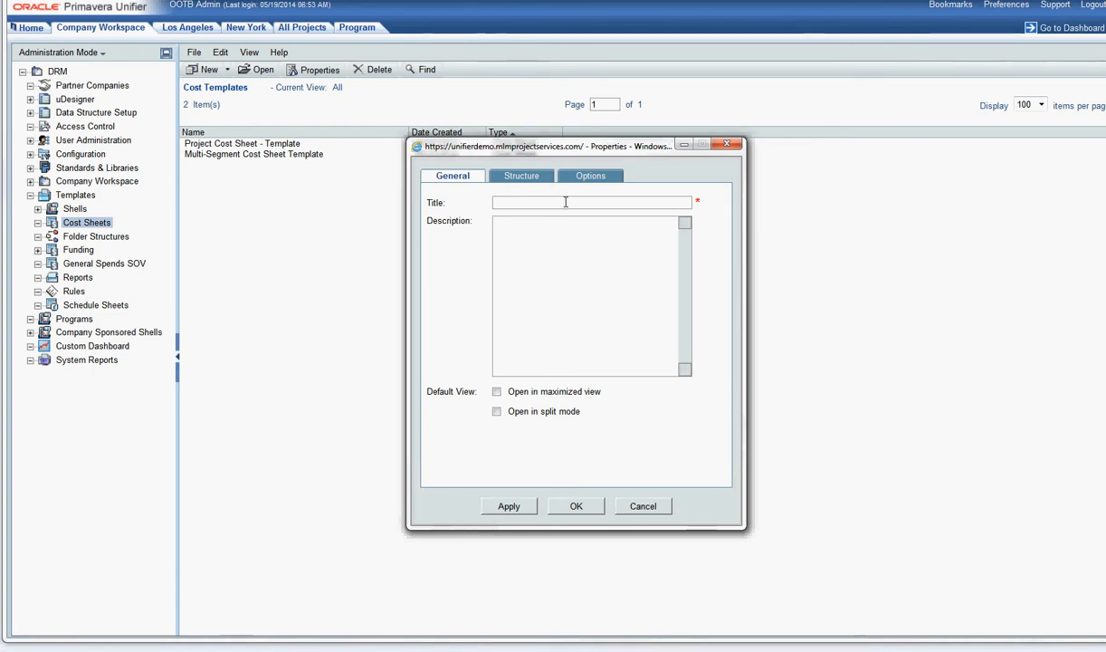
type("MS")
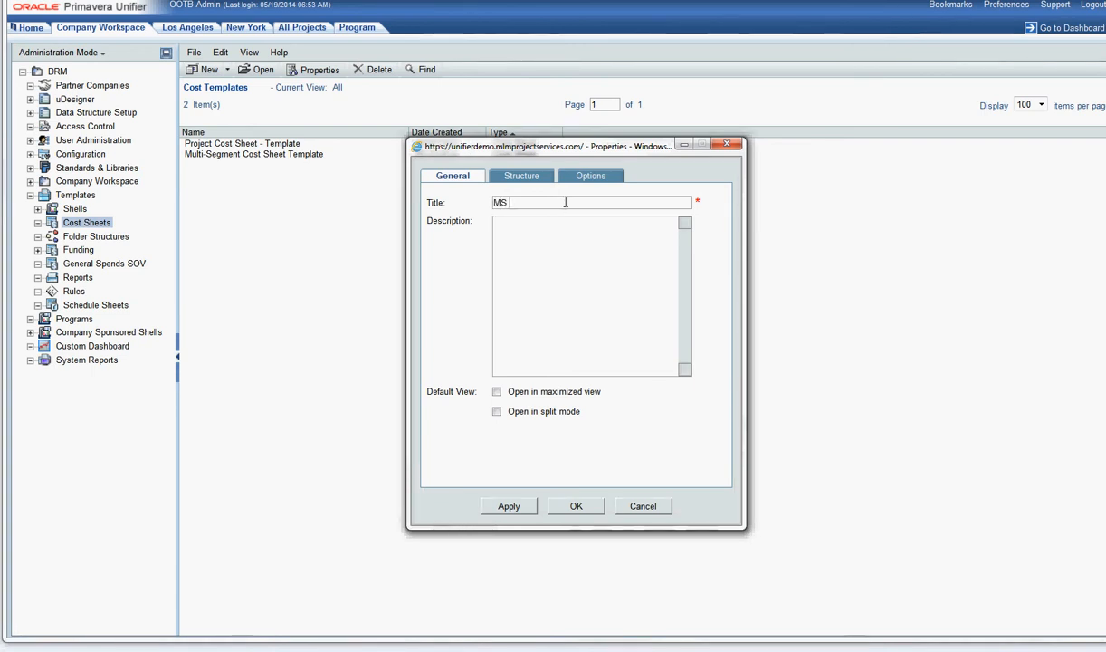
type("Template")
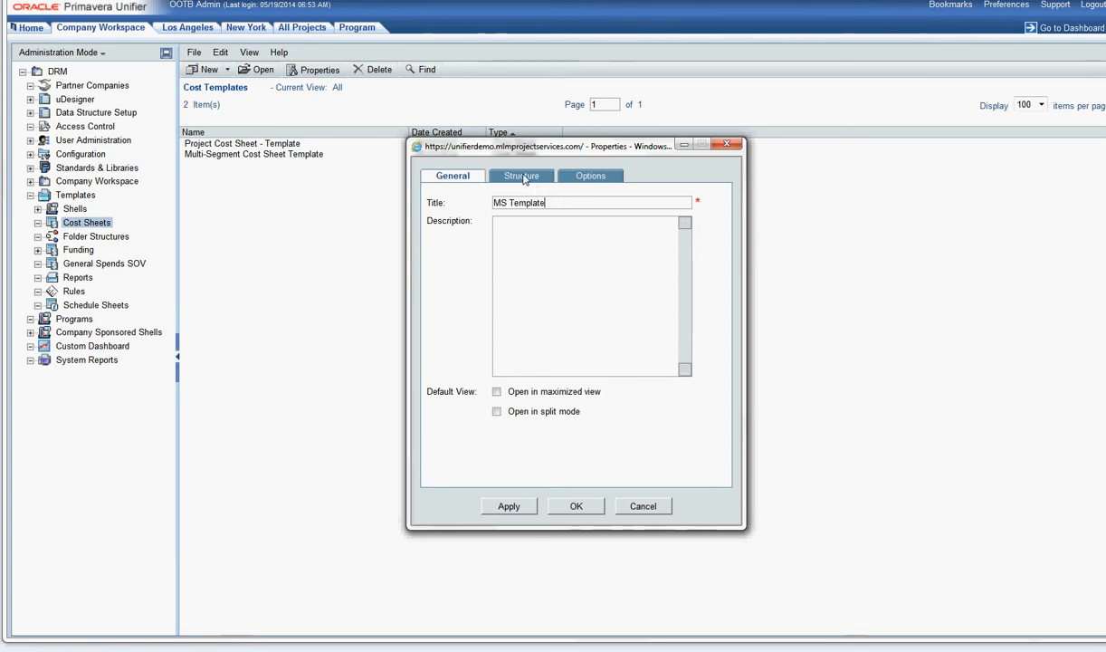
Set the MS Template structure to Tree, with Segment A first and Segment B second
left_click(521, 176)
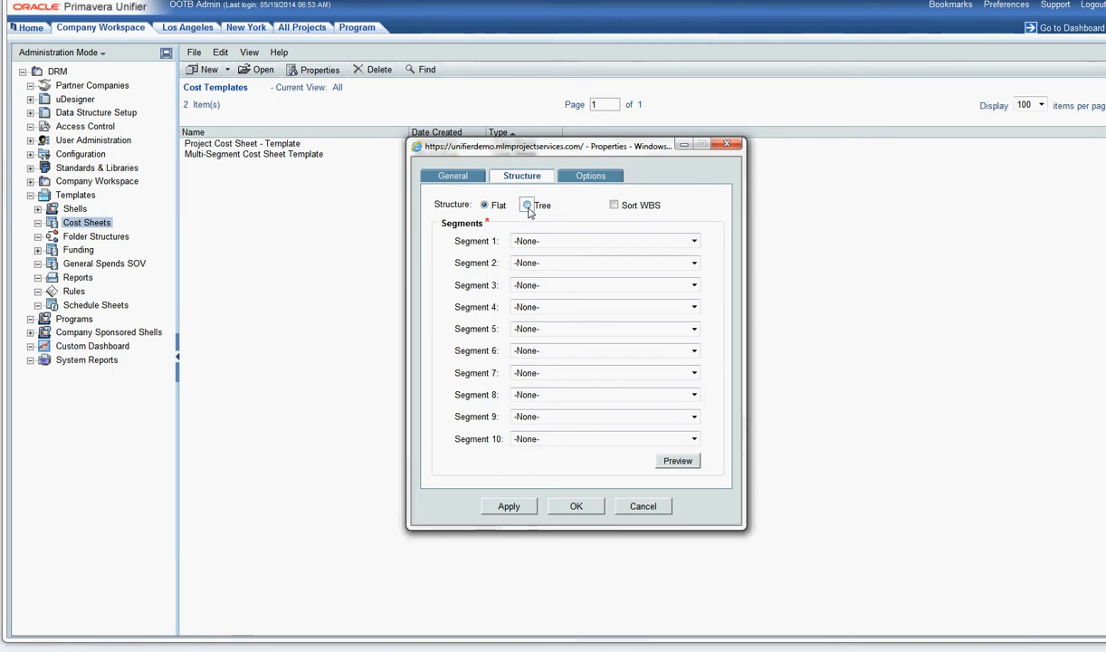
left_click(528, 205)
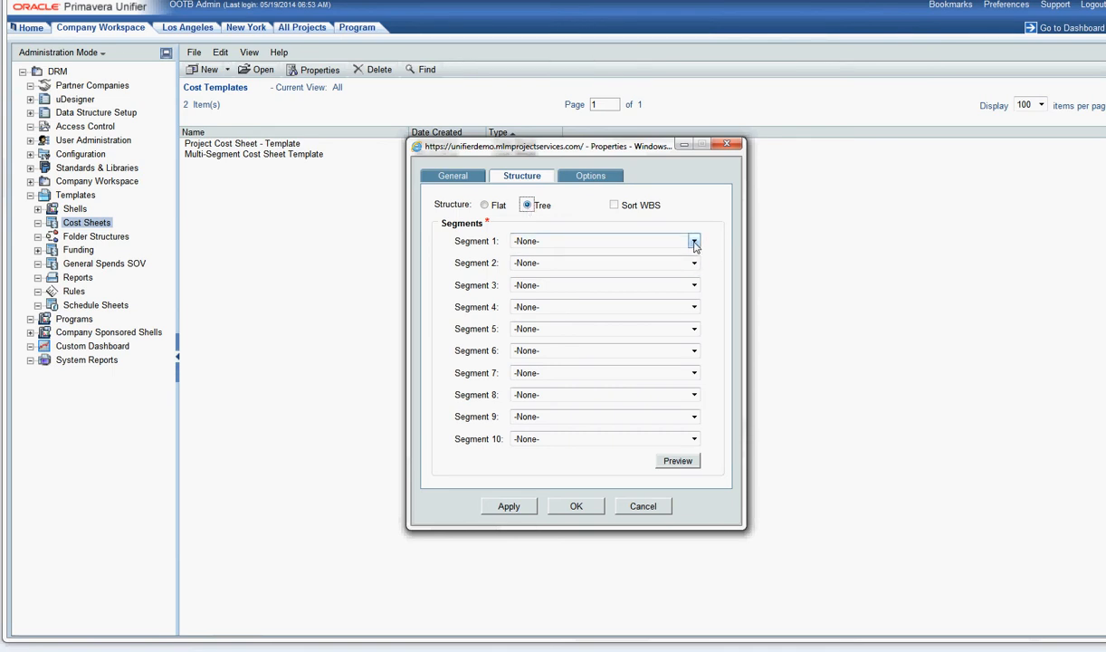
left_click(694, 241)
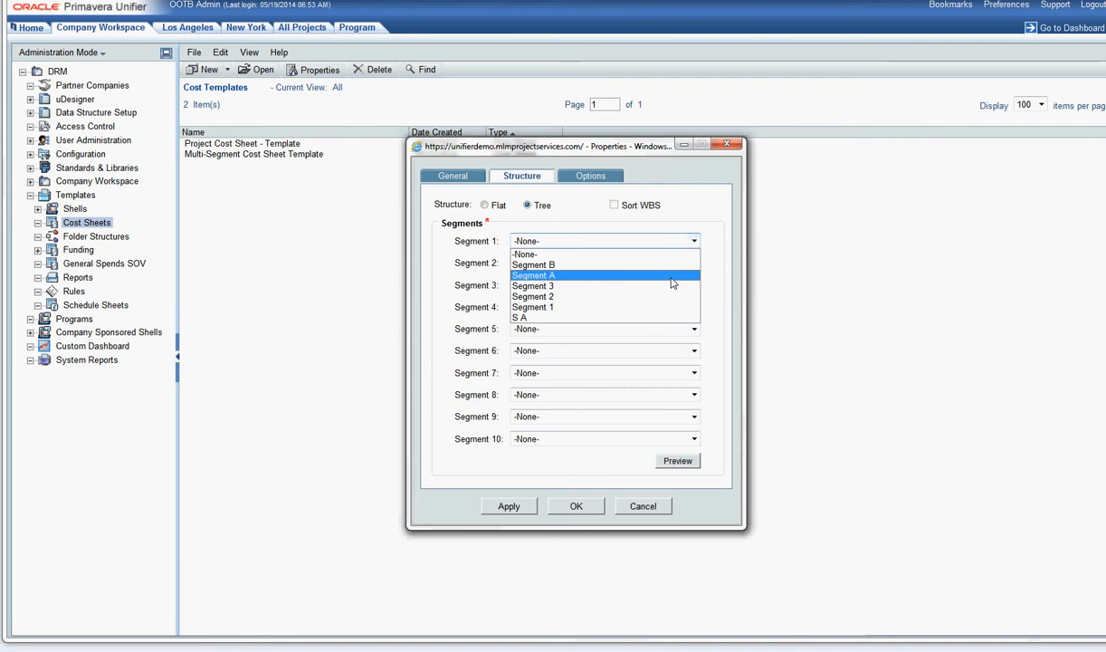
left_click(533, 274)
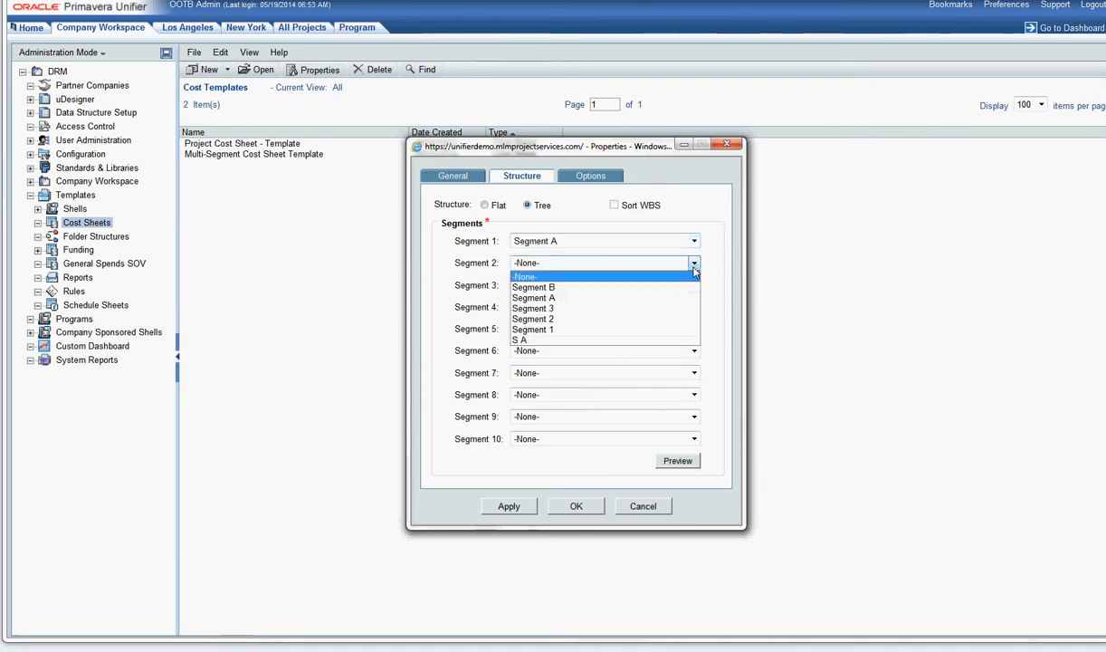
left_click(533, 287)
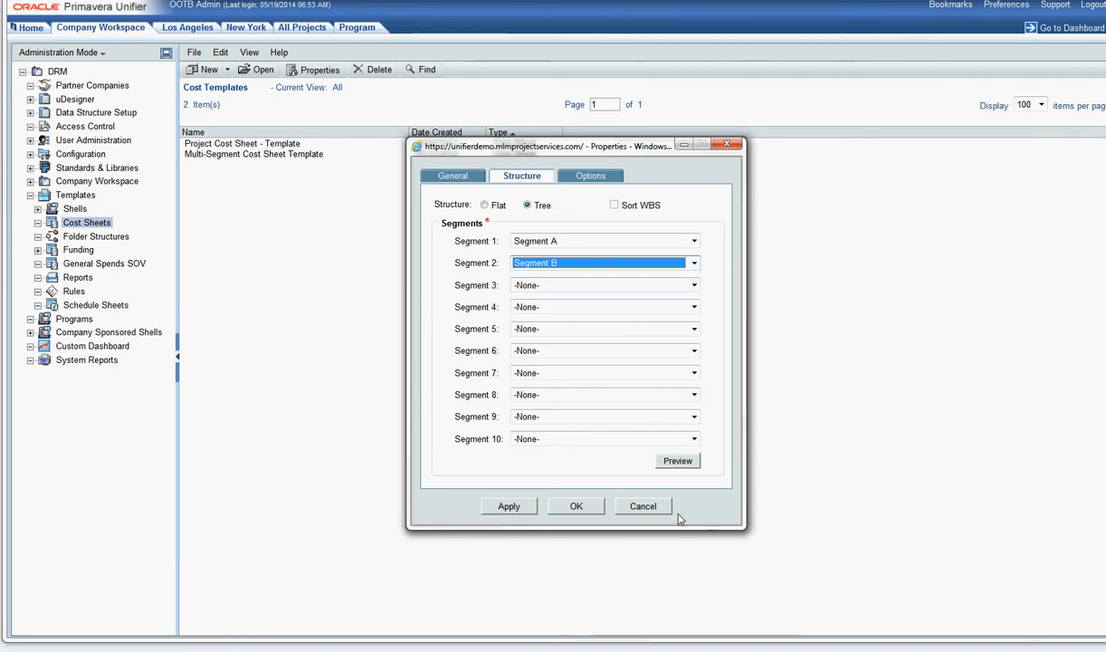
Rename the 'WBS Code' and 'WBS Item' labels to 'Cost Code' and 'Cost Item', and confirm
left_click(590, 176)
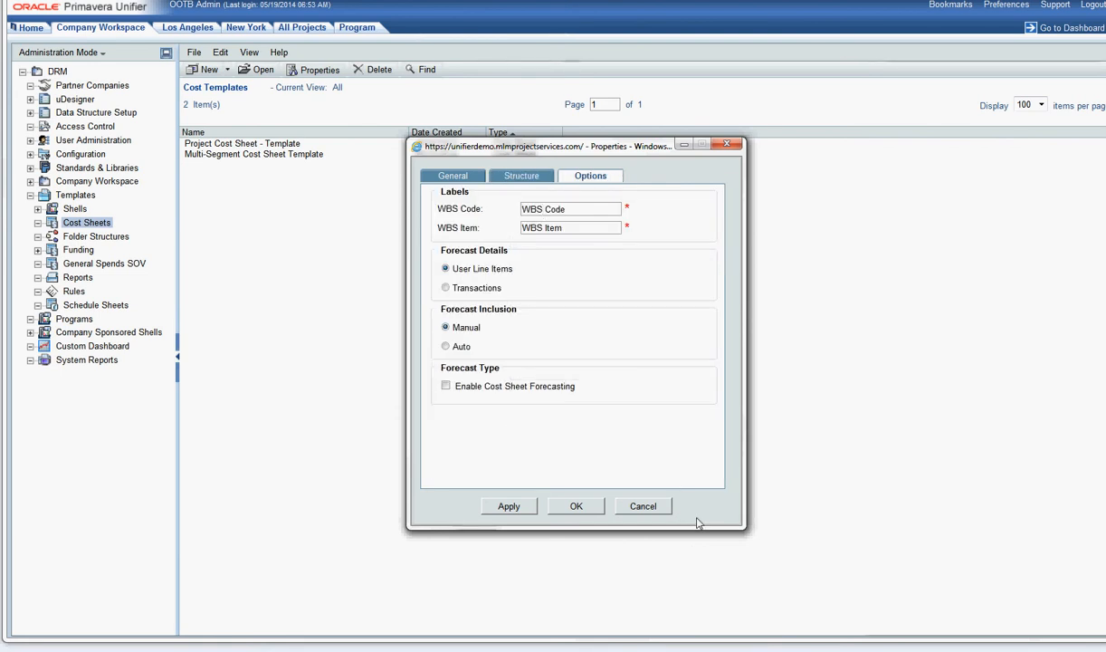
type("Code")
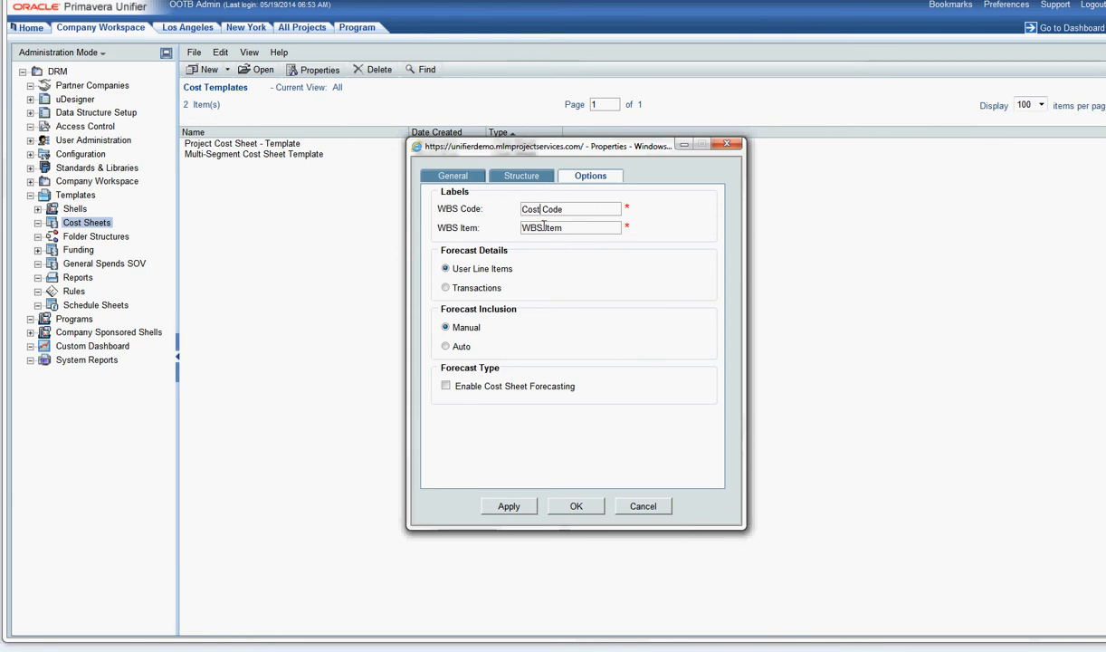
type("Item")
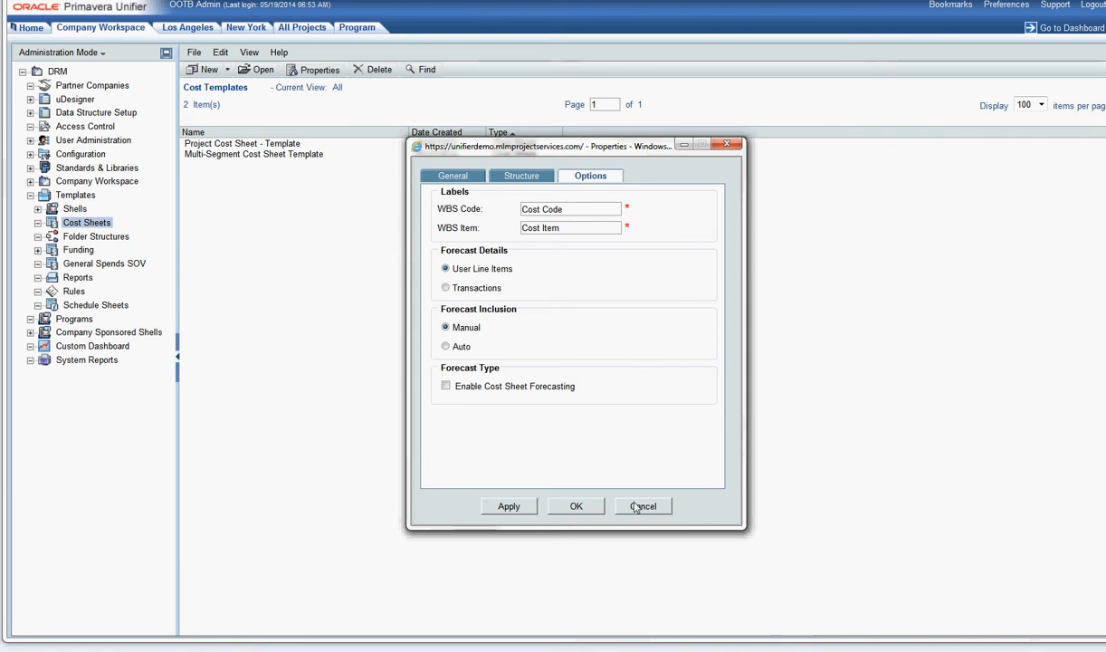
left_click(644, 506)
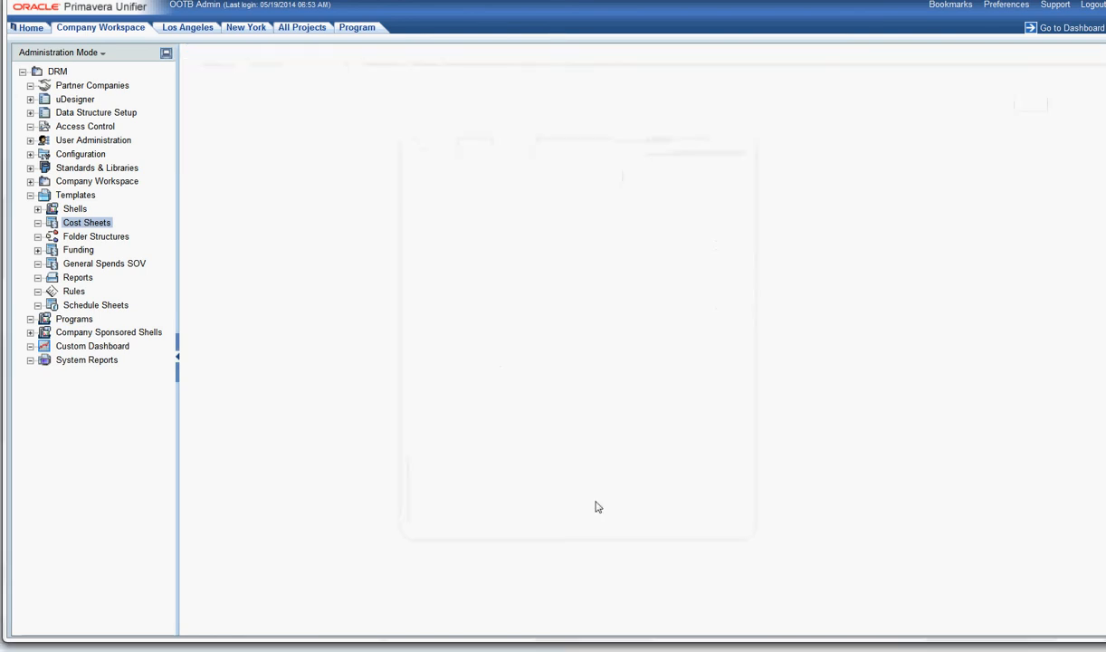
Select MS Template in the Cost Sheets list and open it for setup
left_click(86, 223)
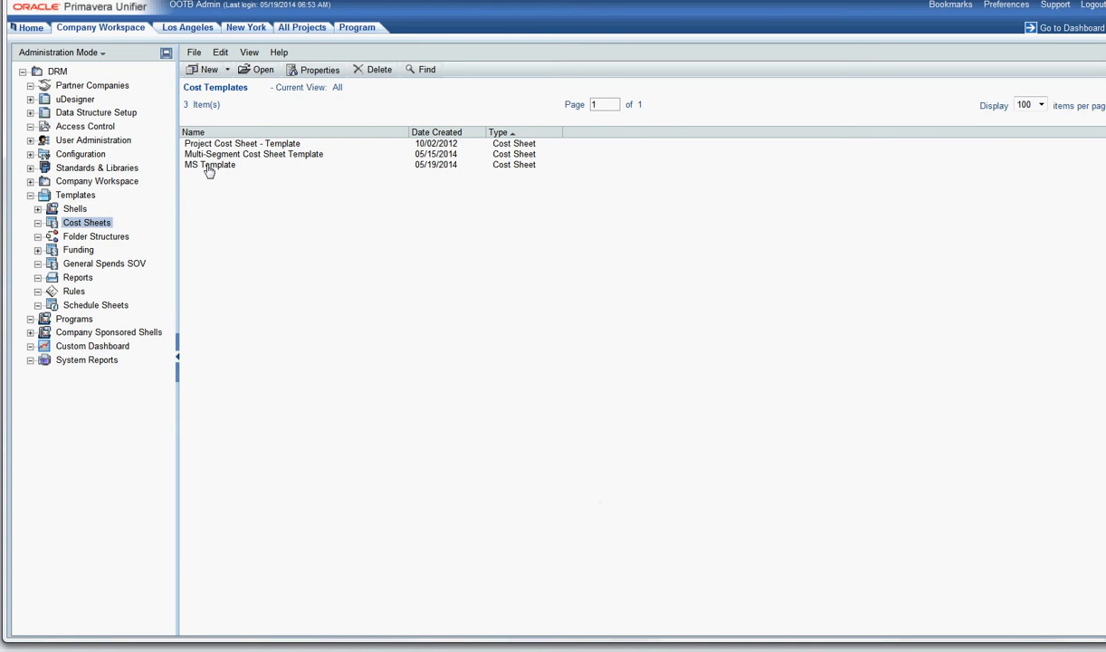
left_click(210, 165)
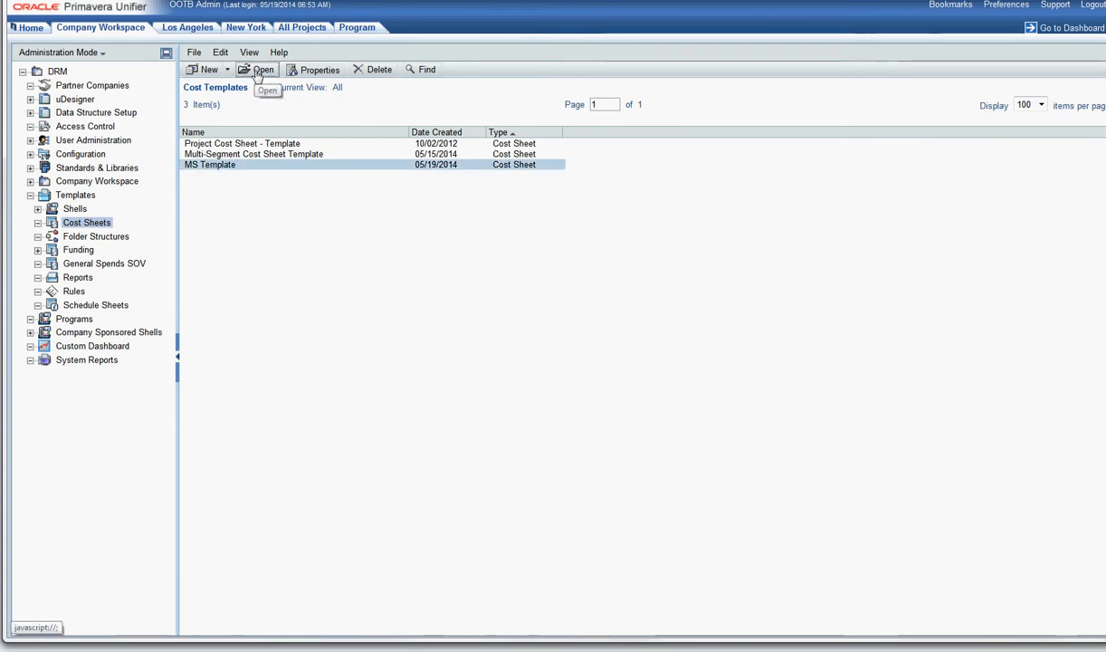
left_click(261, 69)
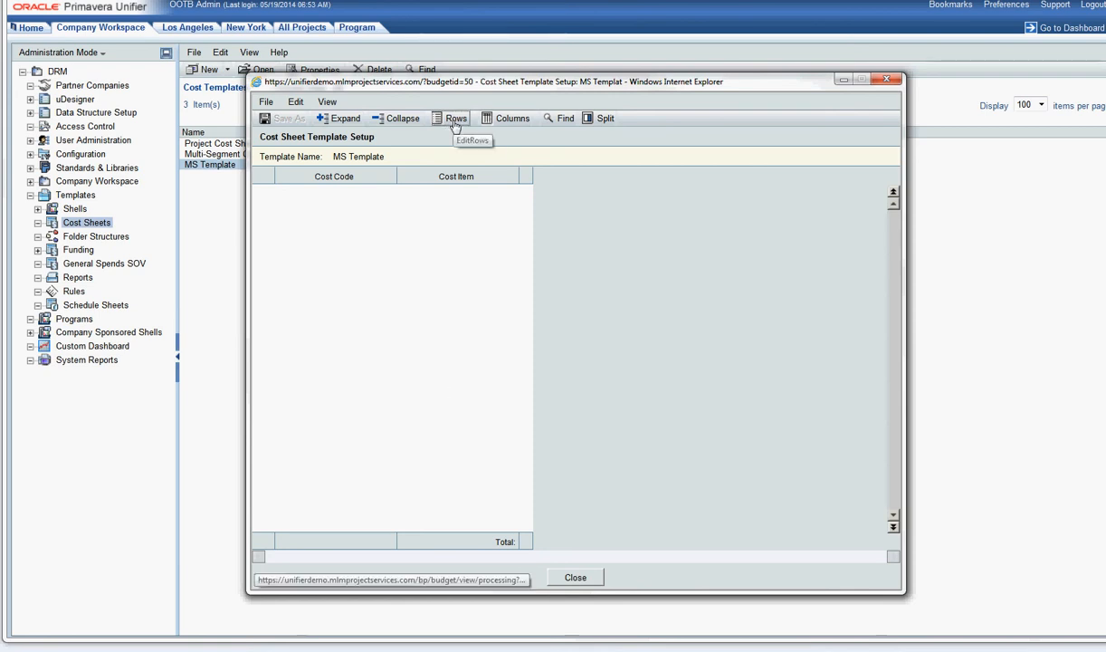
Open the MS Template's row editor and add a blank cost code row
left_click(456, 118)
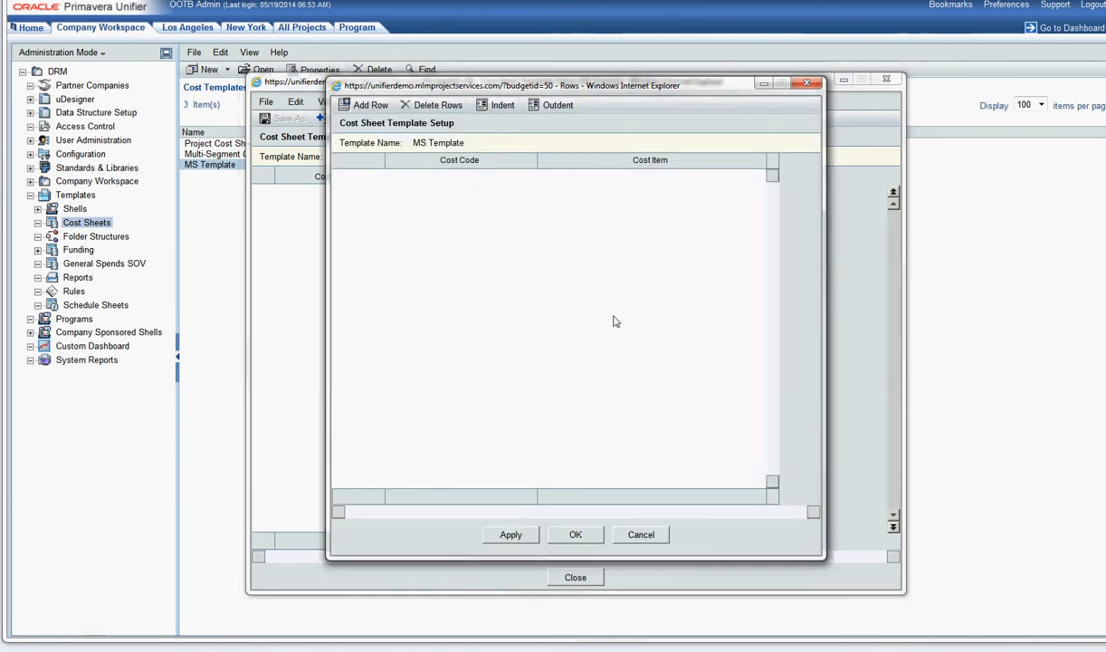
mouse_move(369, 105)
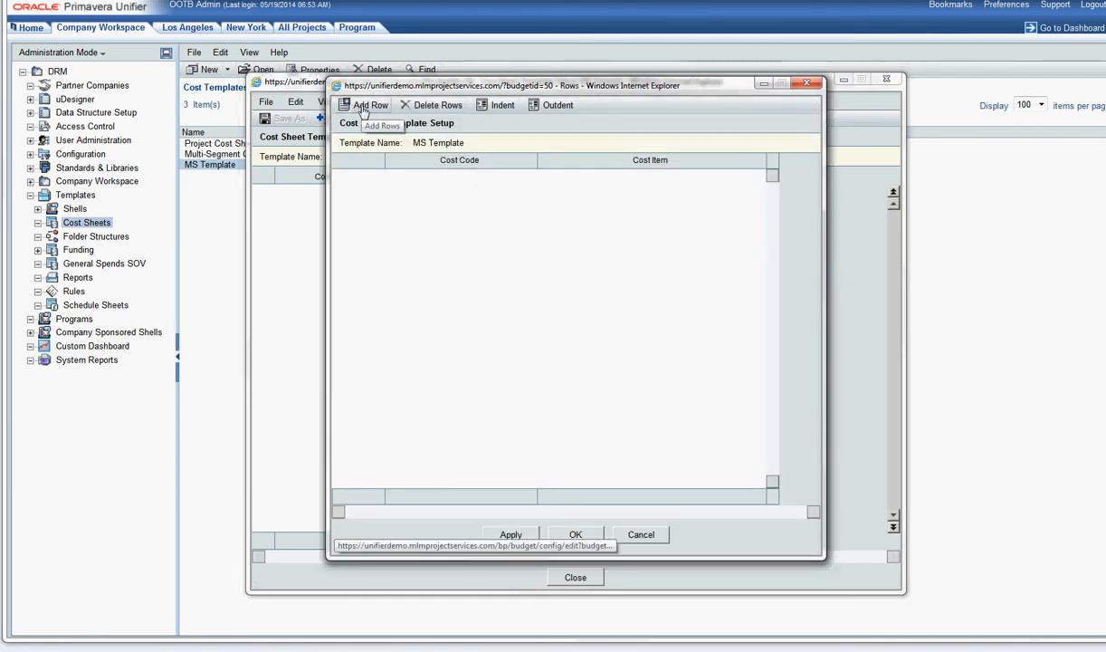
left_click(370, 105)
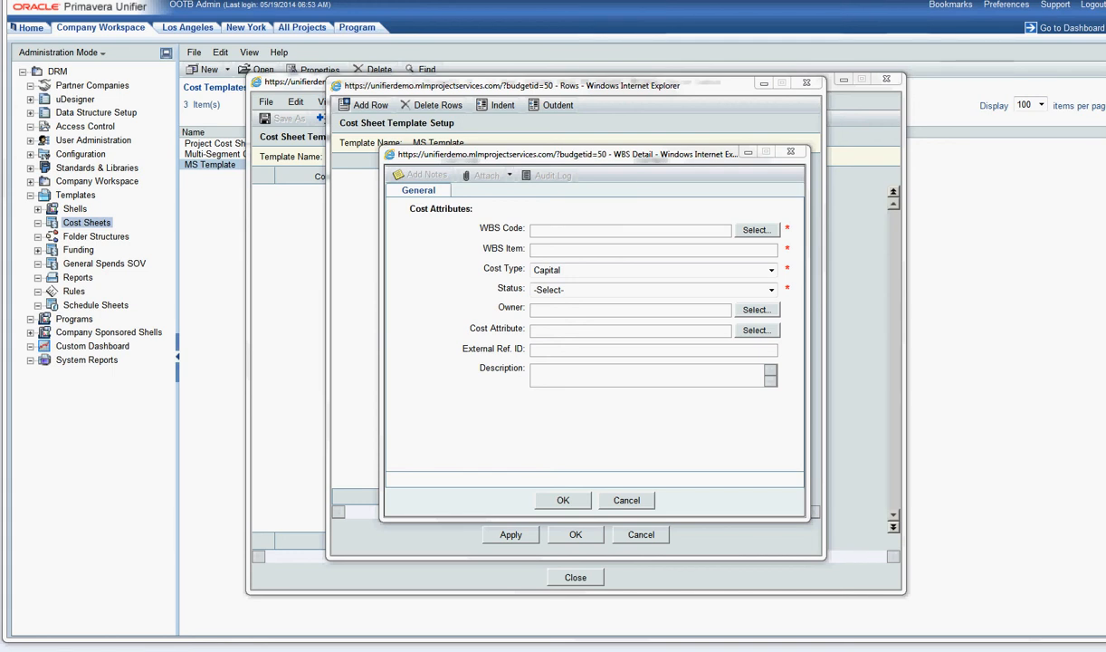
mouse_move(761, 241)
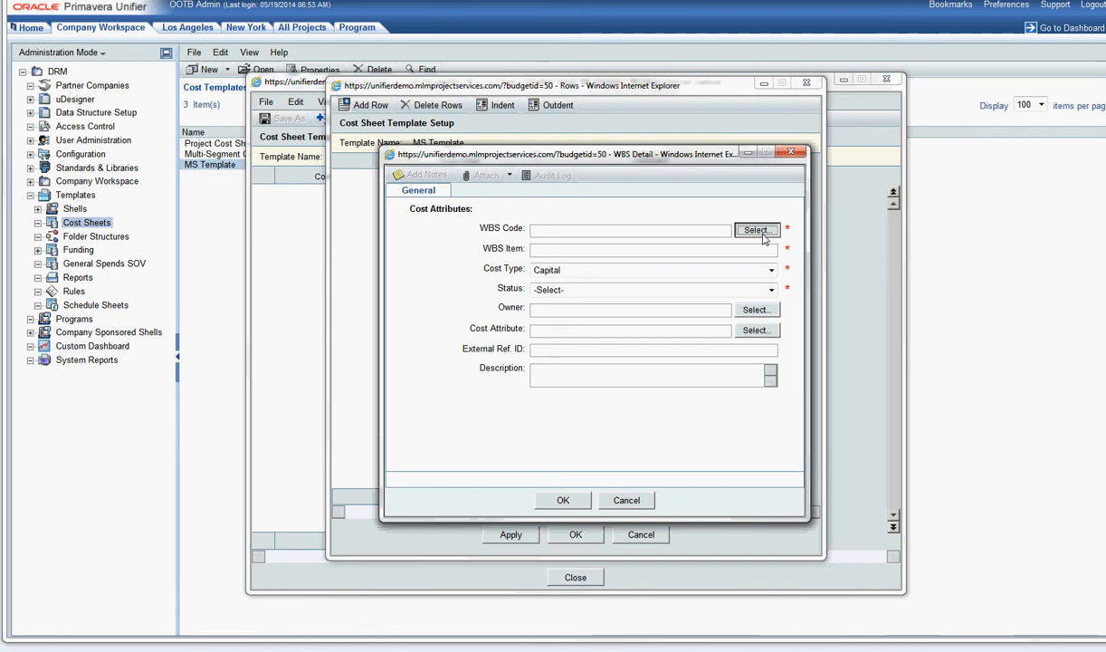
Set the row's WBS code to 01-01000 (Segment A 01, Segment B 01000 Adminstration)
left_click(755, 229)
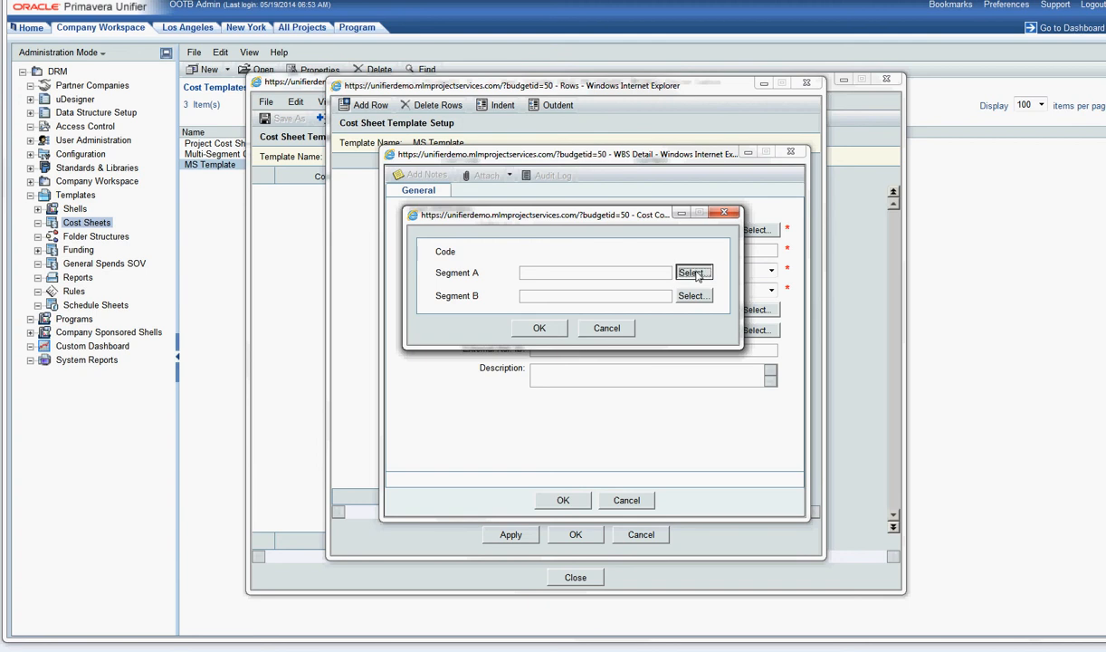
left_click(693, 273)
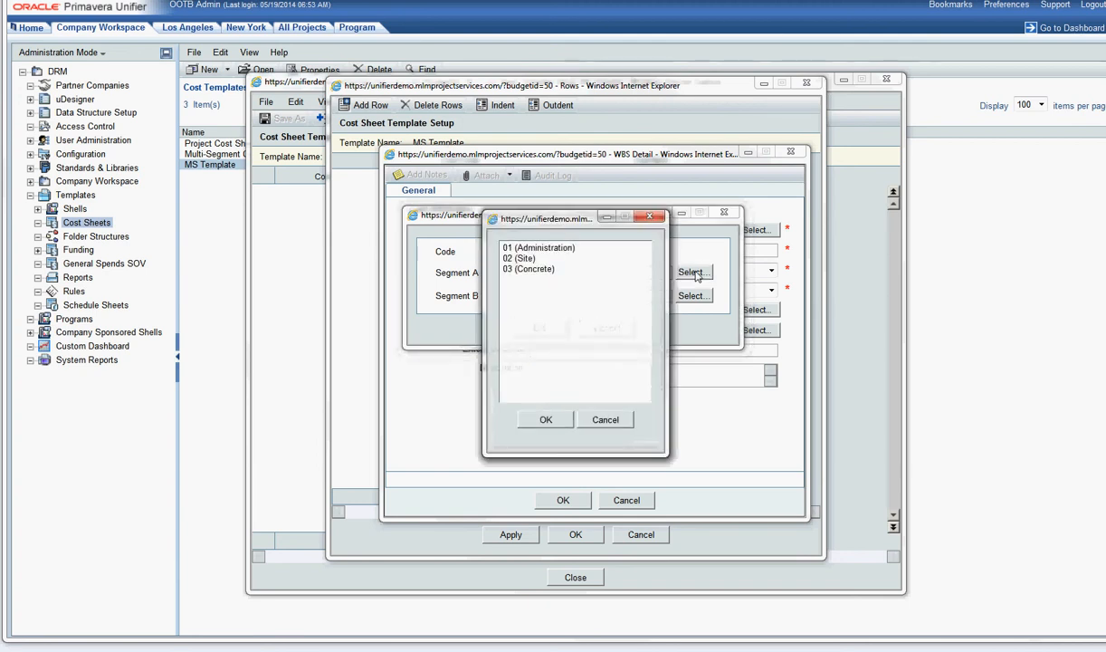
left_click(543, 248)
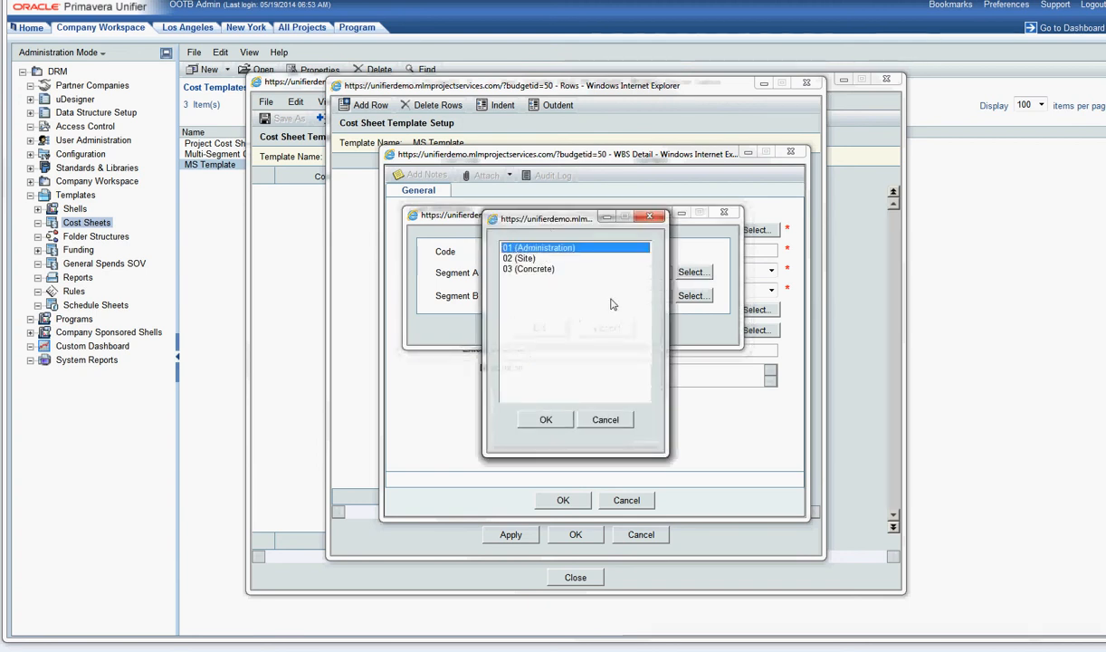
left_click(545, 419)
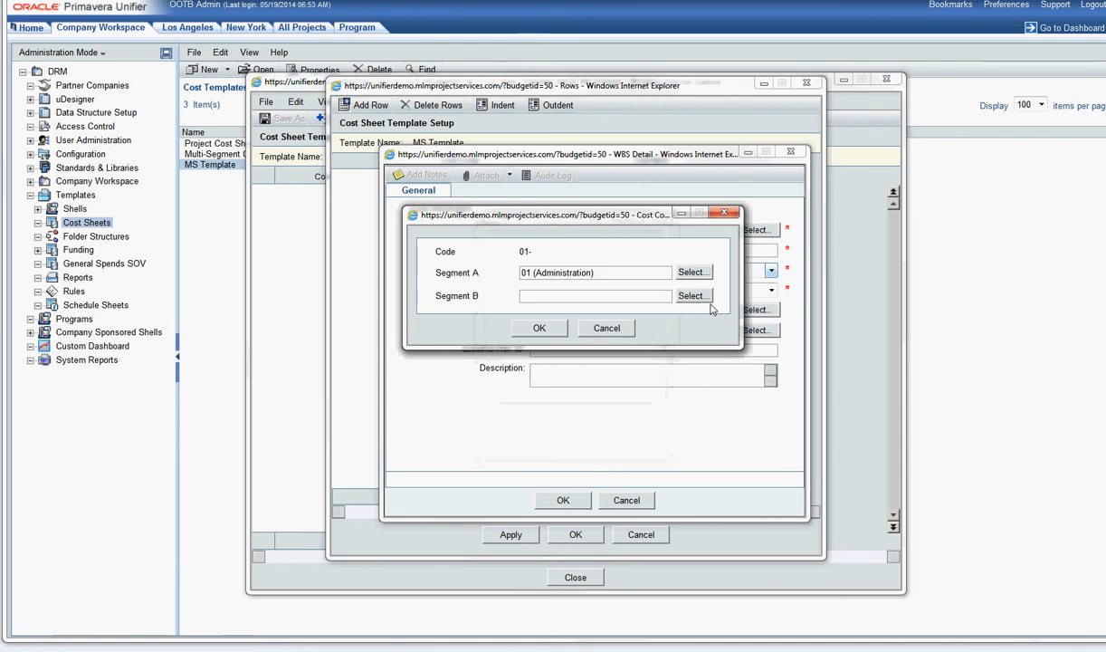
left_click(693, 295)
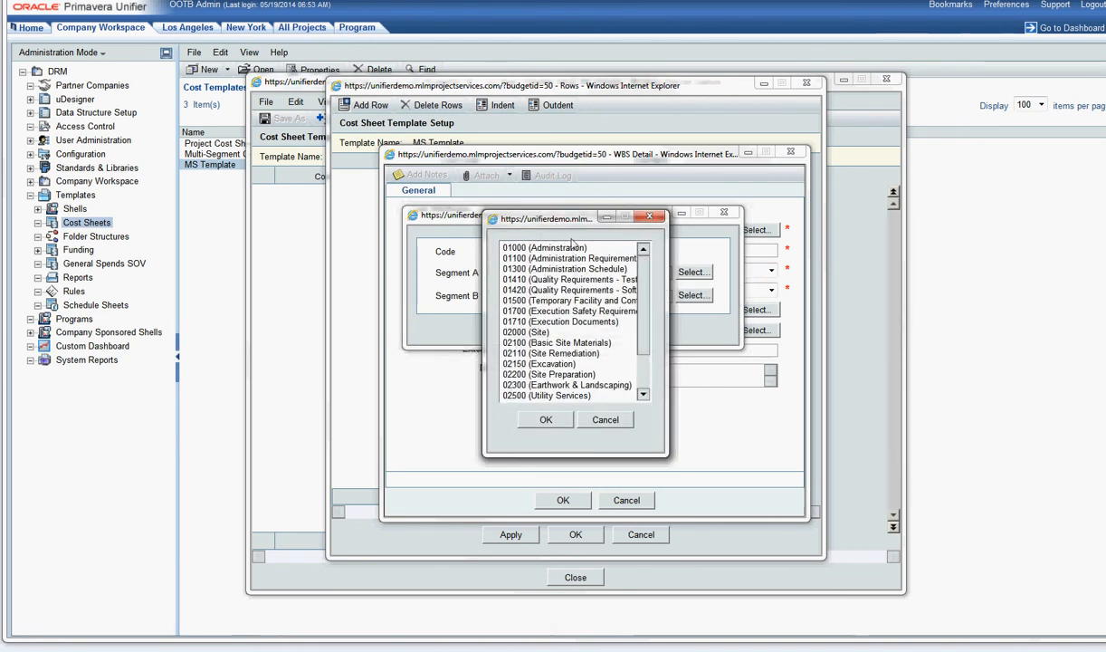
left_click(544, 248)
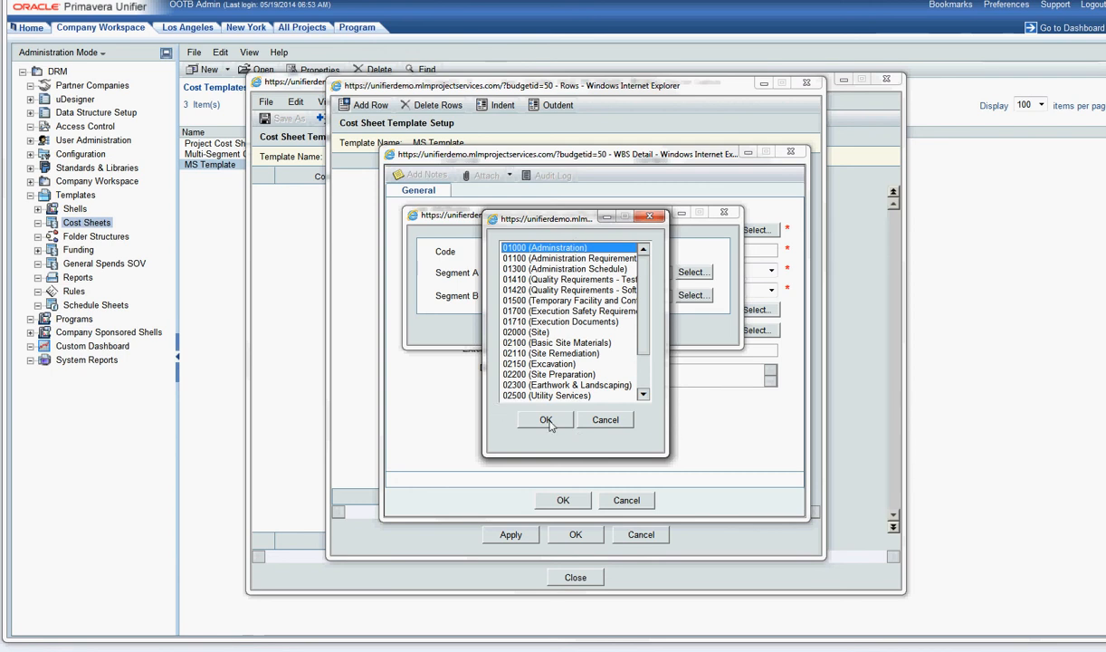
left_click(546, 419)
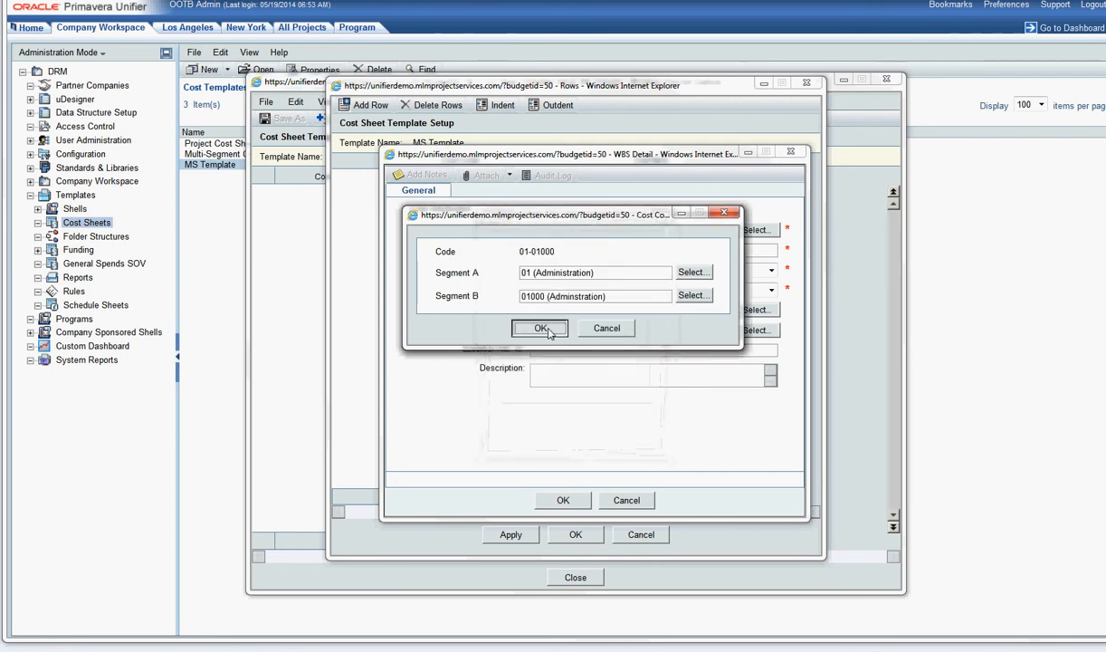
left_click(540, 328)
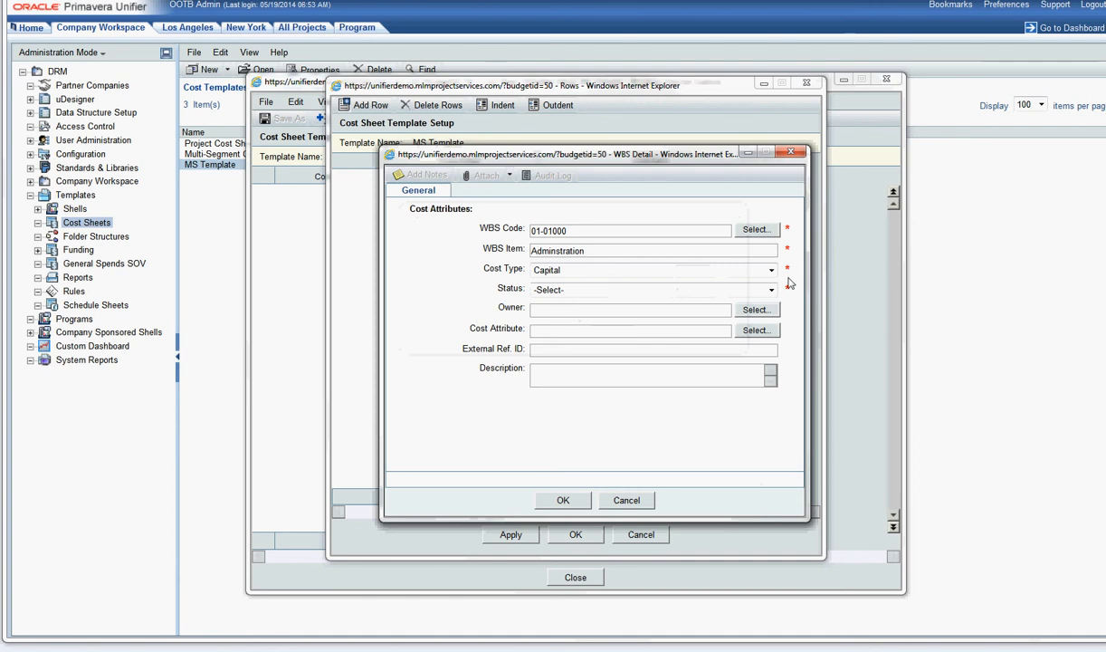
Mark the 01-01000 Adminstration row Active and save its details
left_click(770, 289)
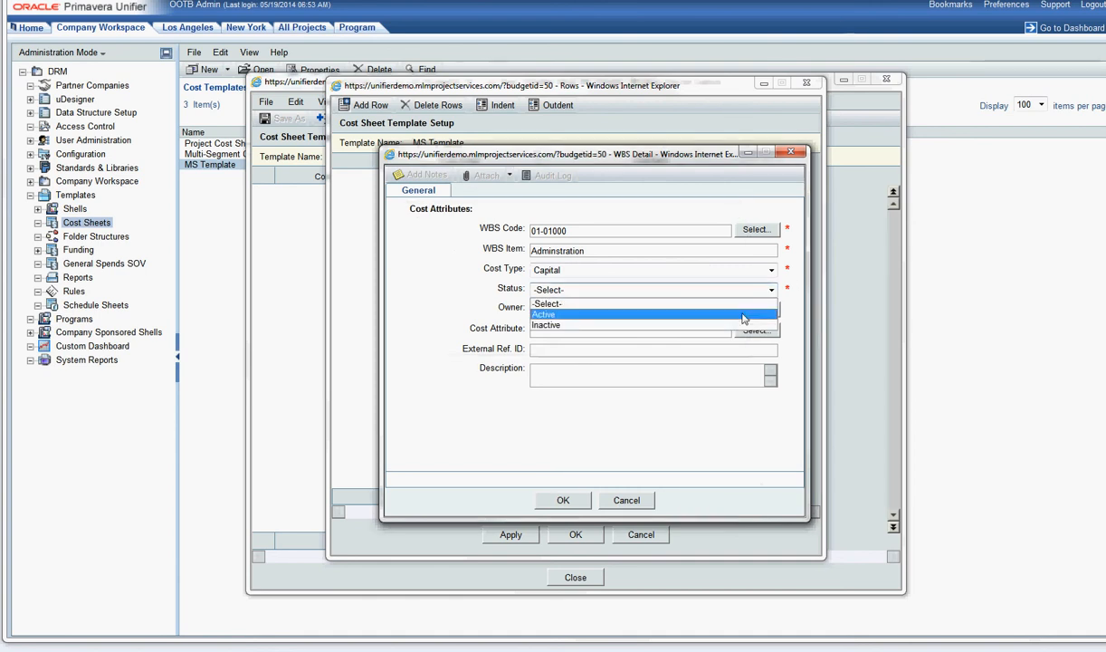
left_click(544, 314)
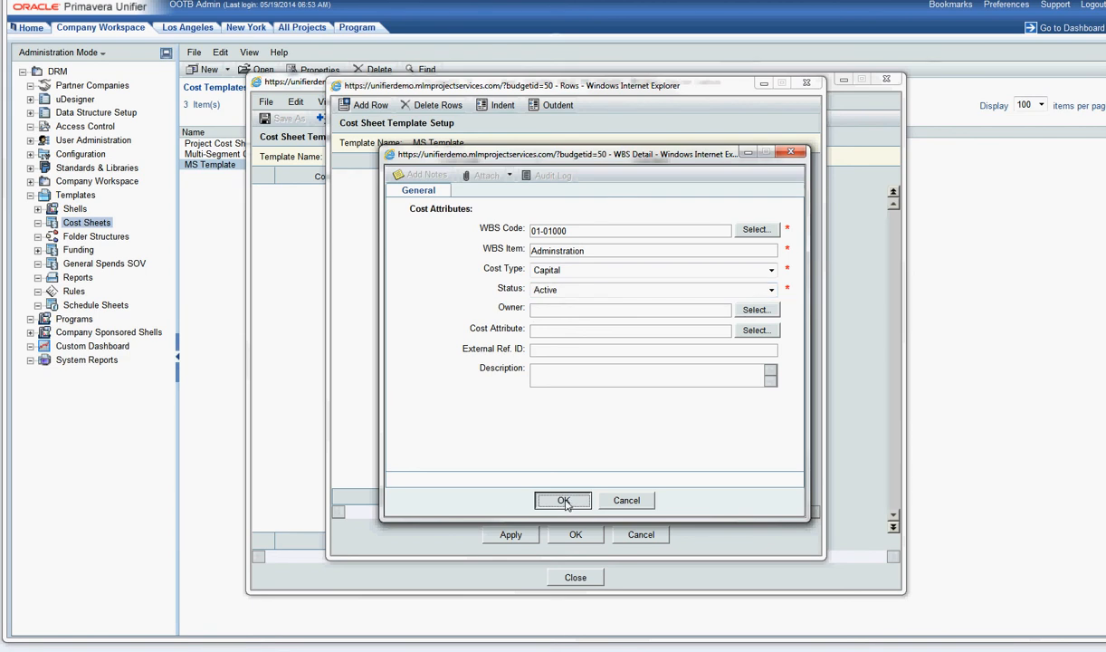
left_click(563, 500)
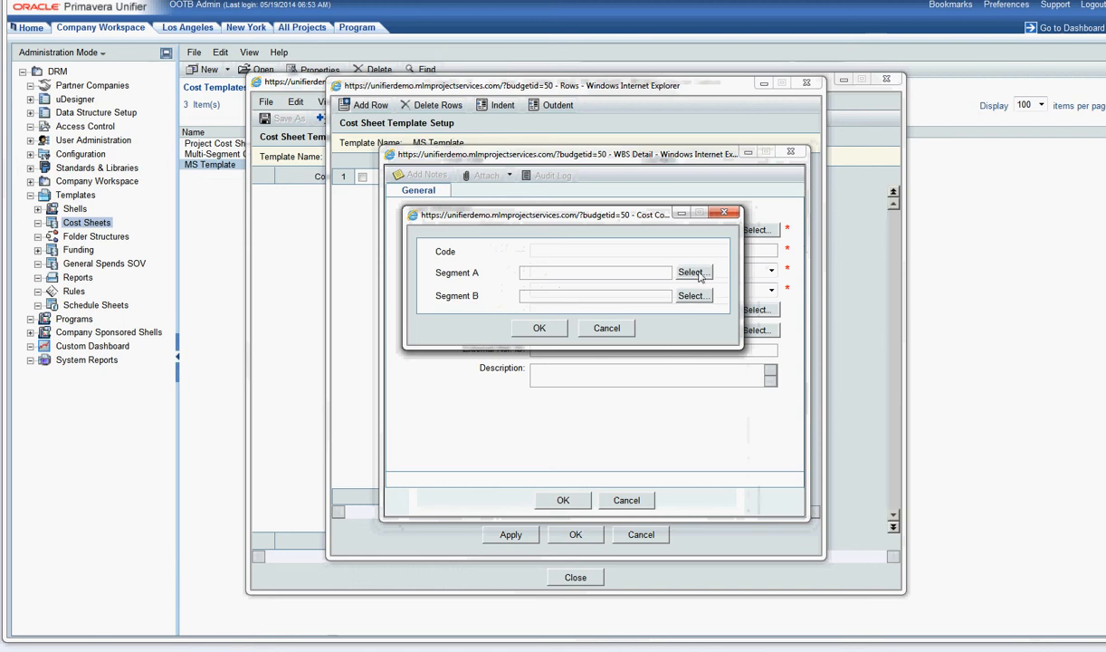
Add row 01-01100 Administration Requirements with Active status and save it
left_click(693, 272)
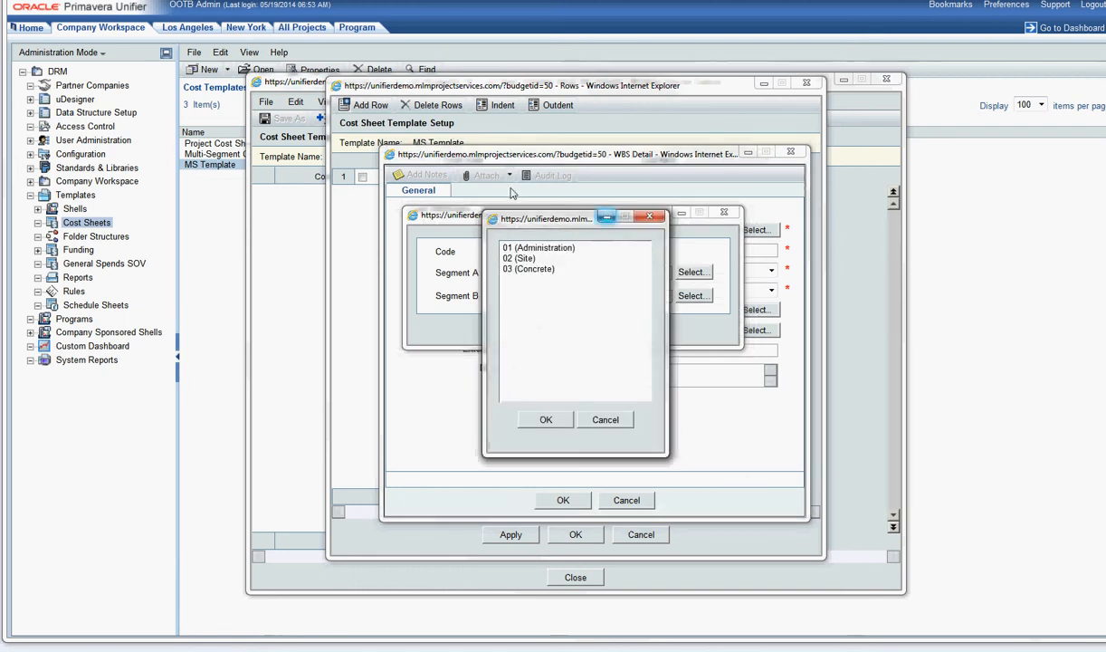
left_click(541, 247)
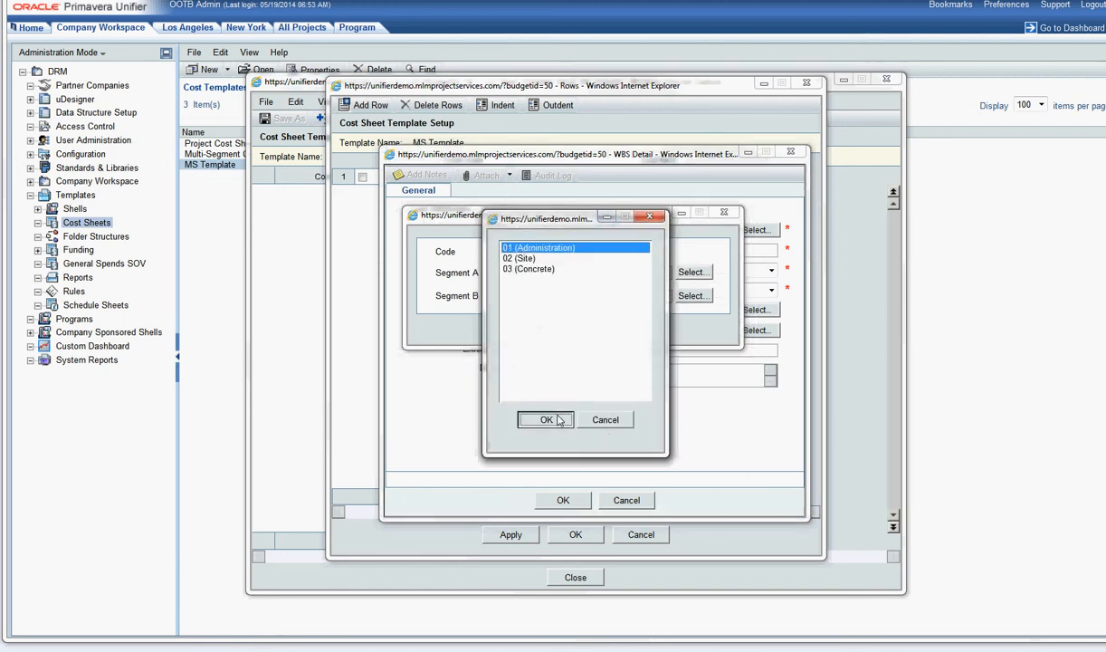
left_click(545, 420)
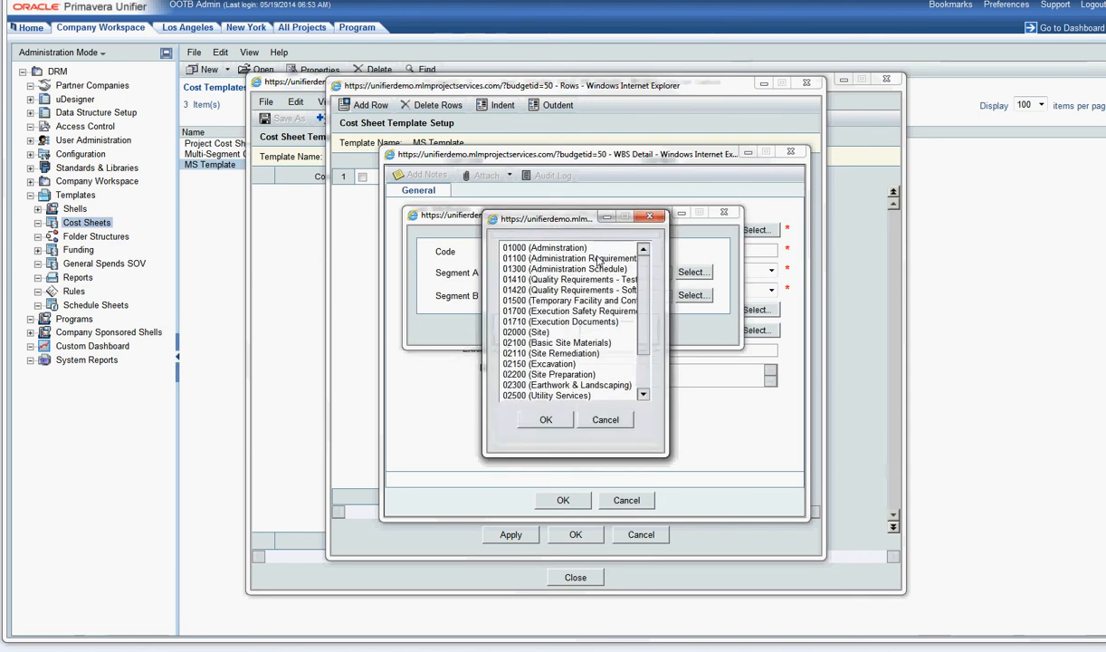
left_click(569, 258)
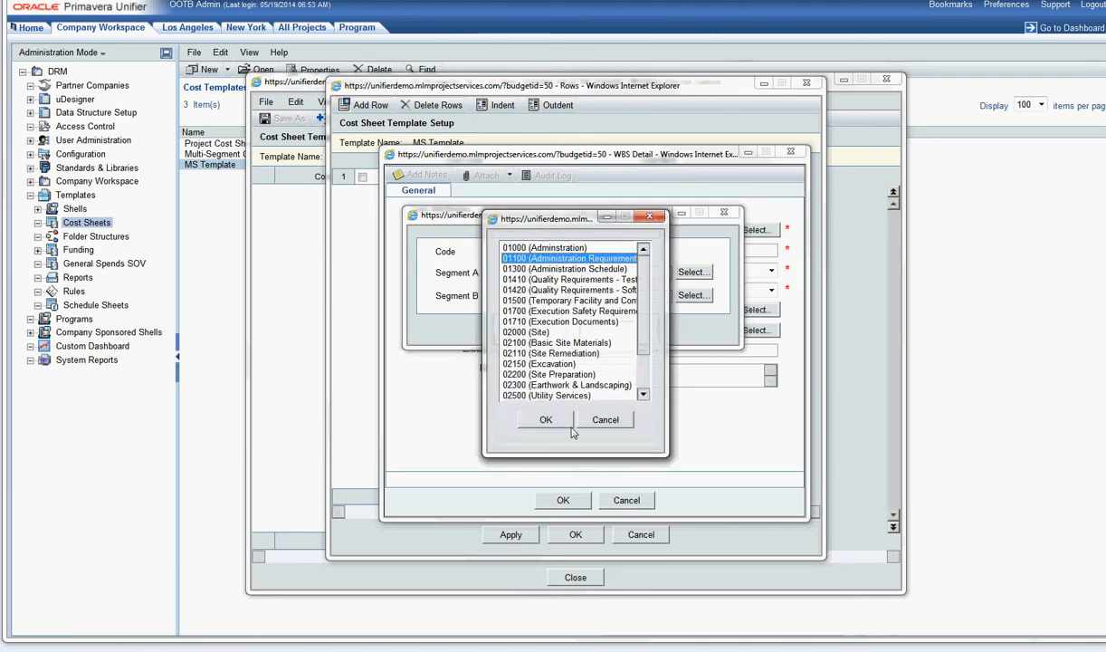
left_click(545, 419)
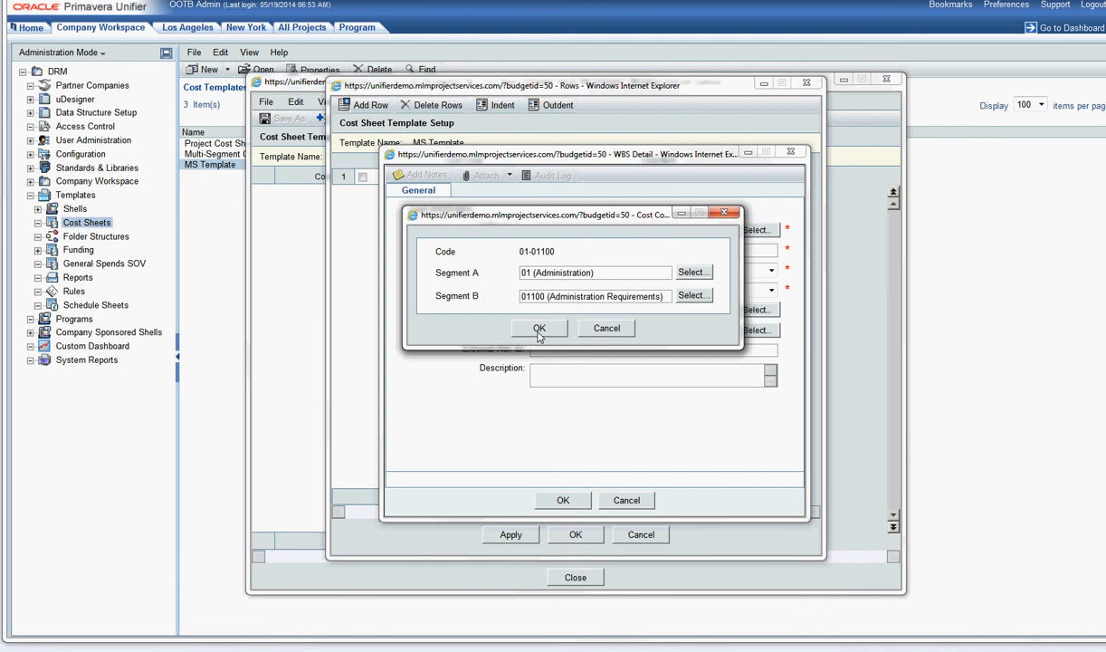
left_click(538, 328)
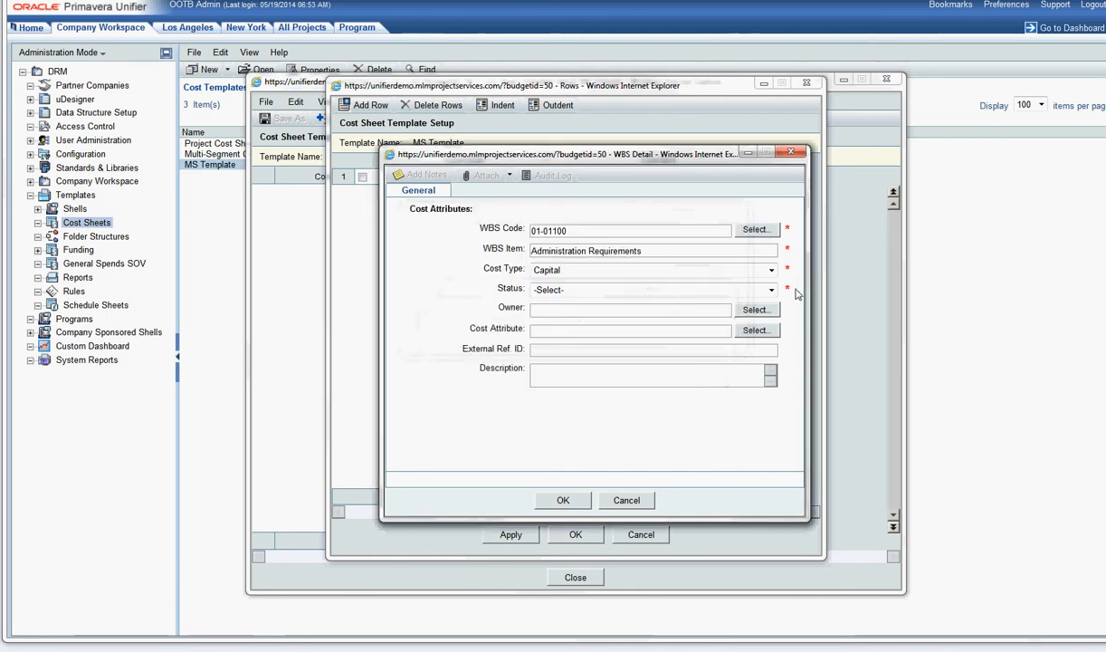
left_click(652, 289)
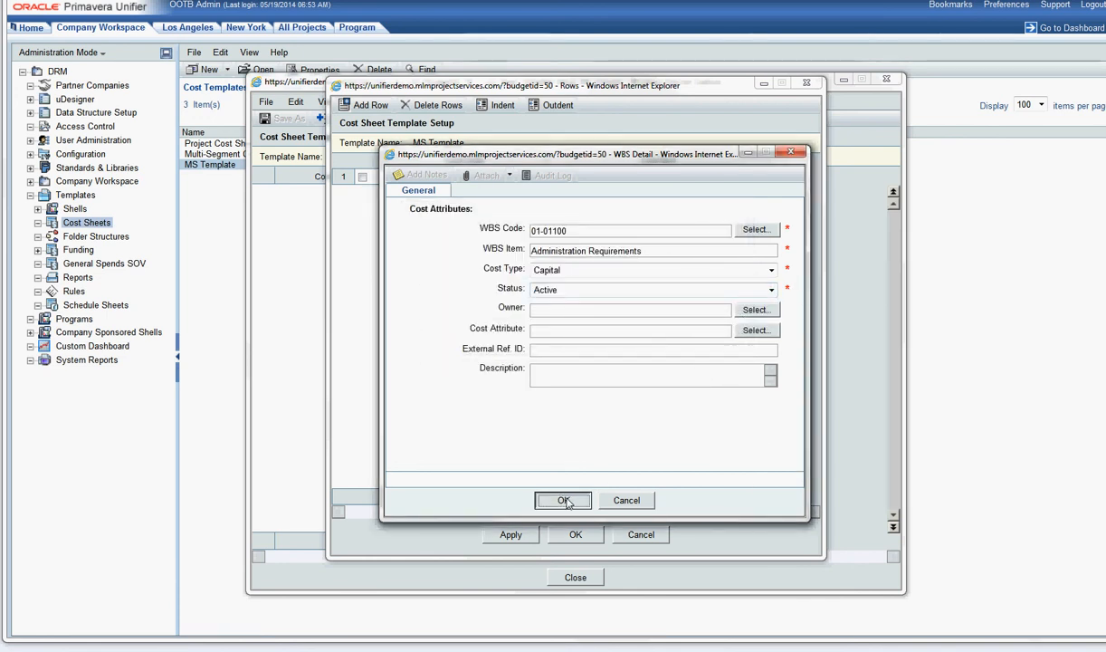
left_click(563, 499)
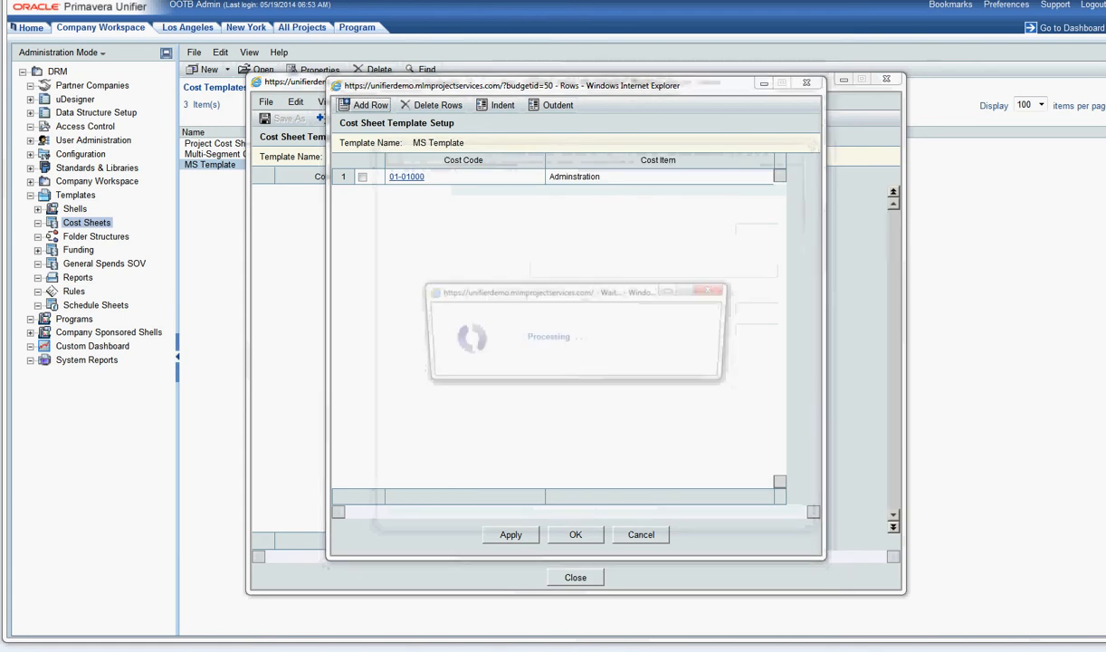
Indent row 01-01100 Administration Requirements beneath 01-01000 Adminstration
left_click(370, 104)
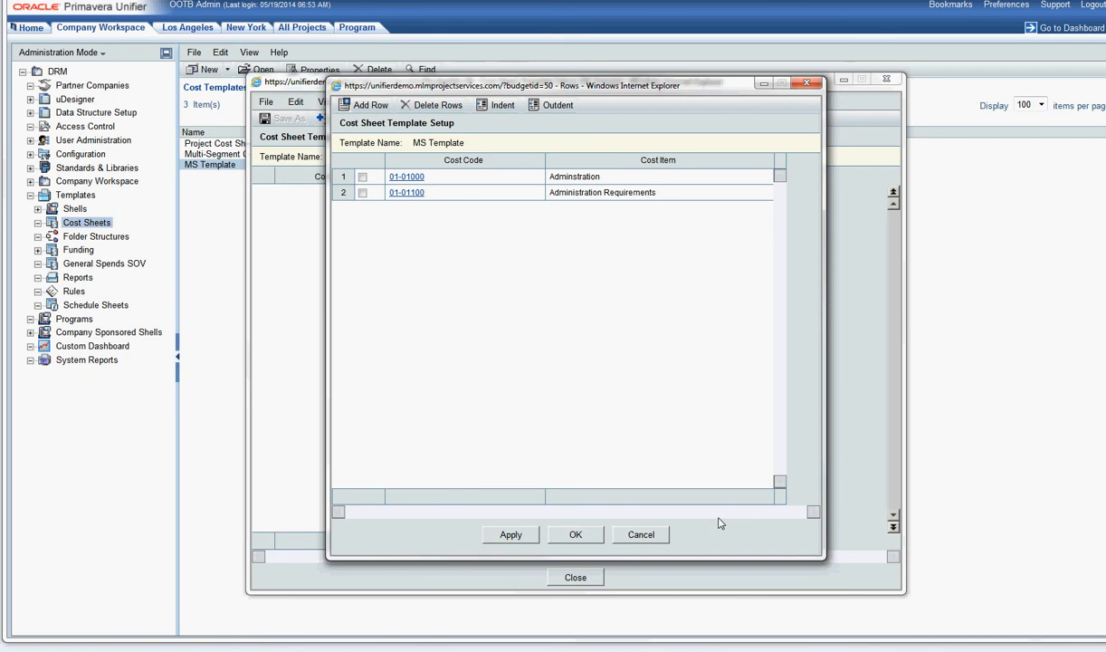
mouse_move(367, 213)
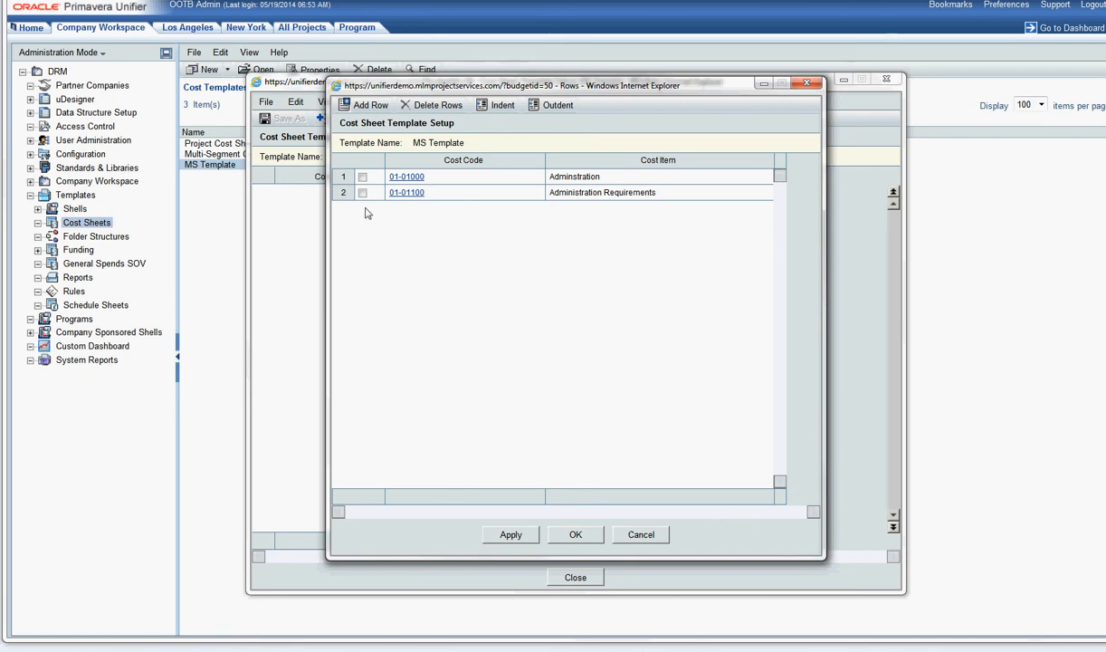
left_click(362, 192)
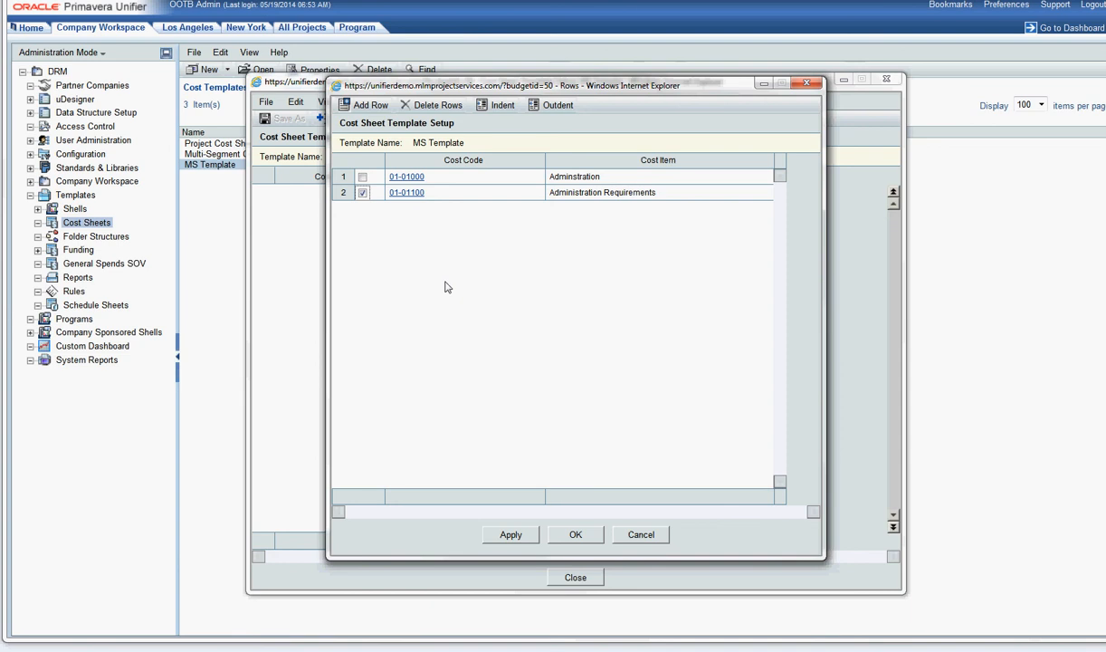
mouse_move(499, 105)
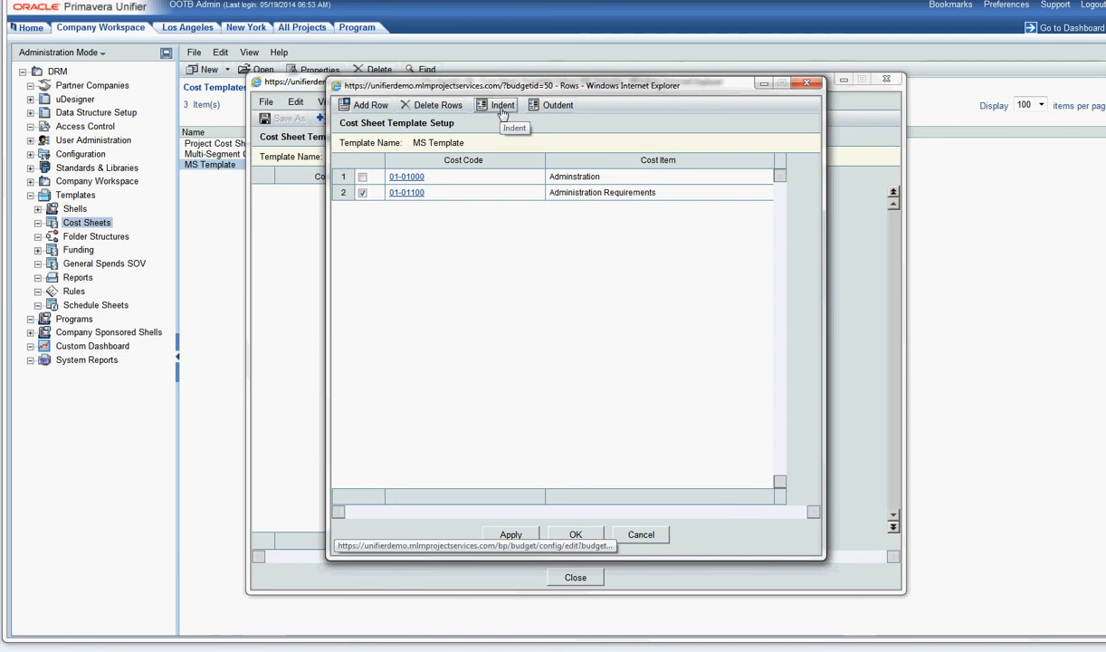
left_click(501, 105)
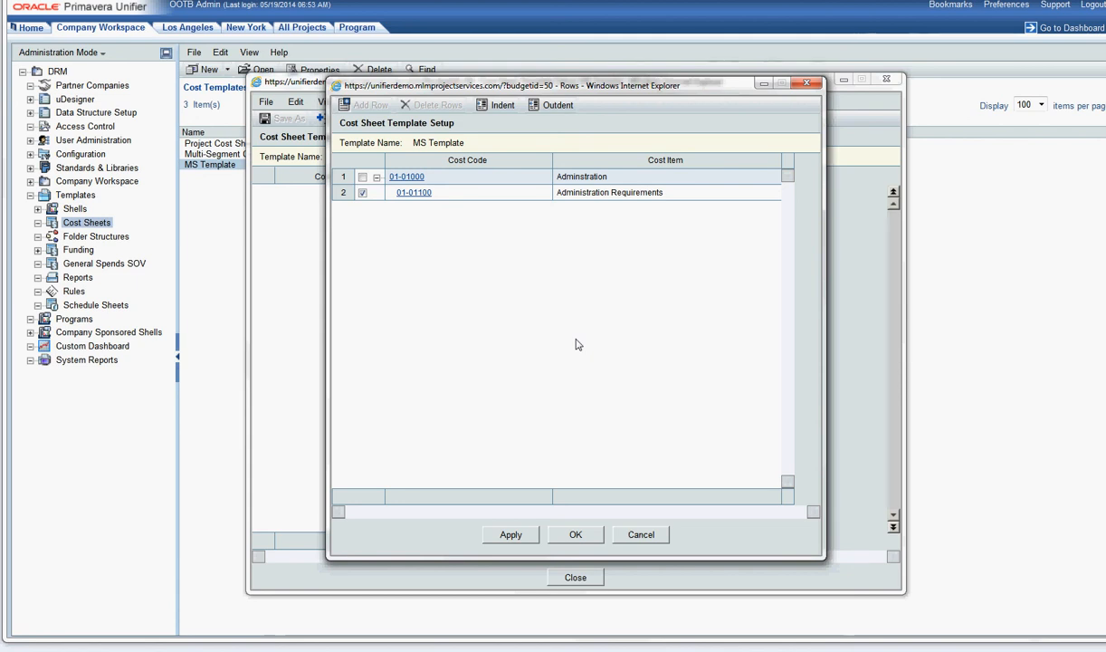
mouse_move(641, 528)
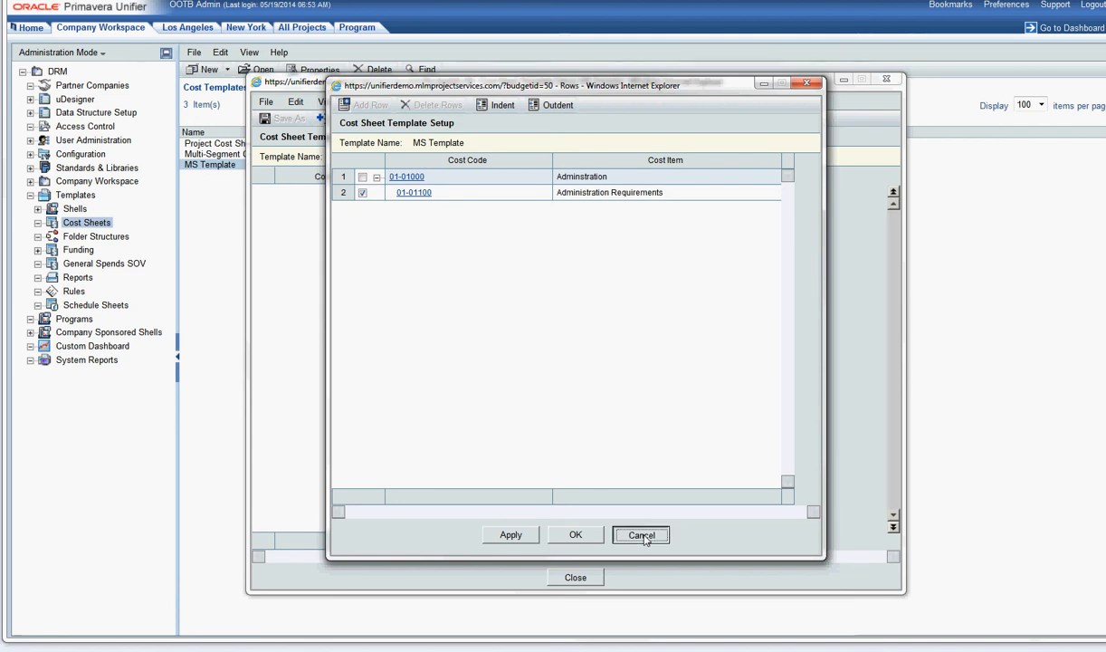
Cancel the nesting change and export the template's WBS details to Cost_code_export
left_click(641, 534)
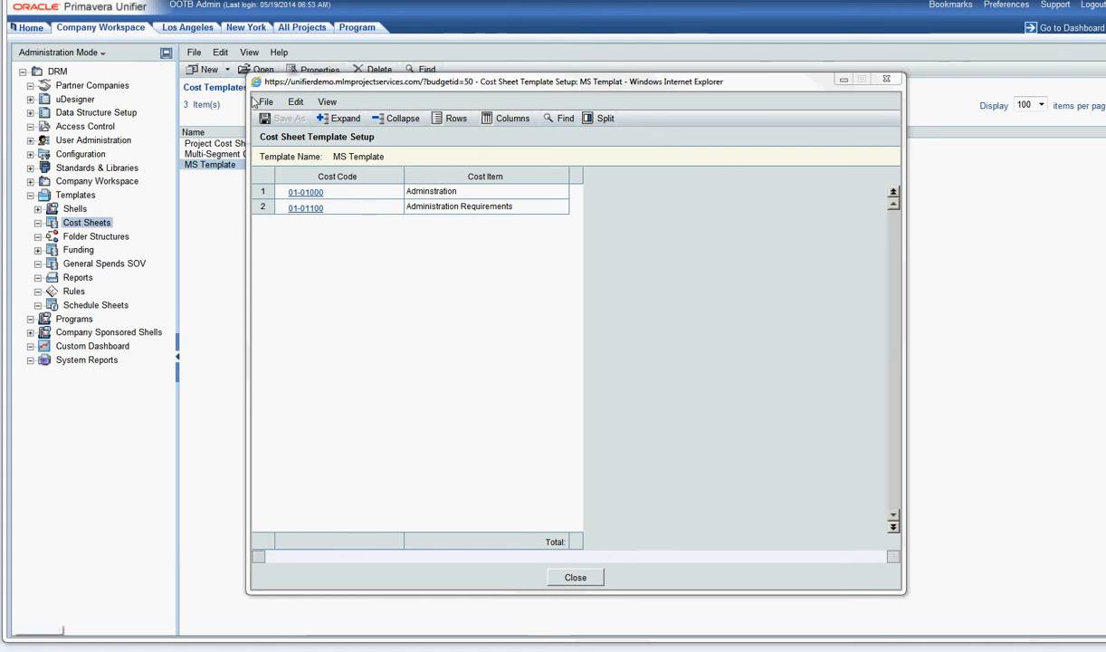
left_click(264, 100)
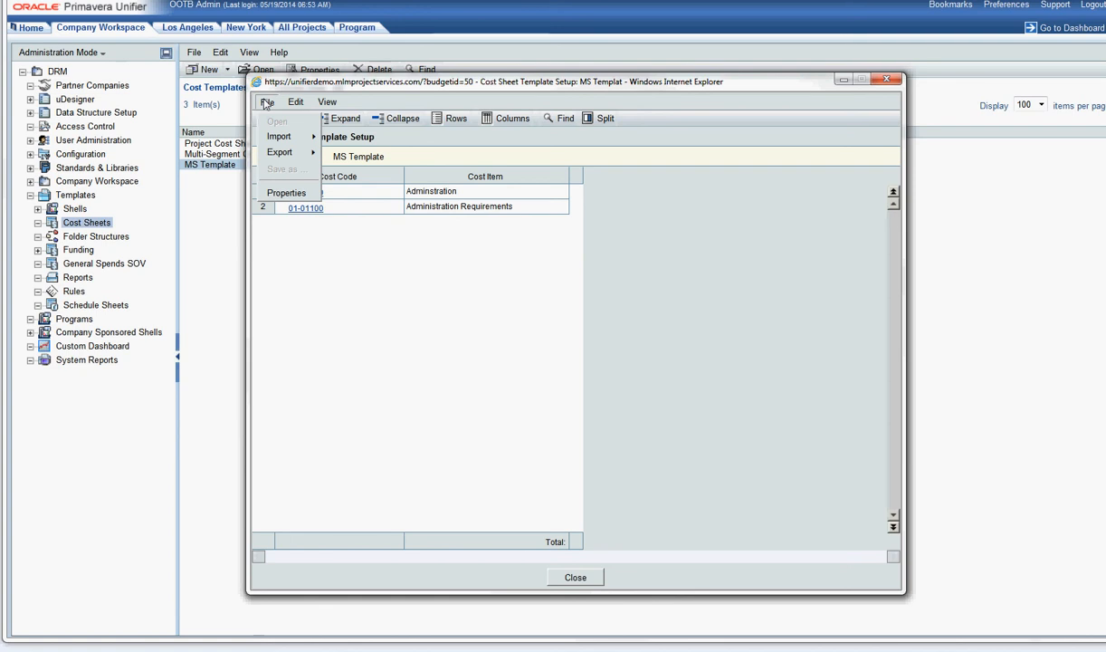
left_click(280, 152)
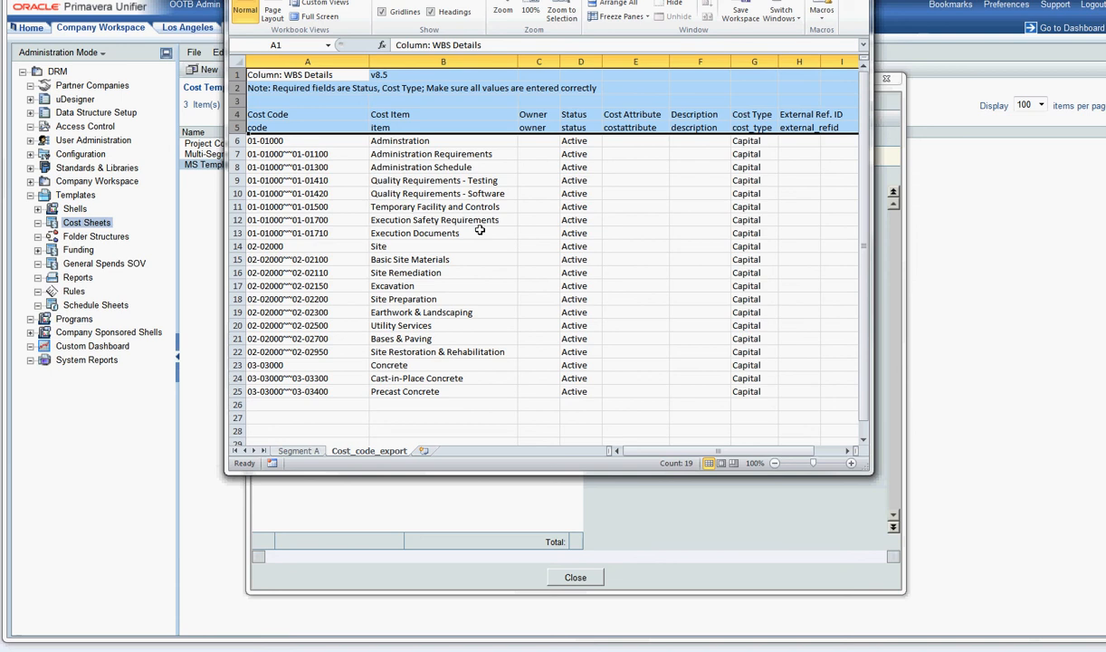
left_click(308, 140)
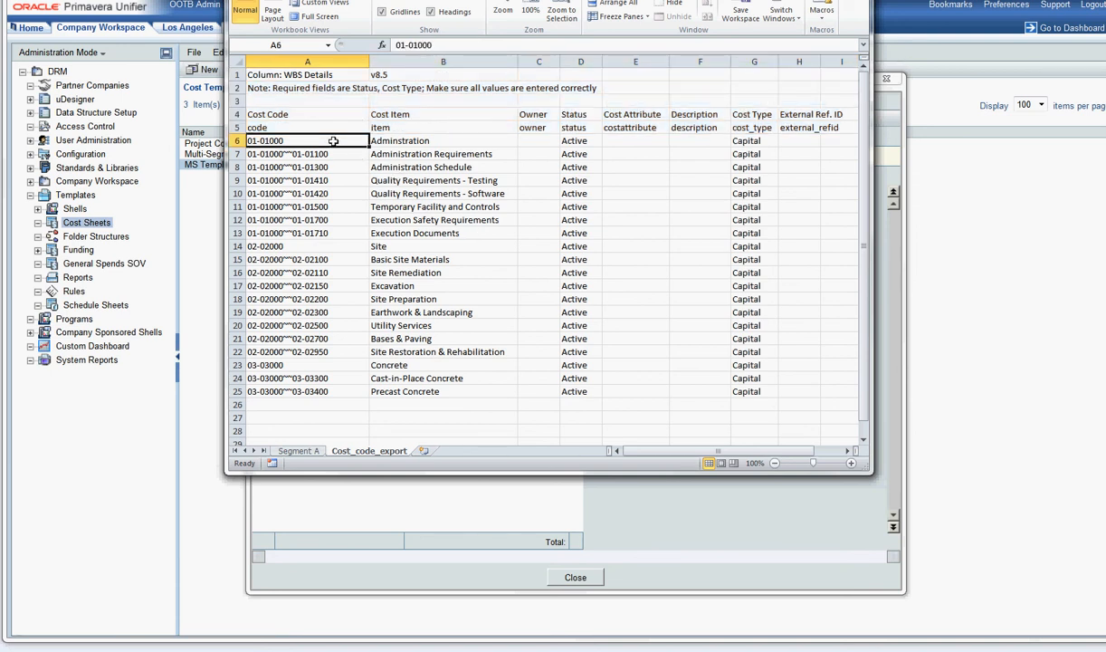
left_click(443, 141)
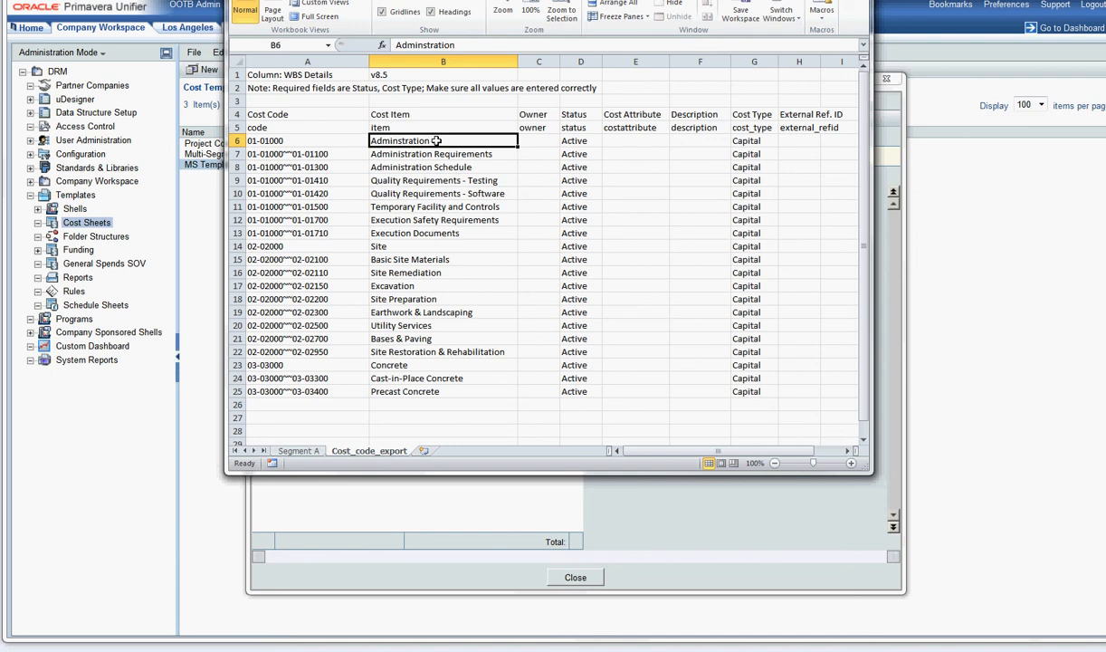
left_click(580, 141)
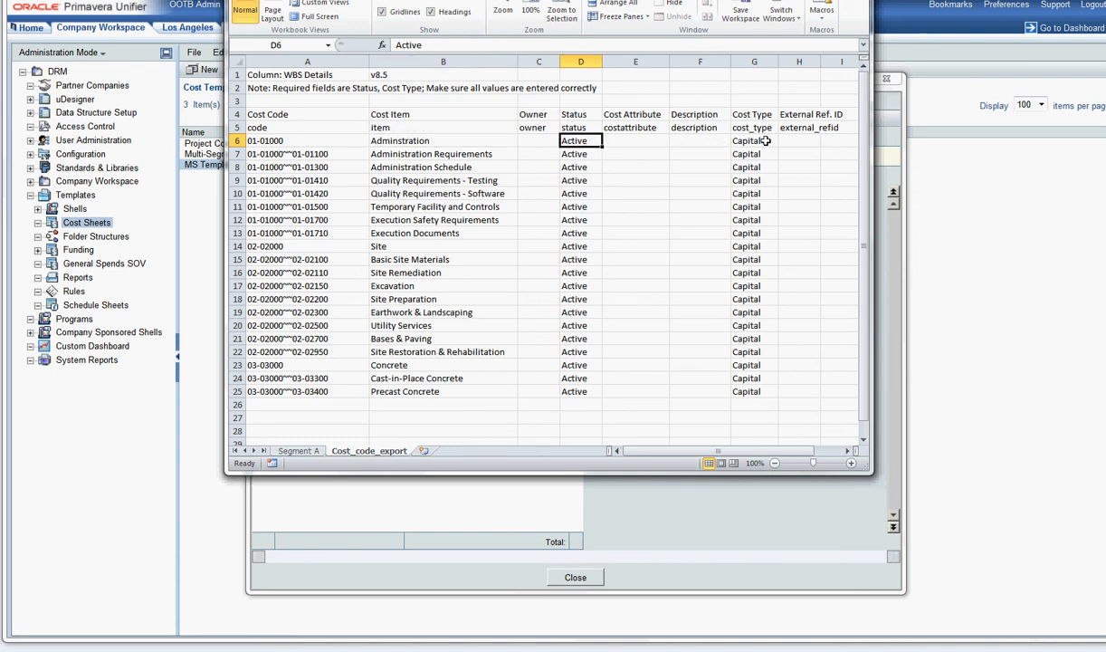
left_click(754, 140)
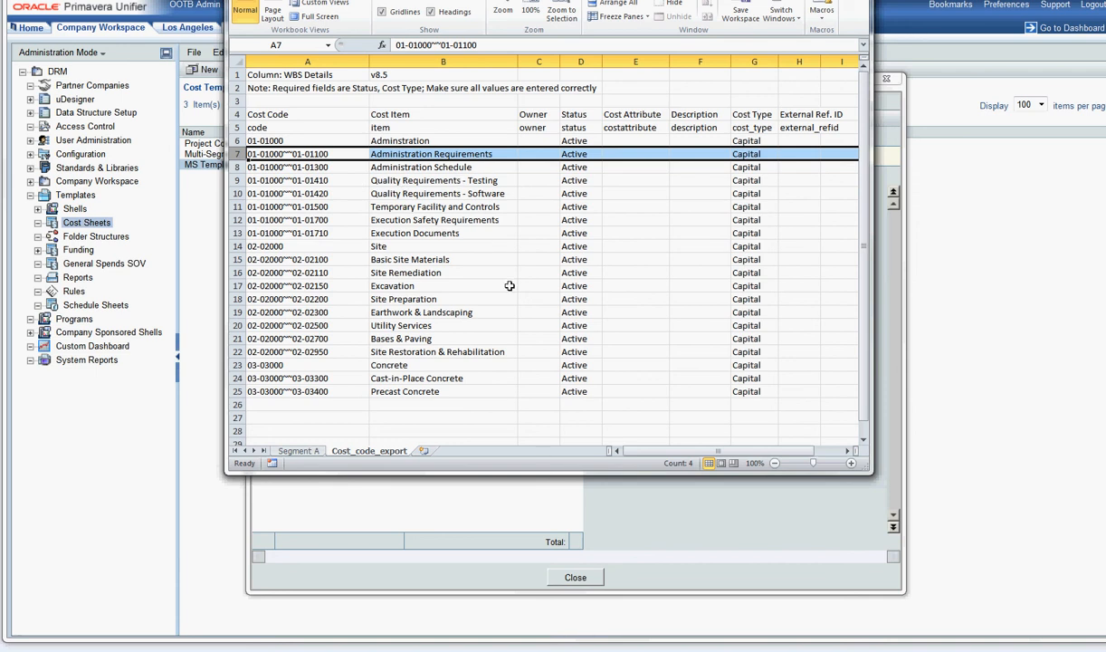
mouse_move(509, 286)
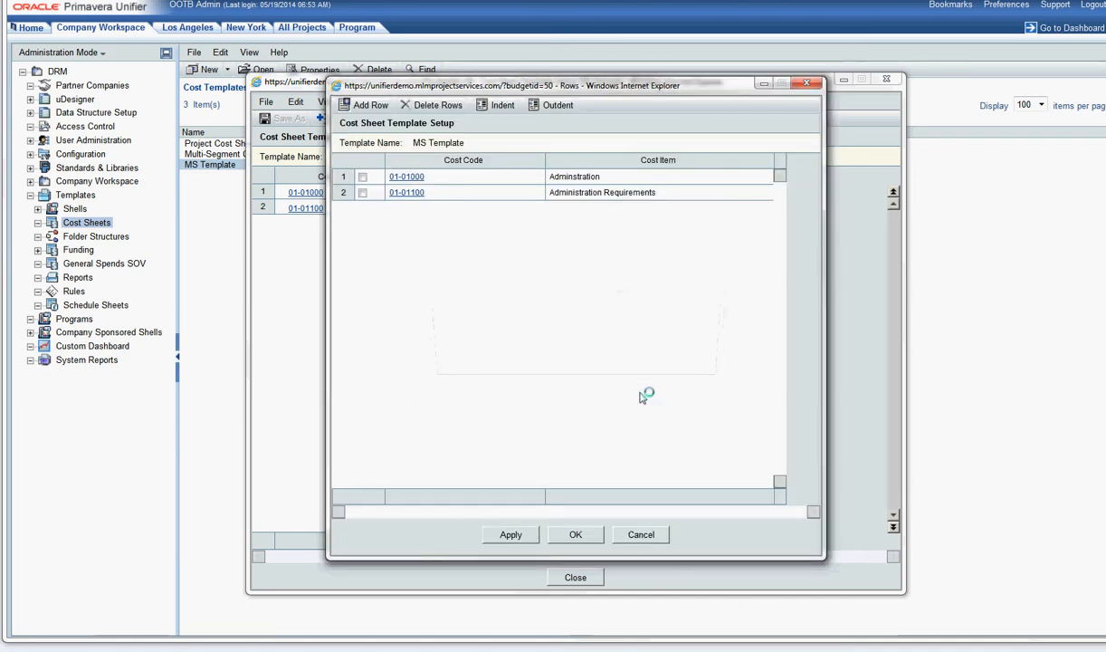
Delete rows 01-01000 and 01-01100 in the row editor, then close it
left_click(362, 176)
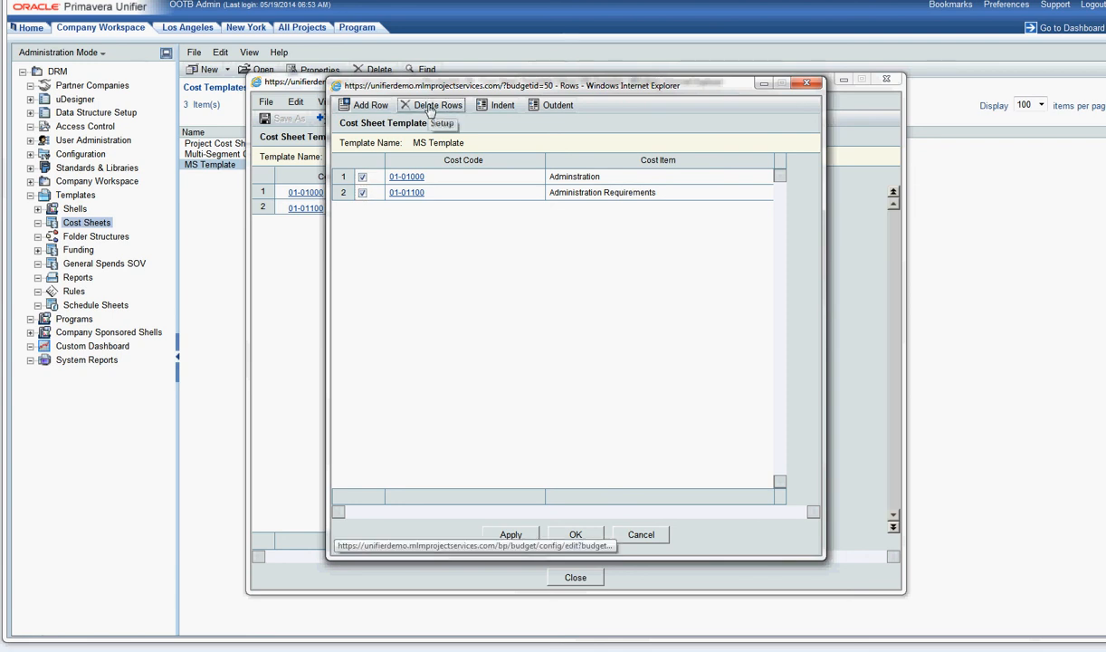
left_click(438, 104)
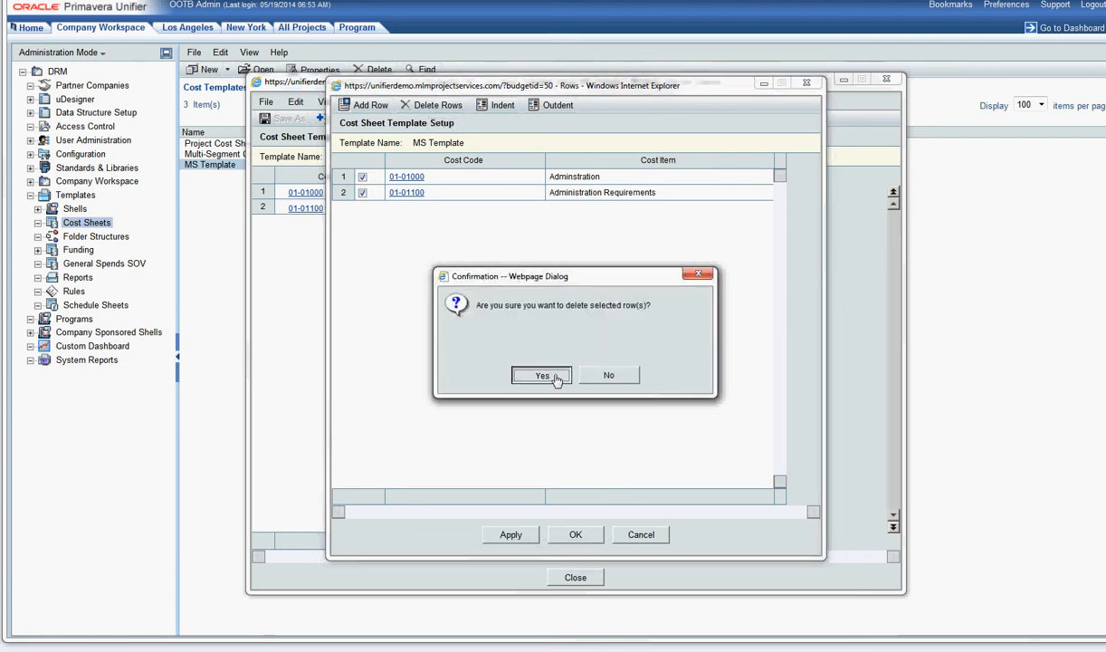
left_click(541, 374)
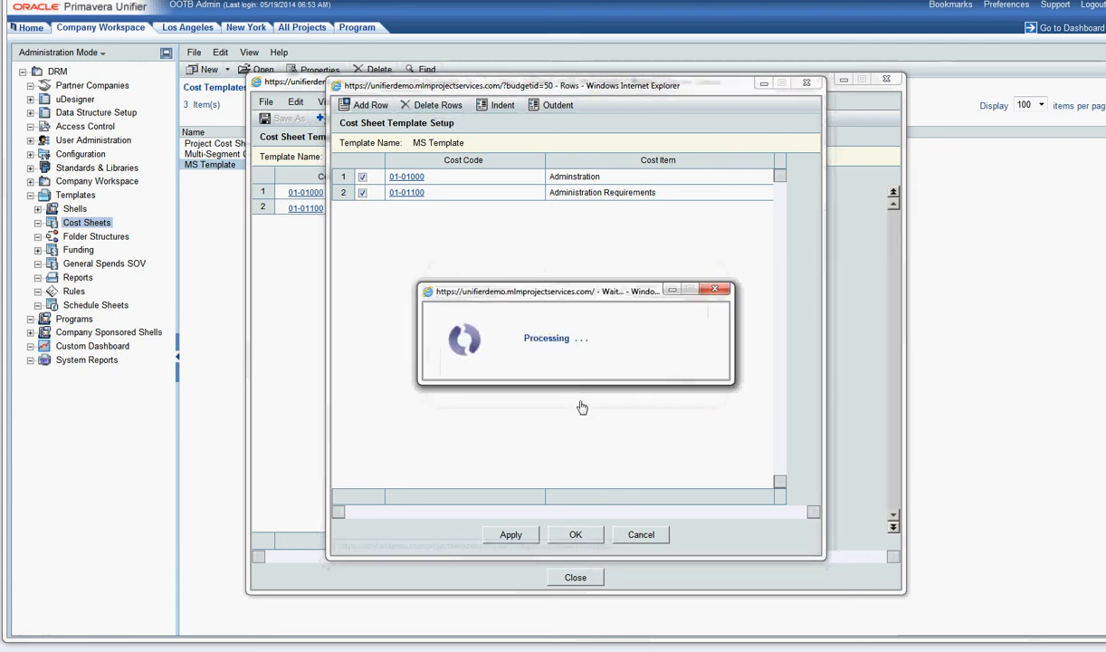
left_click(437, 104)
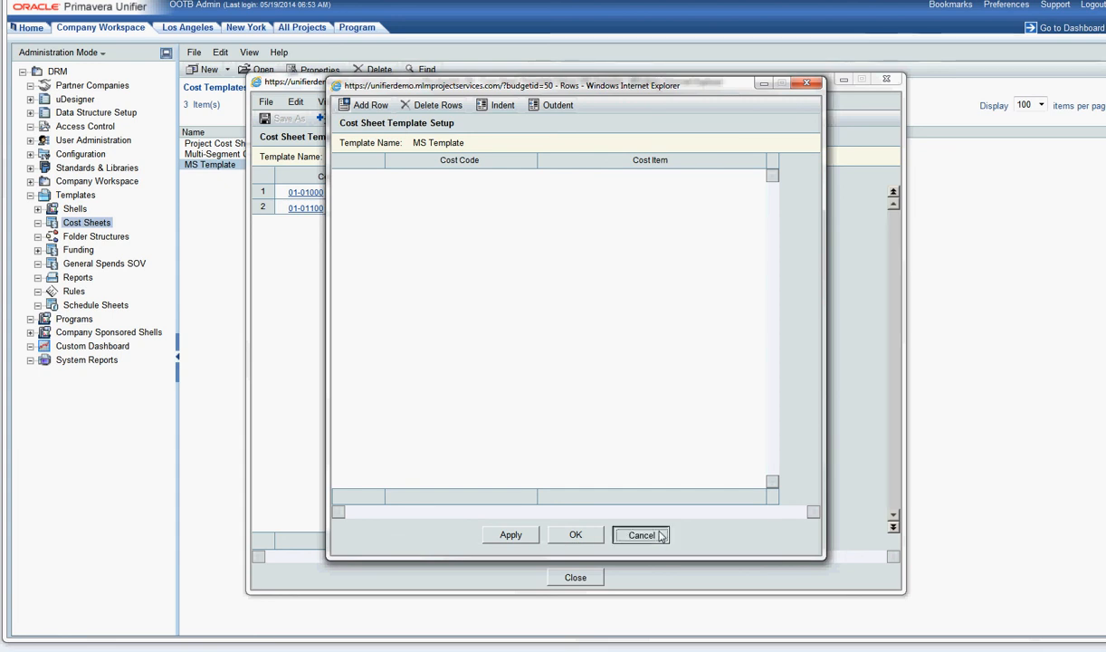
left_click(641, 535)
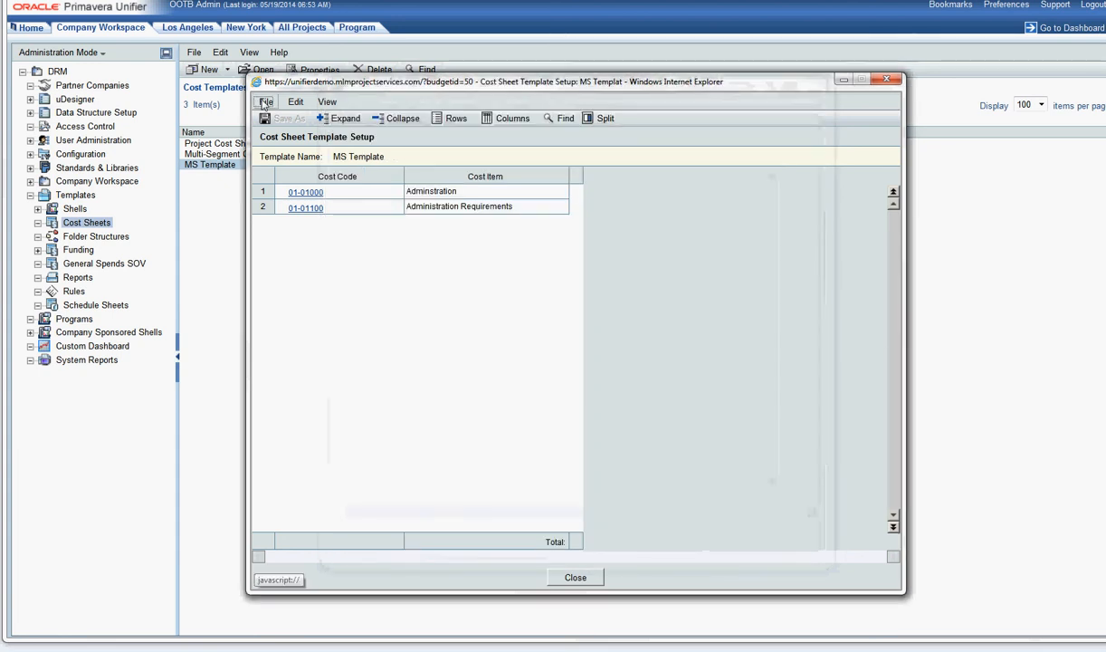
Start a WBS Details import for the MS Template from its File menu
left_click(267, 102)
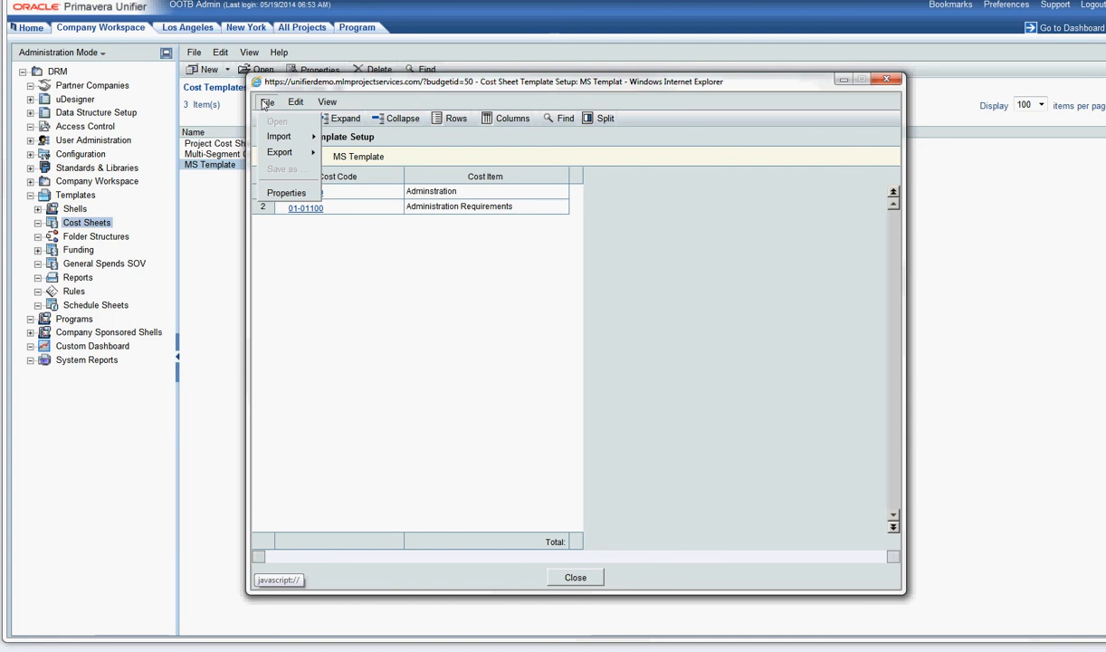
left_click(328, 101)
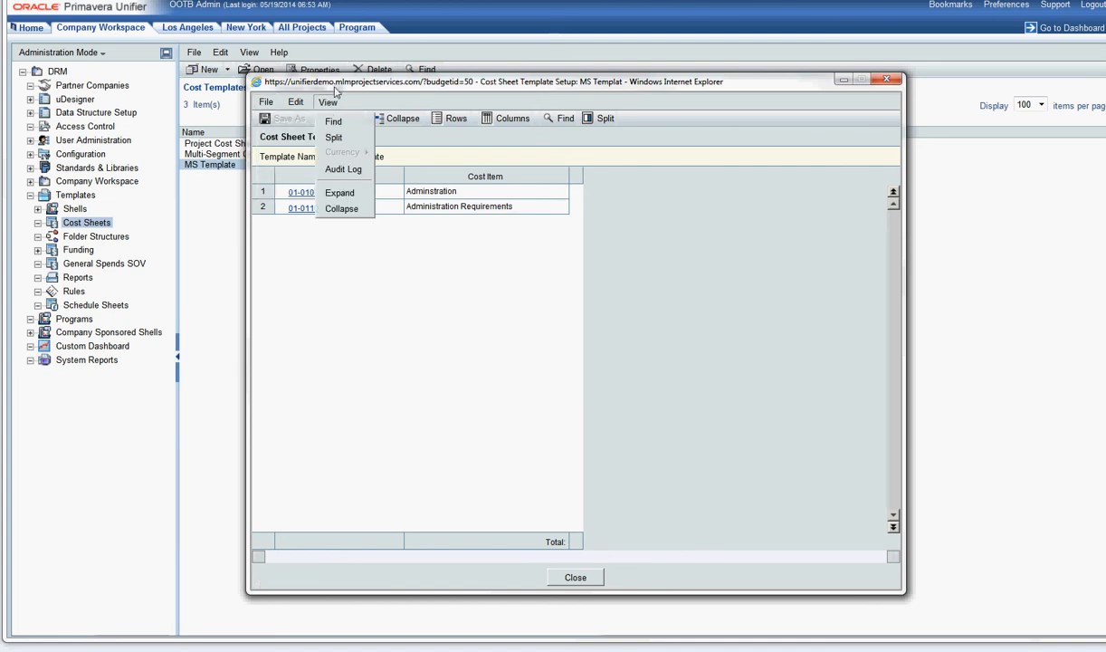
left_click(267, 101)
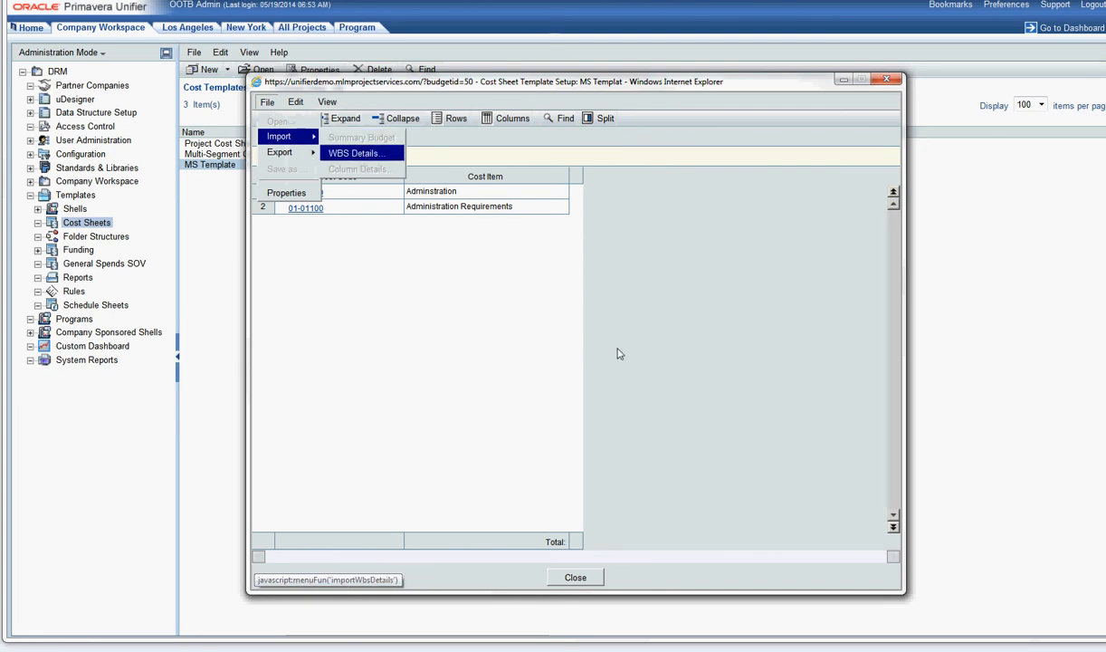
left_click(357, 152)
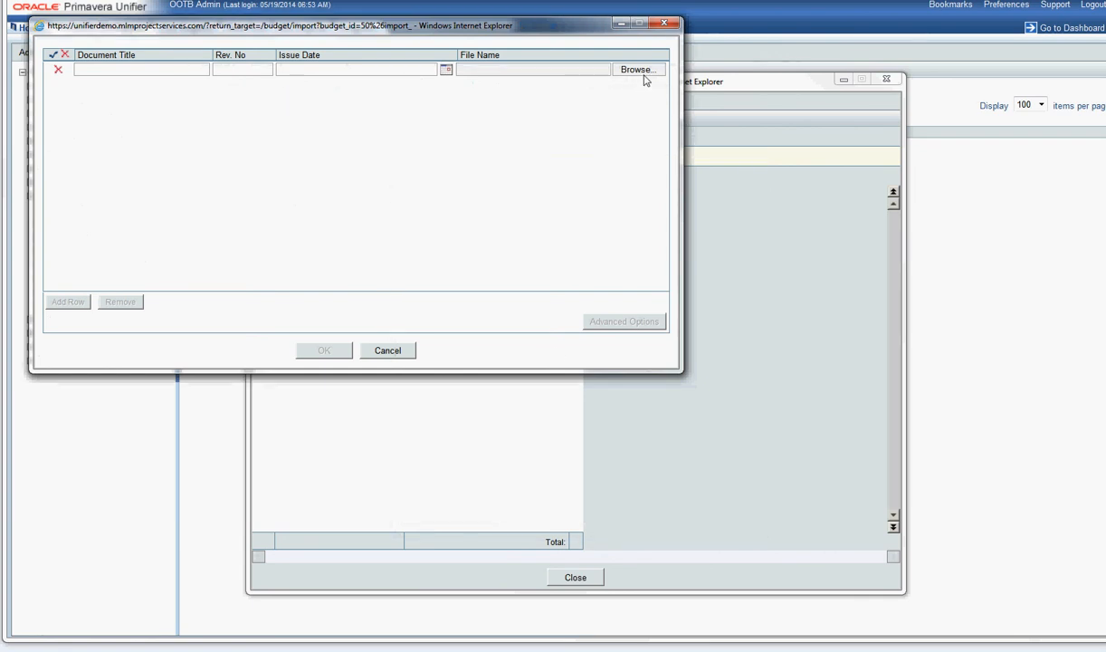
Upload Cost_code_export and import it, loading parent codes 01-01000, 02-02000 and 03-03000
left_click(638, 69)
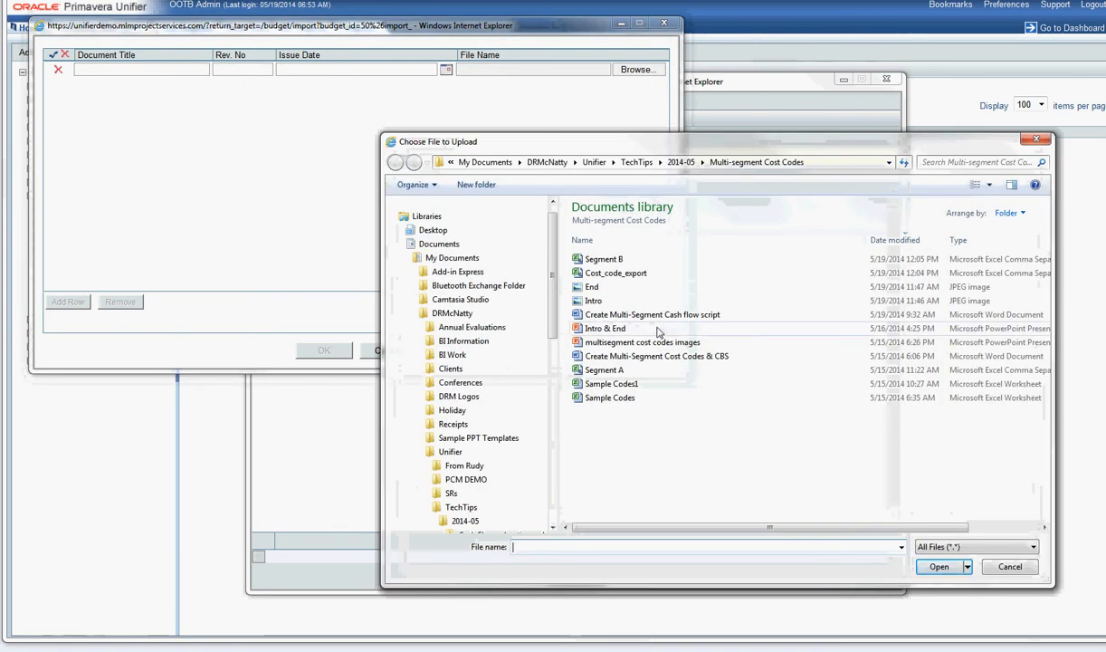
left_click(616, 272)
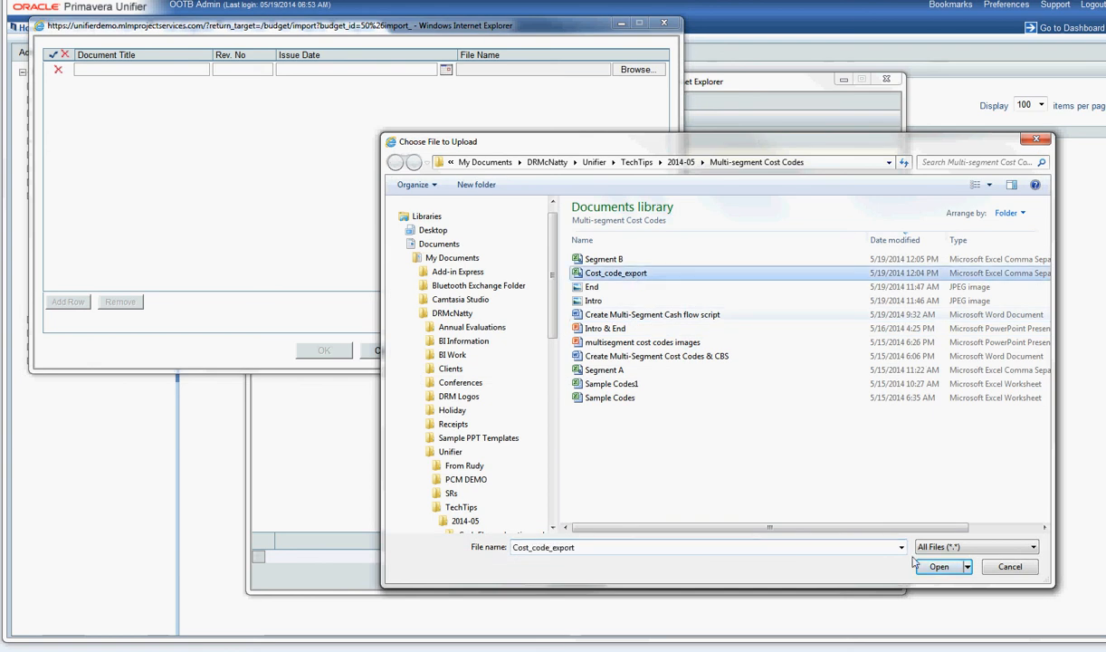
left_click(940, 565)
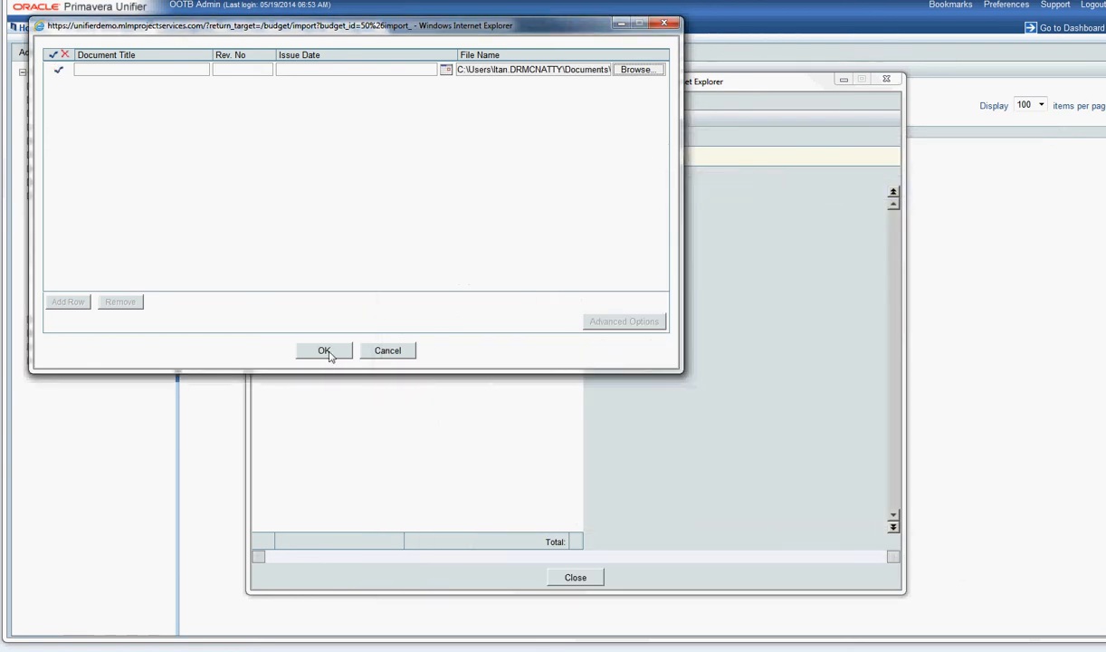
left_click(324, 351)
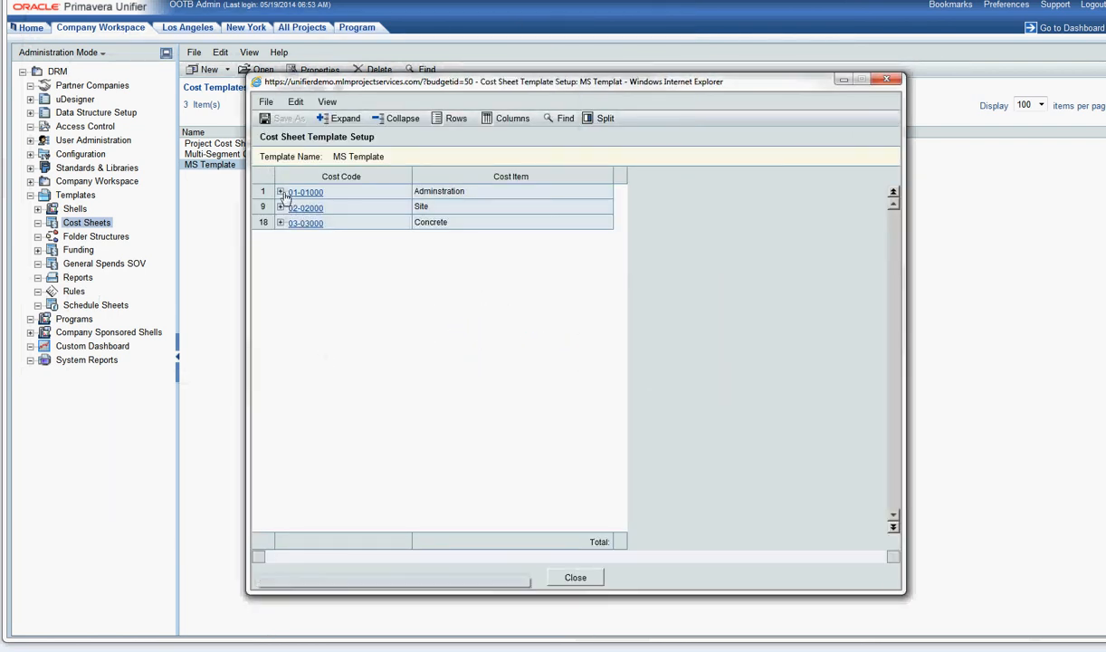
Expand 01-01000 Adminstration, 02-02000 Site and 03-03000 Concrete to show their child codes
left_click(281, 192)
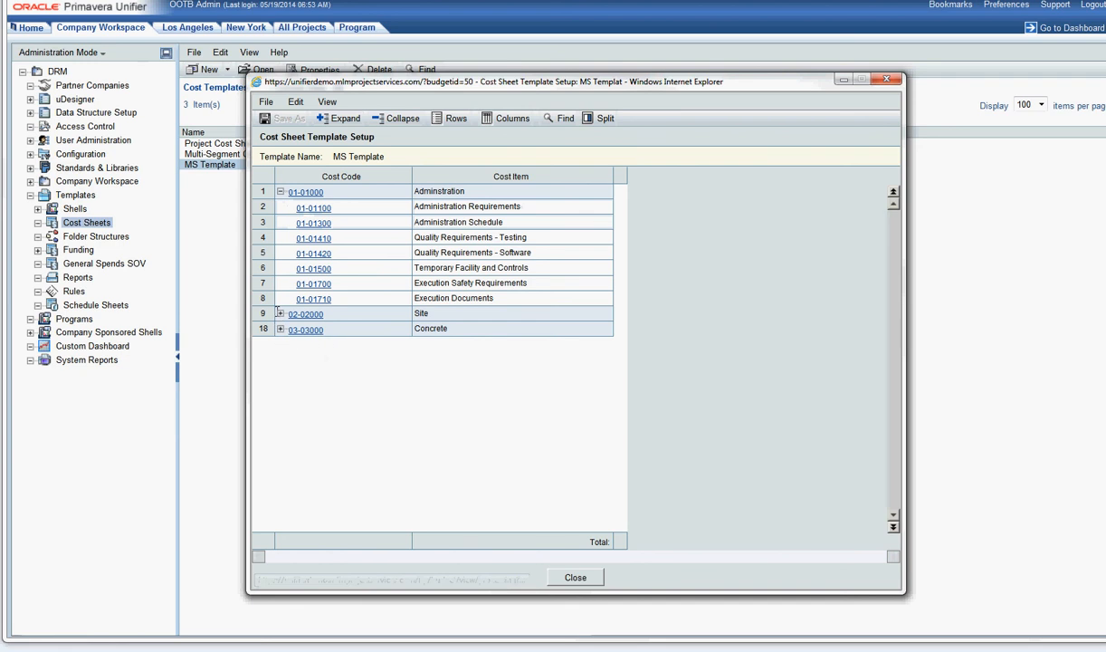
left_click(280, 314)
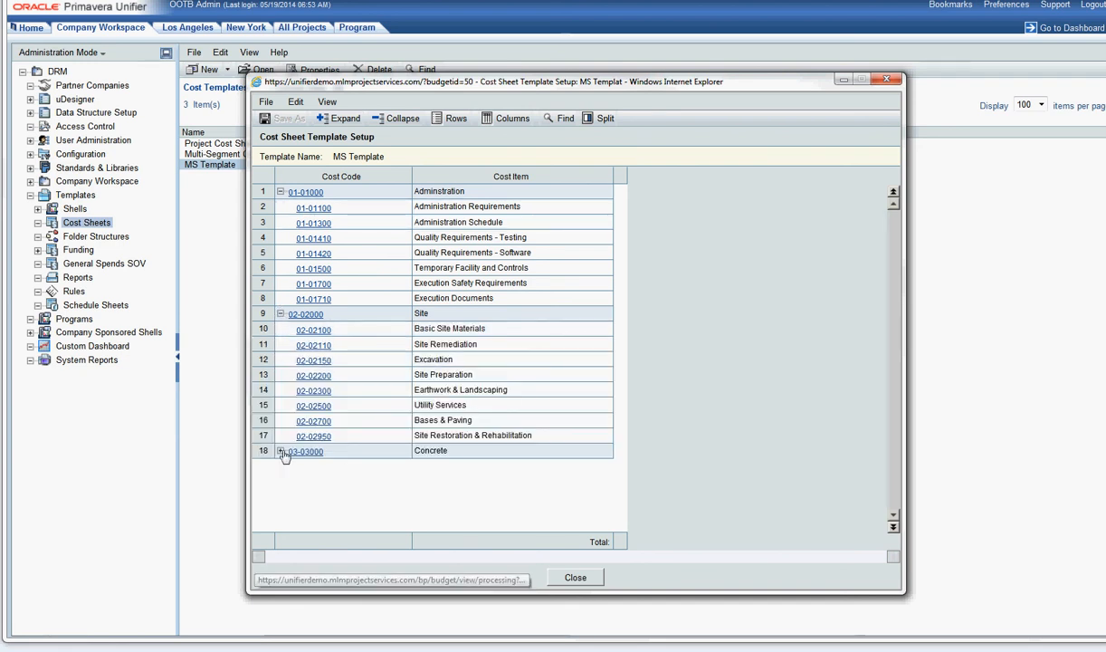
left_click(281, 450)
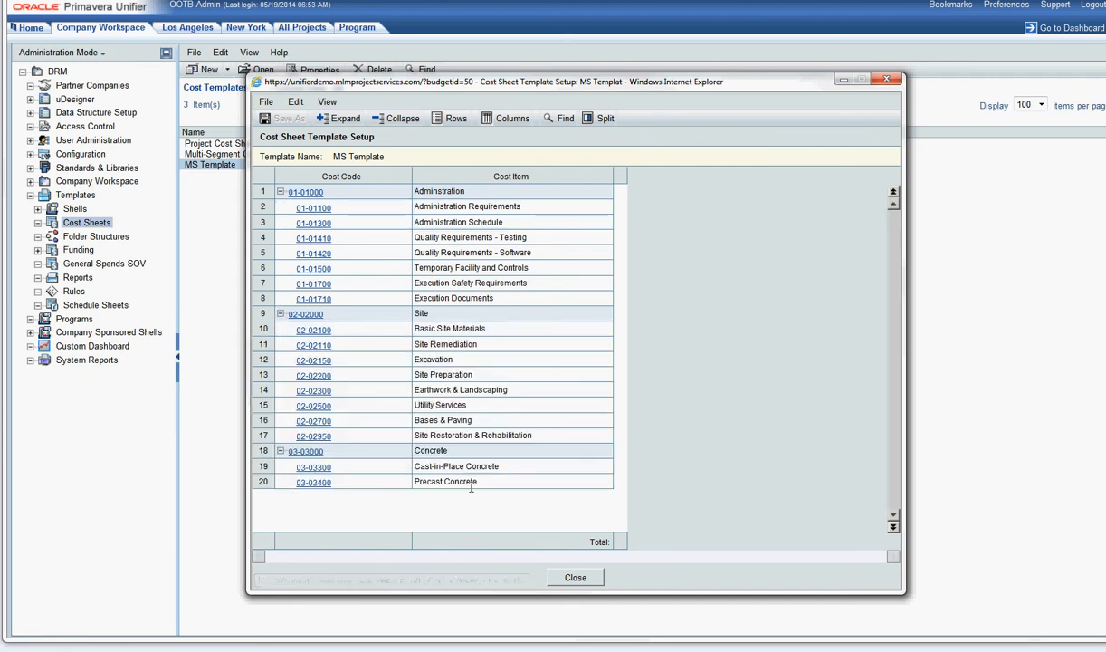